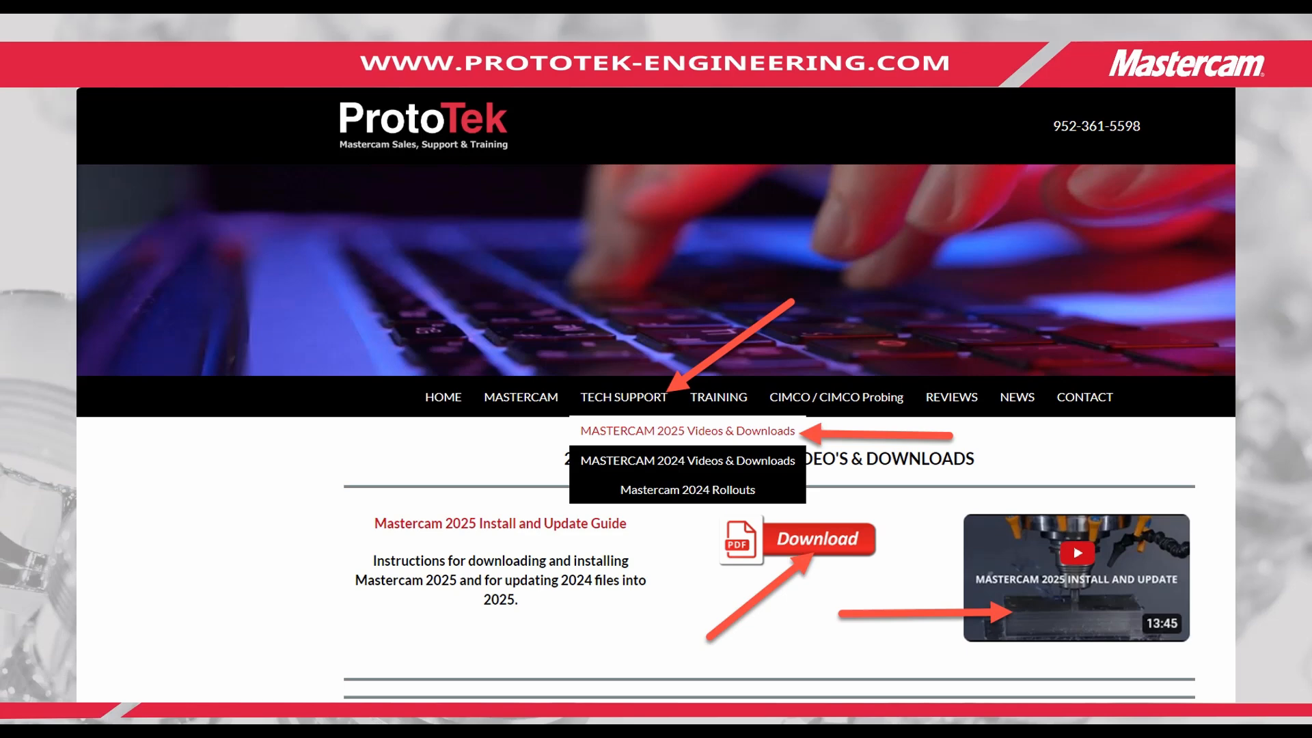
pyautogui.moveTo(1033, 590)
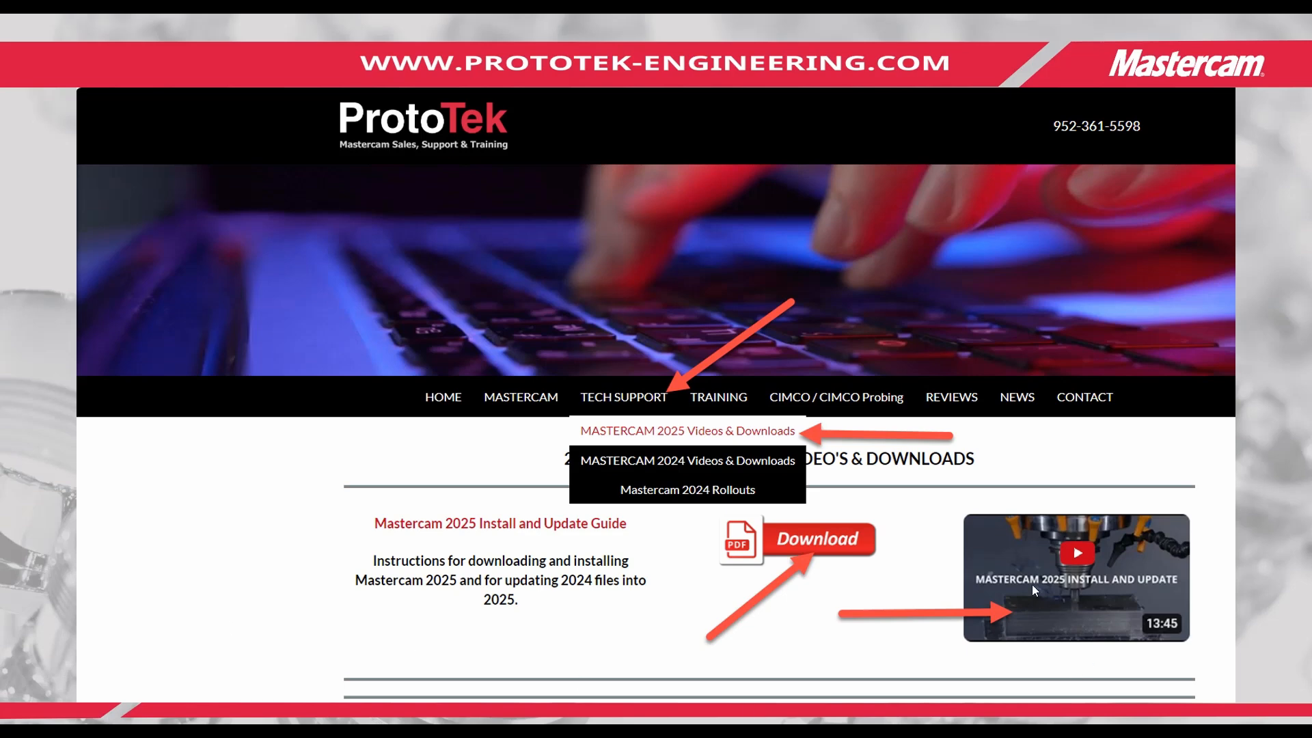
pyautogui.moveTo(1184, 599)
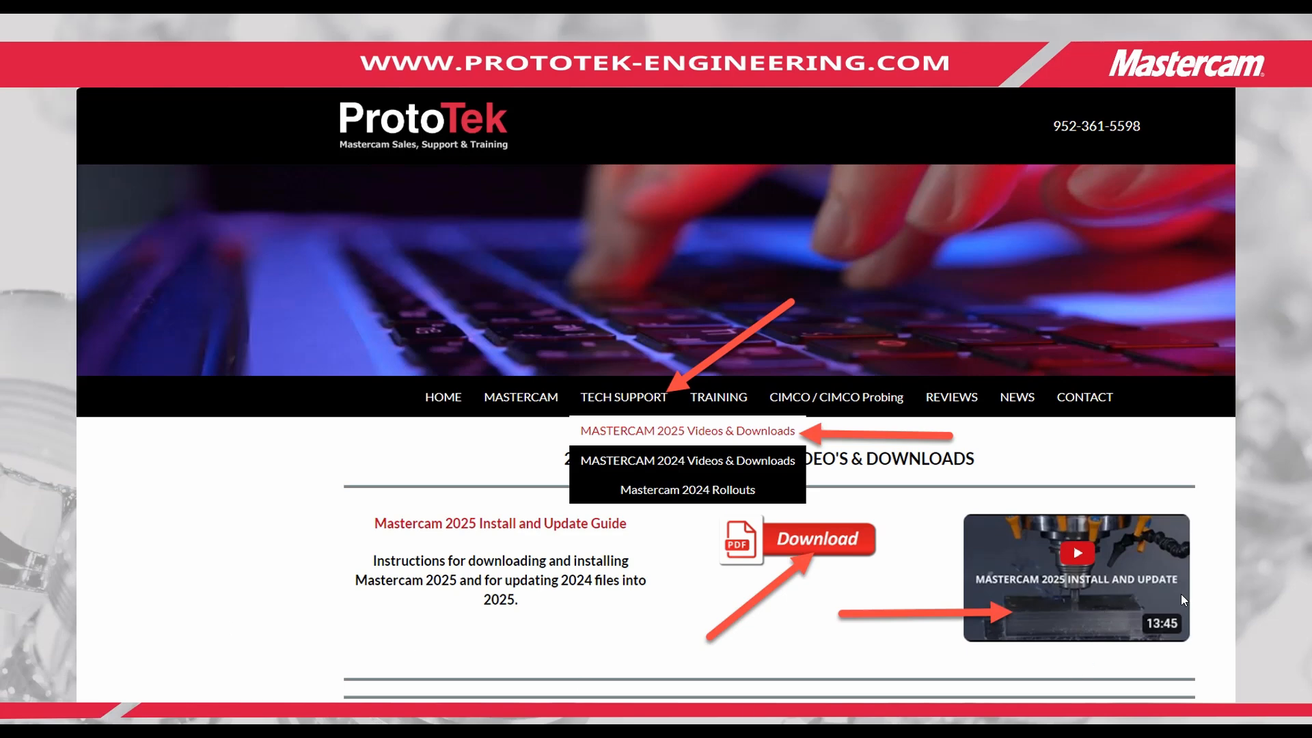
pyautogui.moveTo(922, 523)
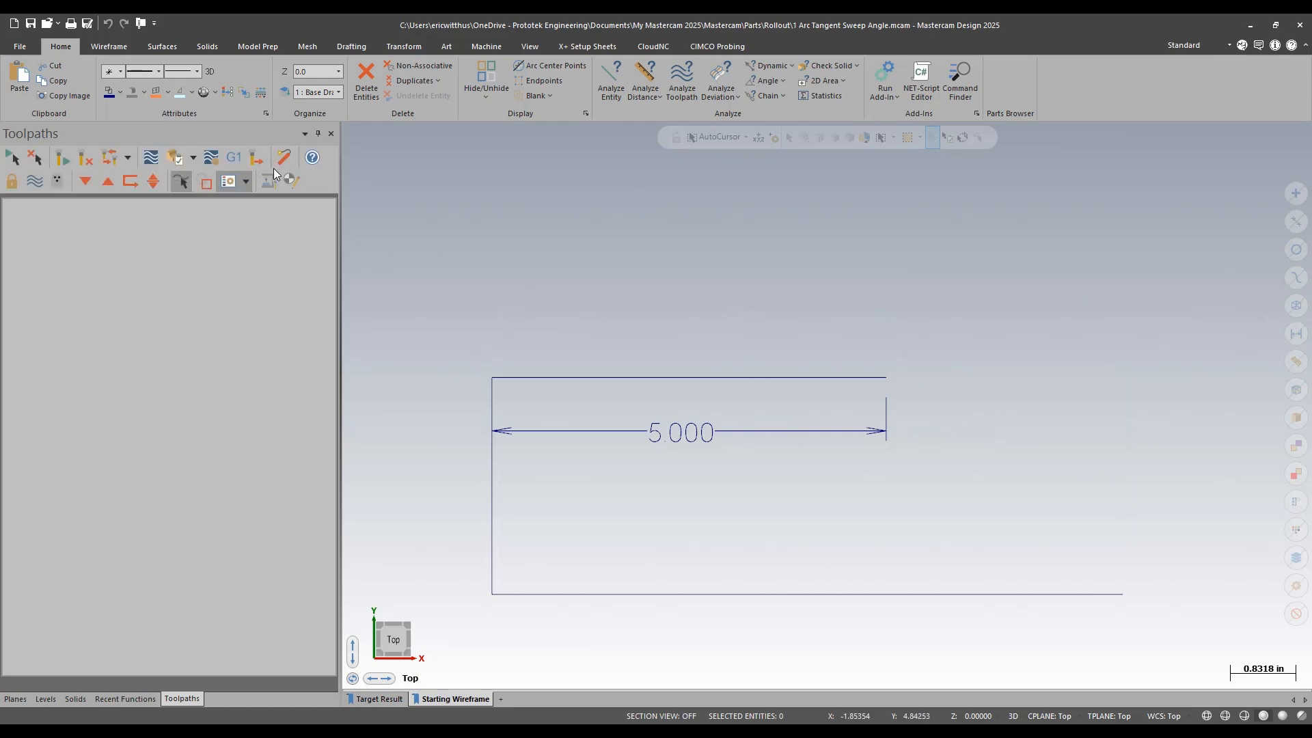
# - Draw an Arc Tangent at the top line's right endpoint, keeping the upper arc with Sweep 35
pyautogui.click(107, 46)
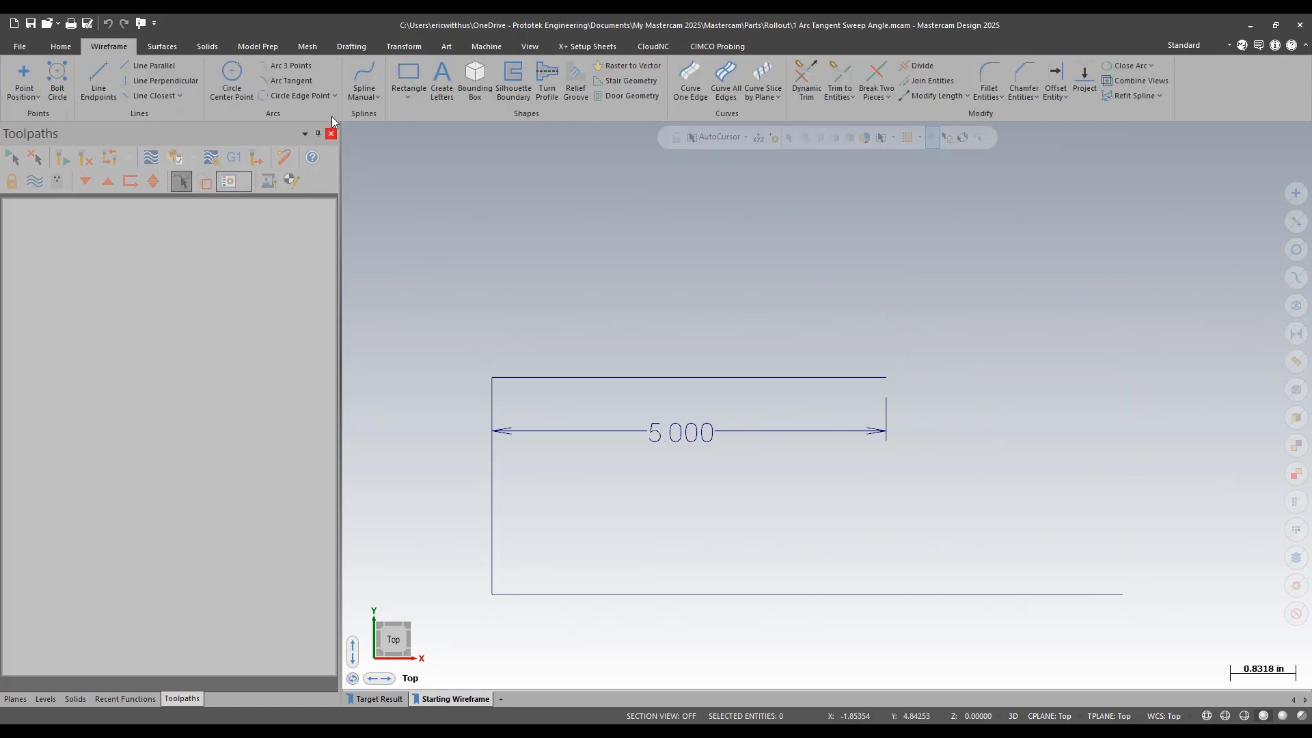
pyautogui.click(289, 80)
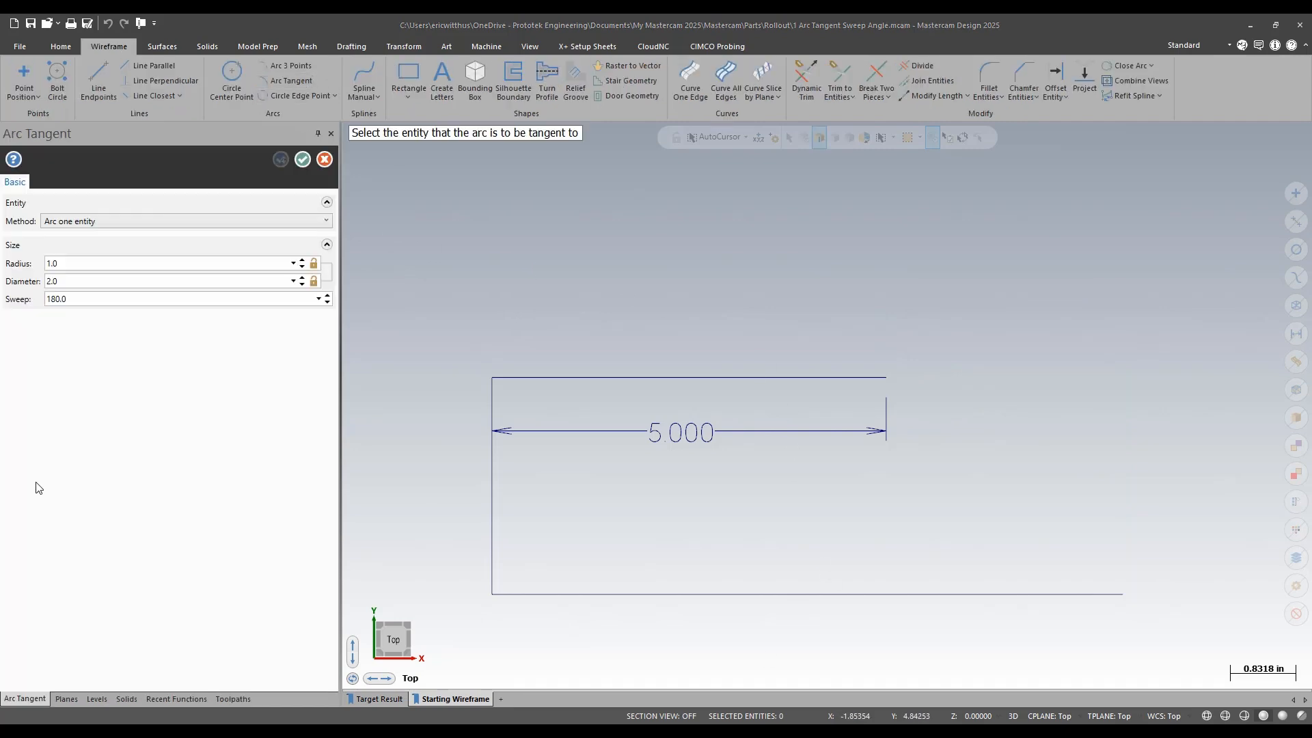
pyautogui.click(185, 221)
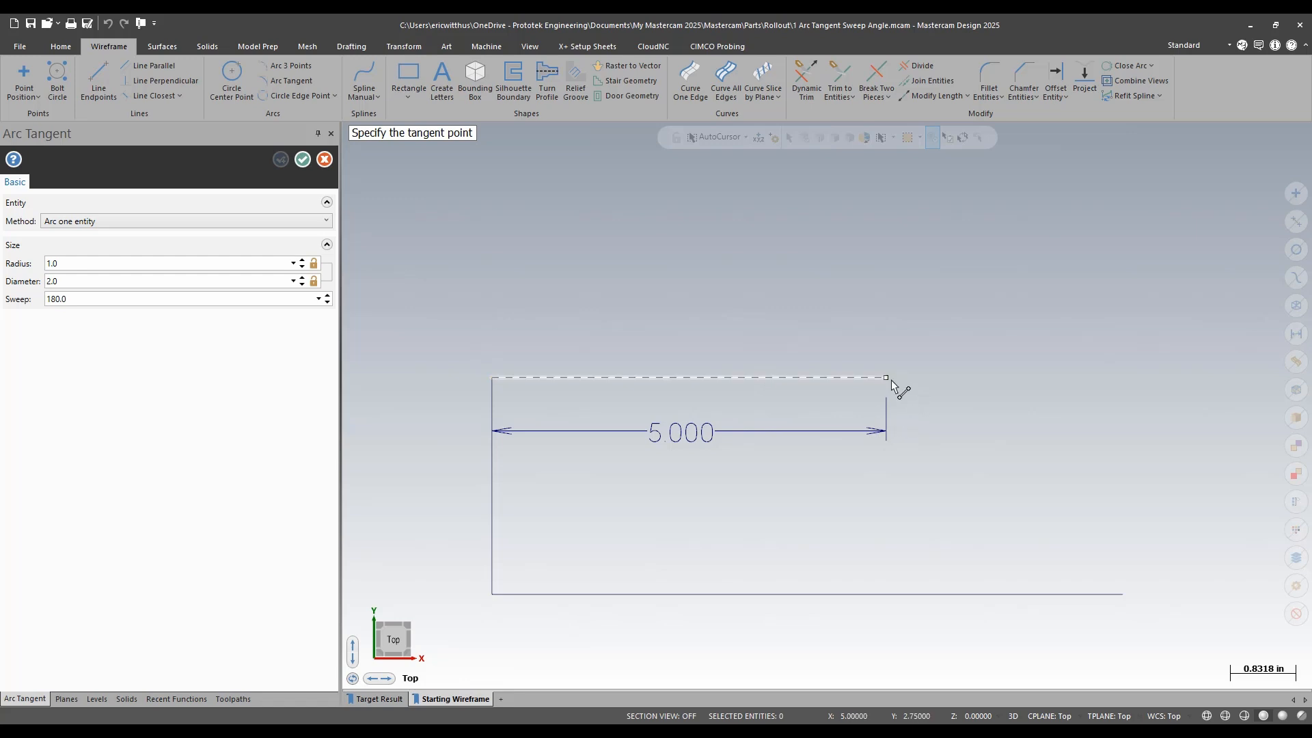
pyautogui.click(884, 378)
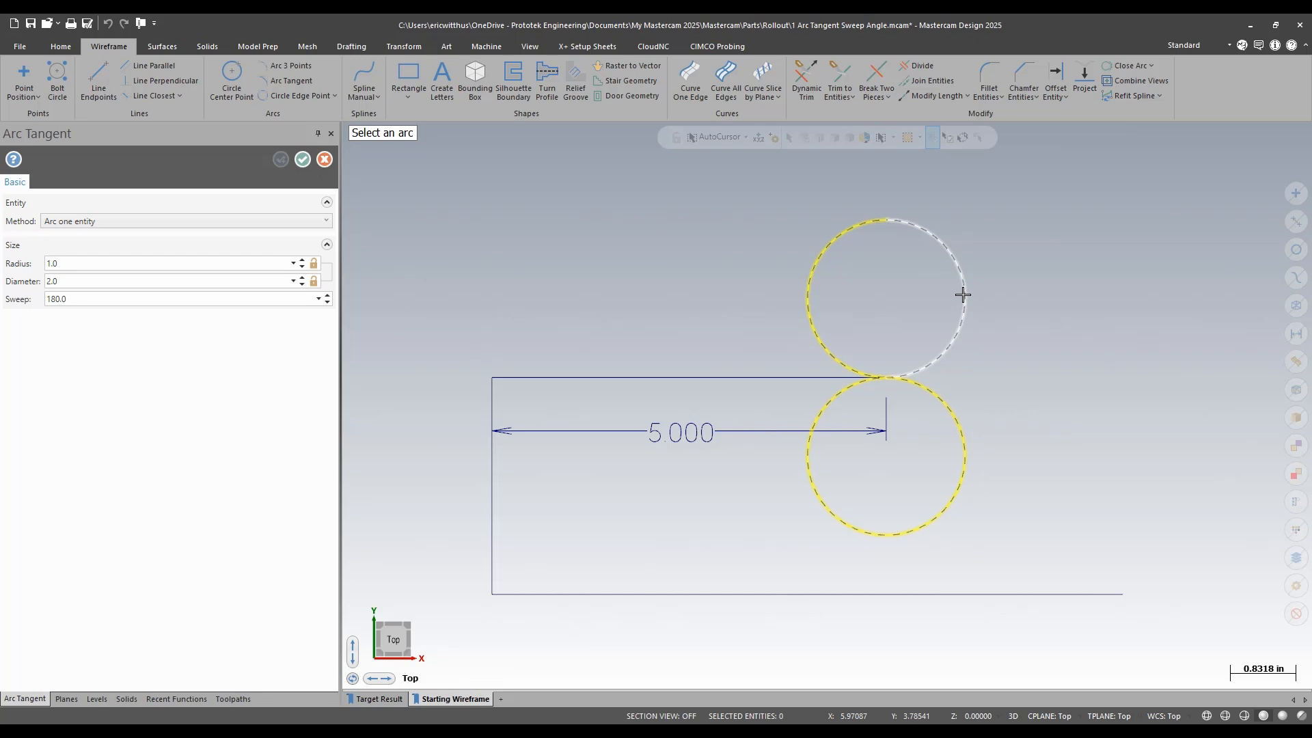
pyautogui.click(962, 296)
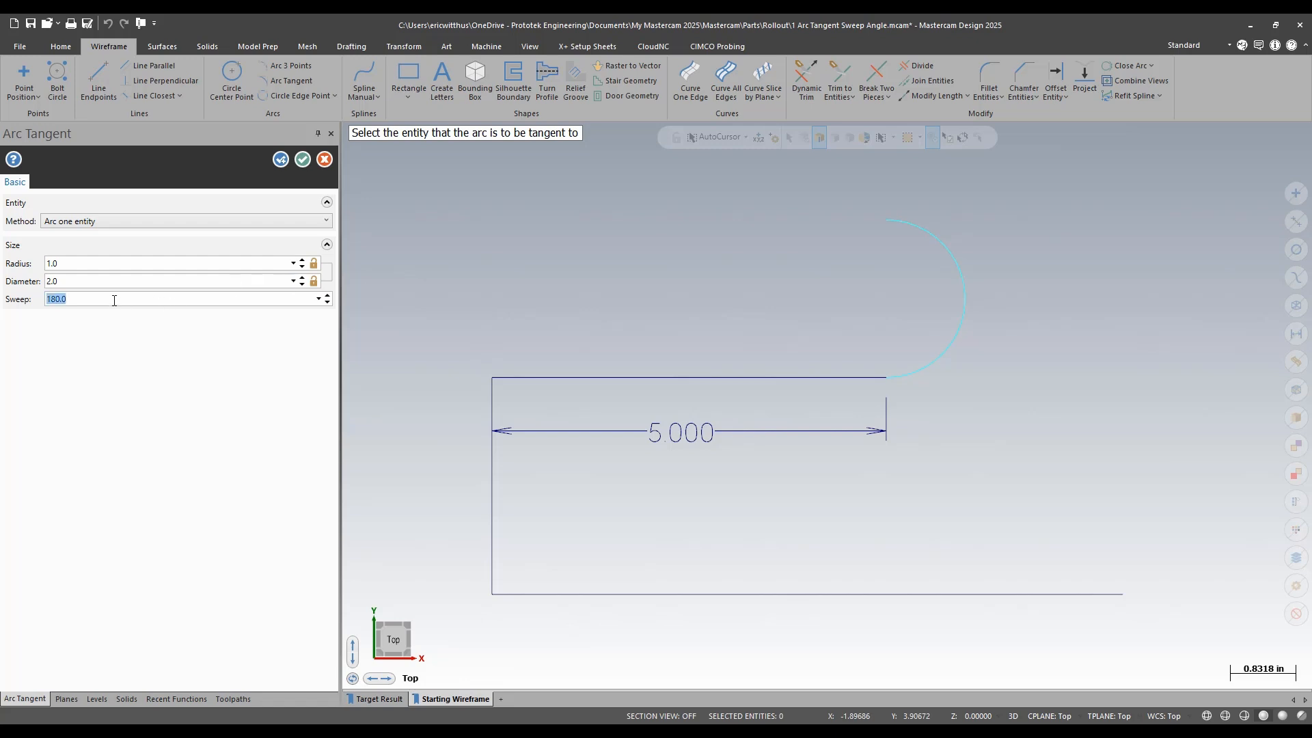
pyautogui.write('35')
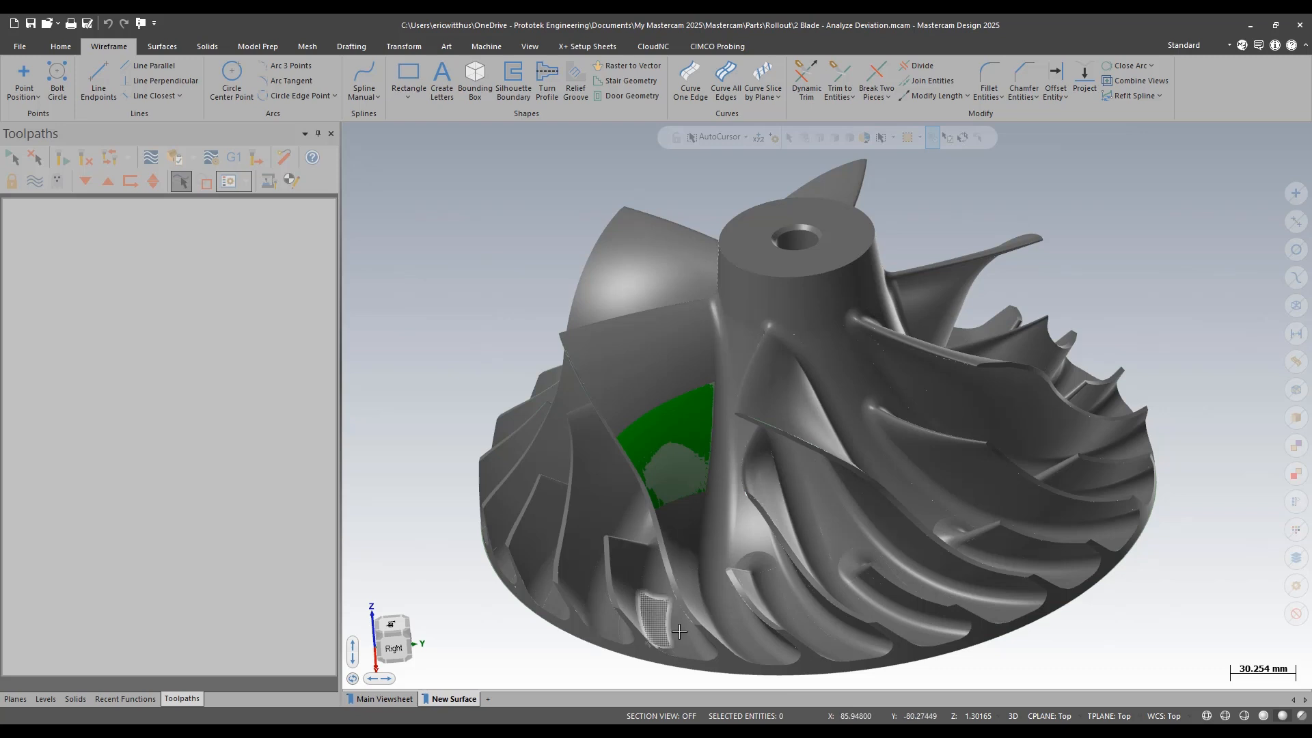
pyautogui.moveTo(19, 47)
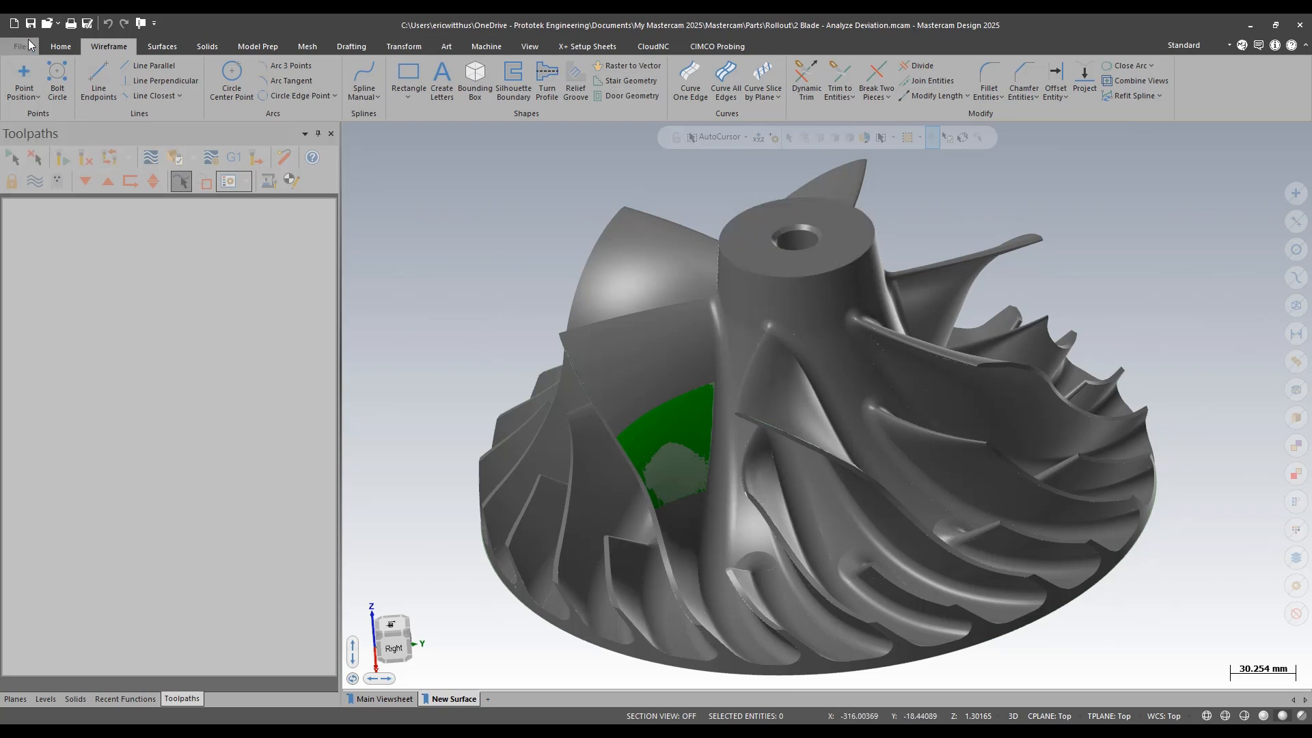
# - Run a Surface to Surface deviation analysis of the blade surfaces against the grey patch target
pyautogui.click(60, 46)
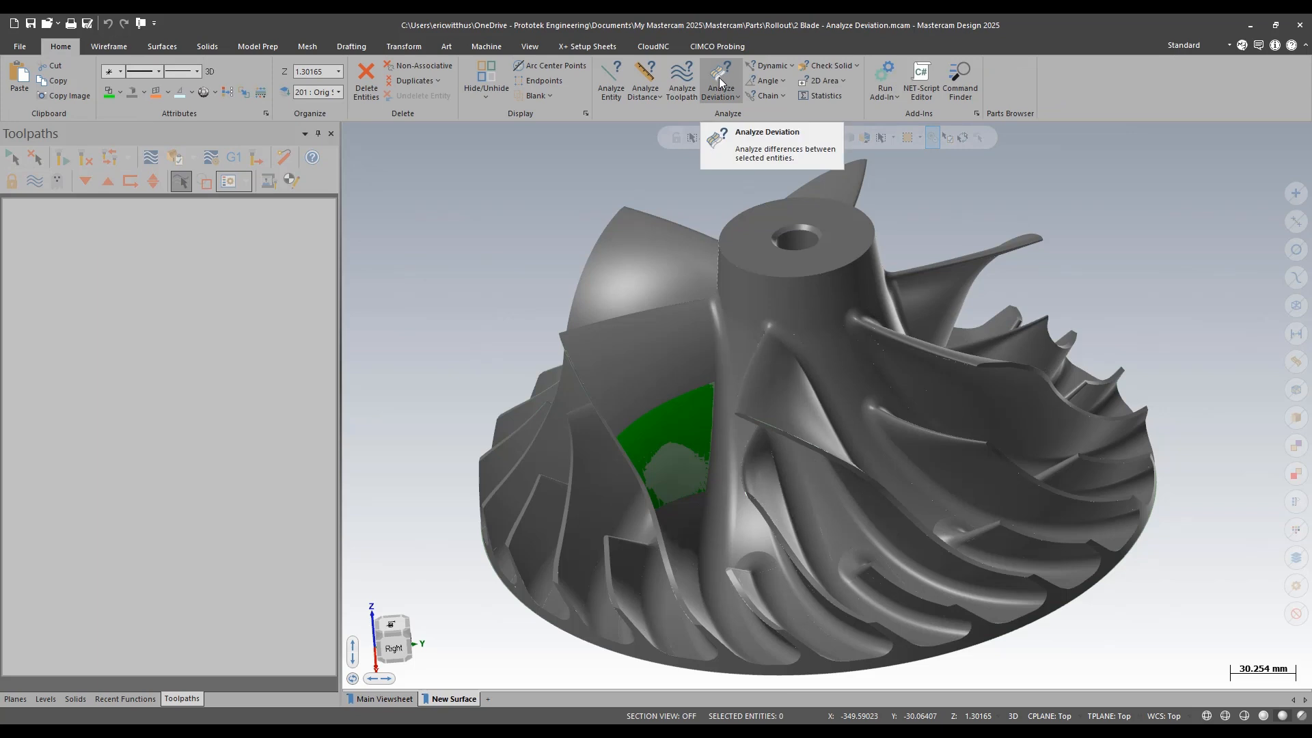
pyautogui.click(718, 94)
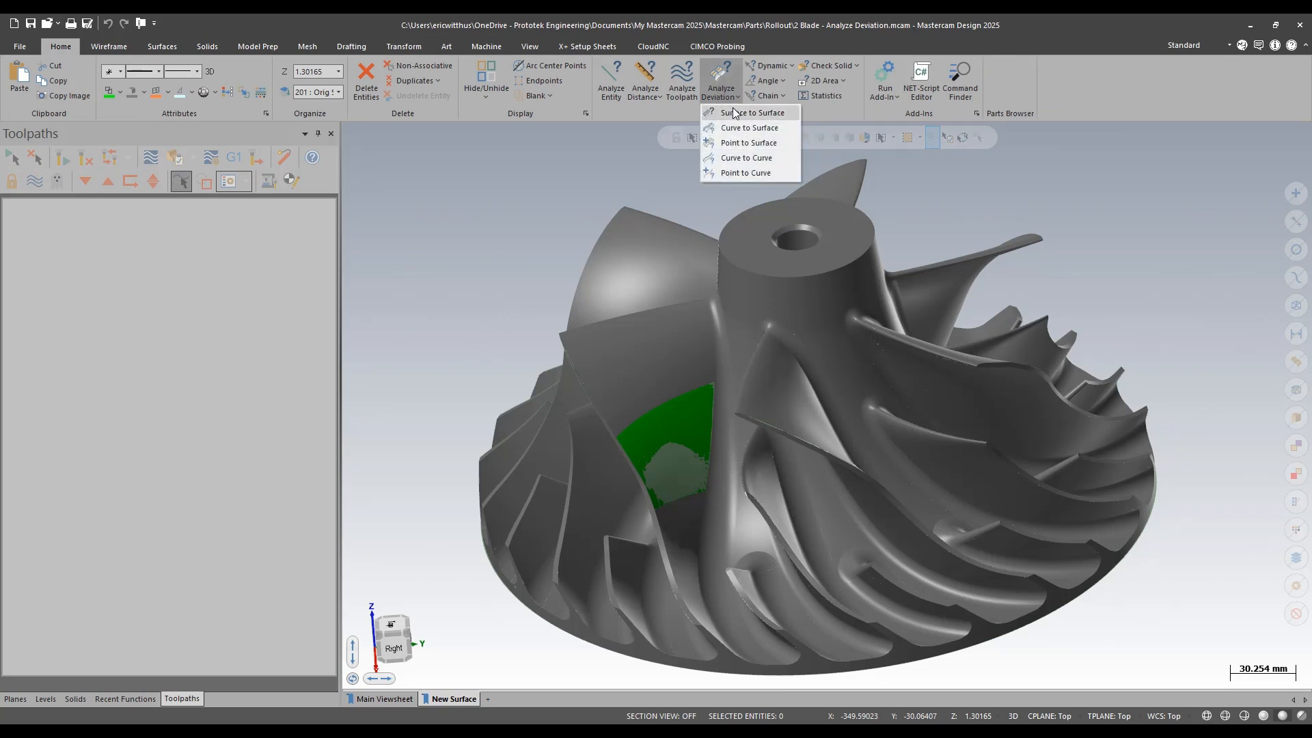
pyautogui.moveTo(750, 112)
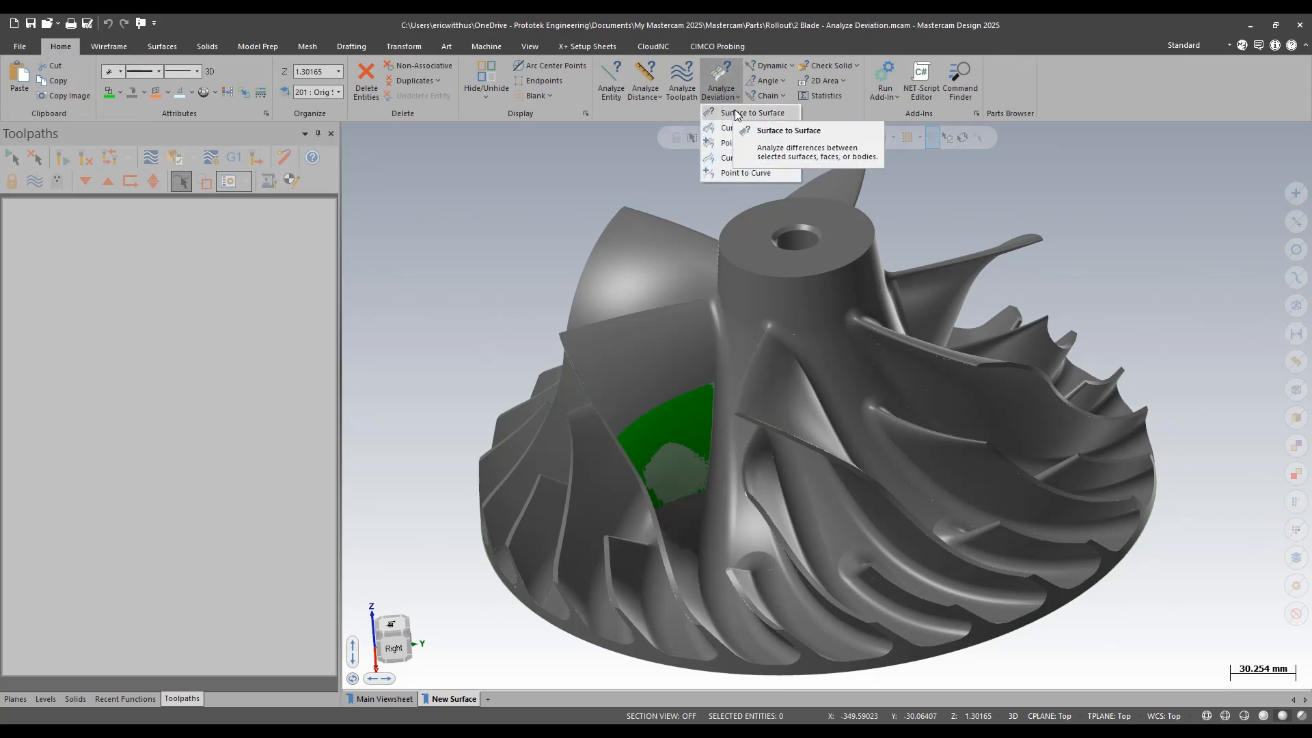
pyautogui.click(751, 114)
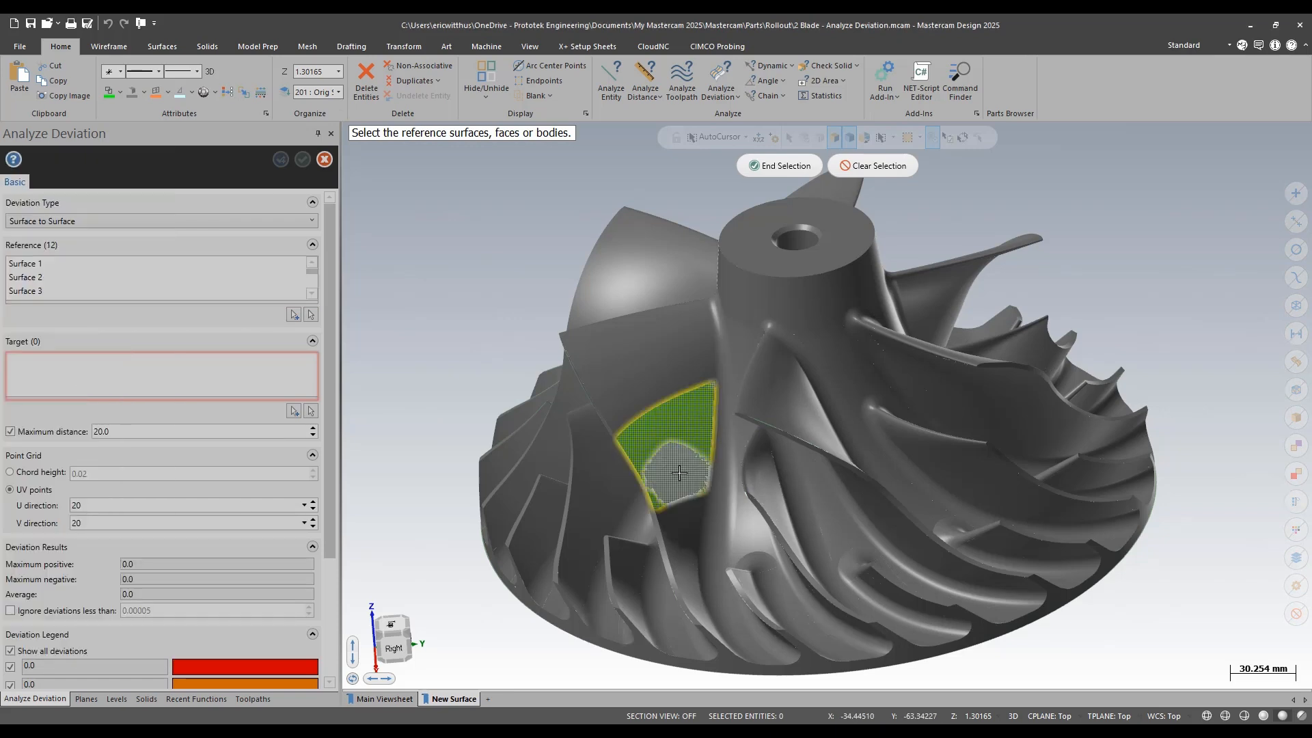
pyautogui.click(678, 473)
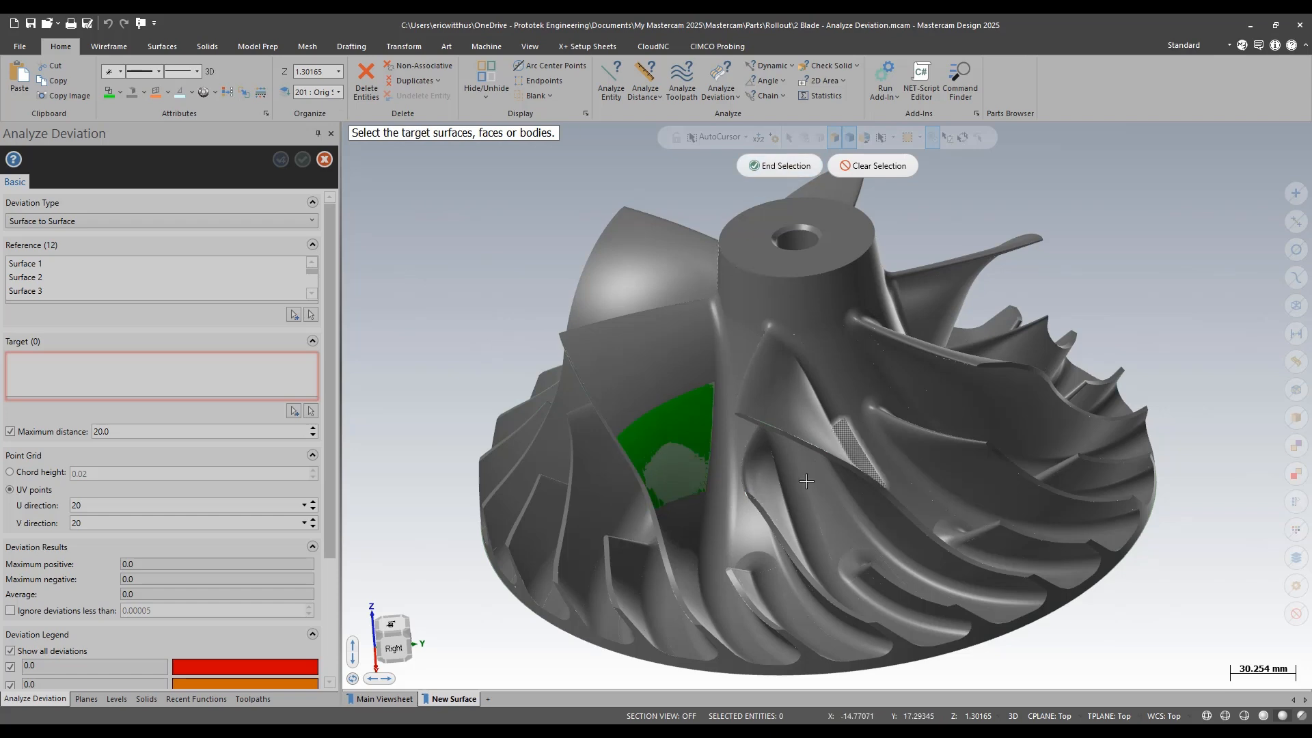
pyautogui.click(670, 469)
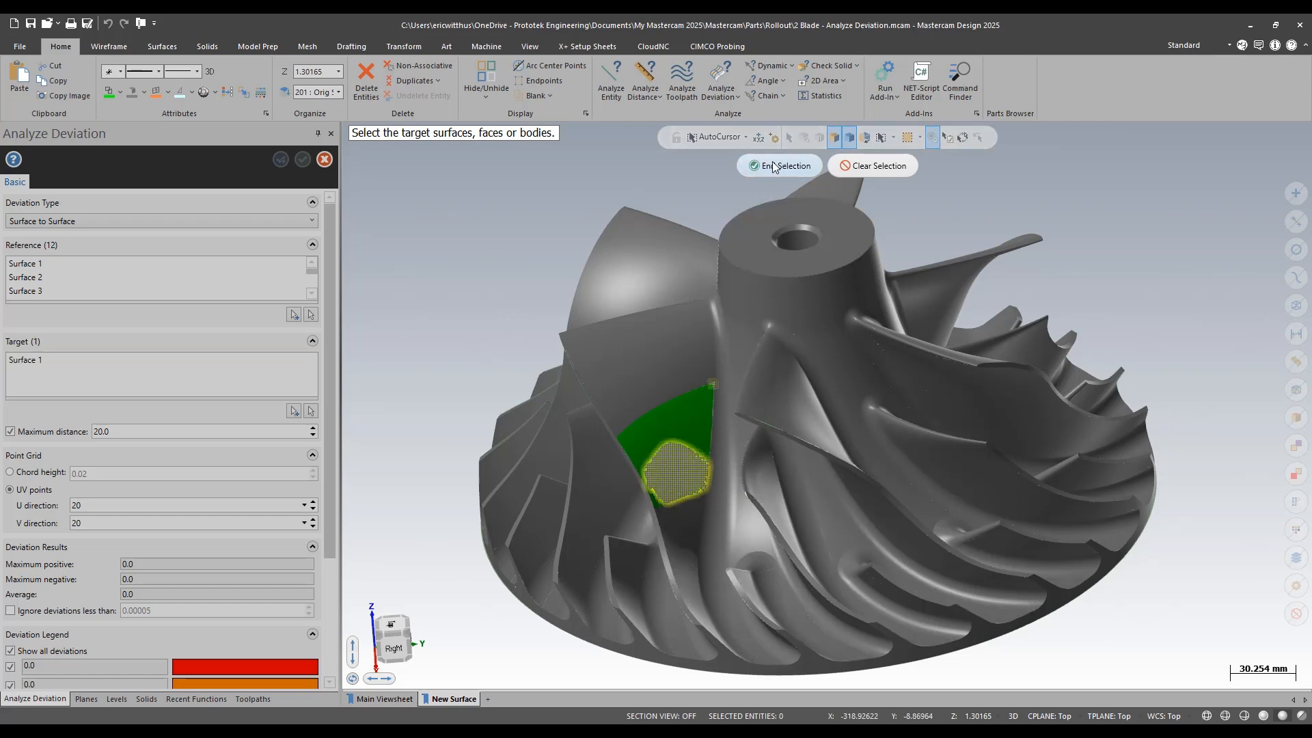
pyautogui.click(777, 166)
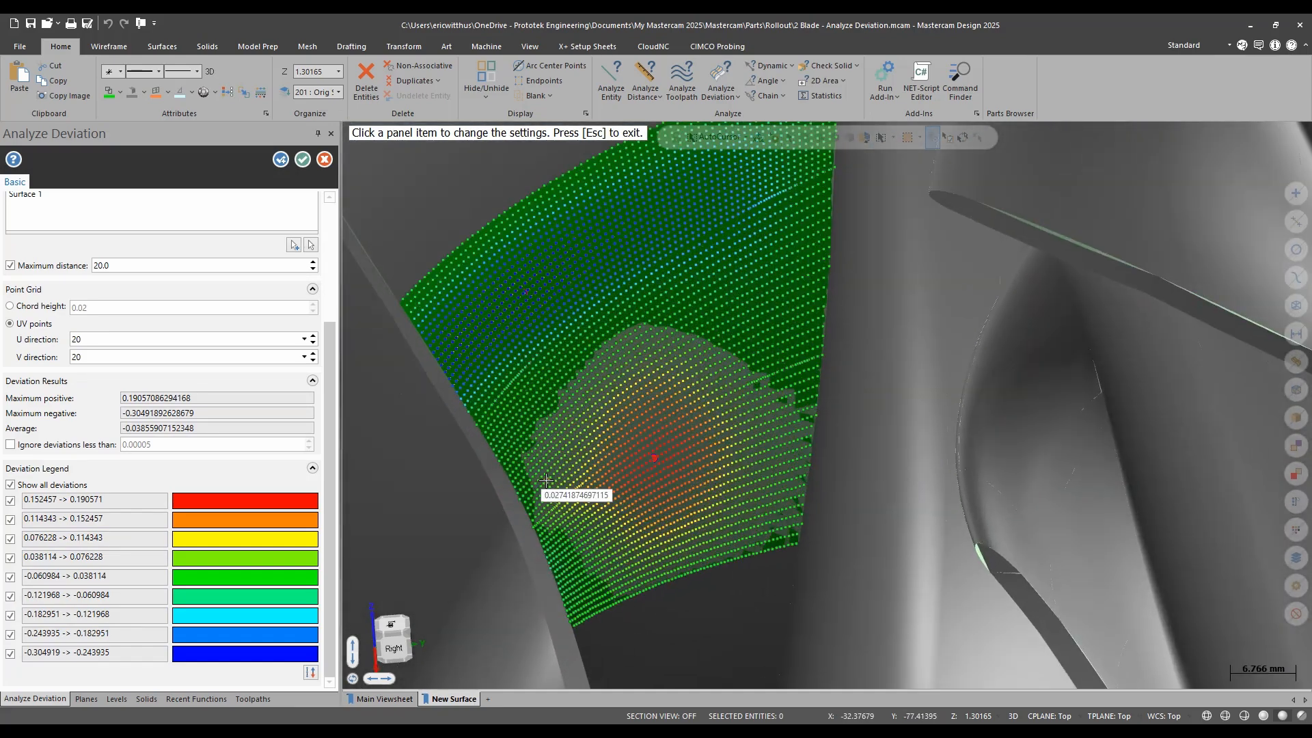
pyautogui.moveTo(657, 459)
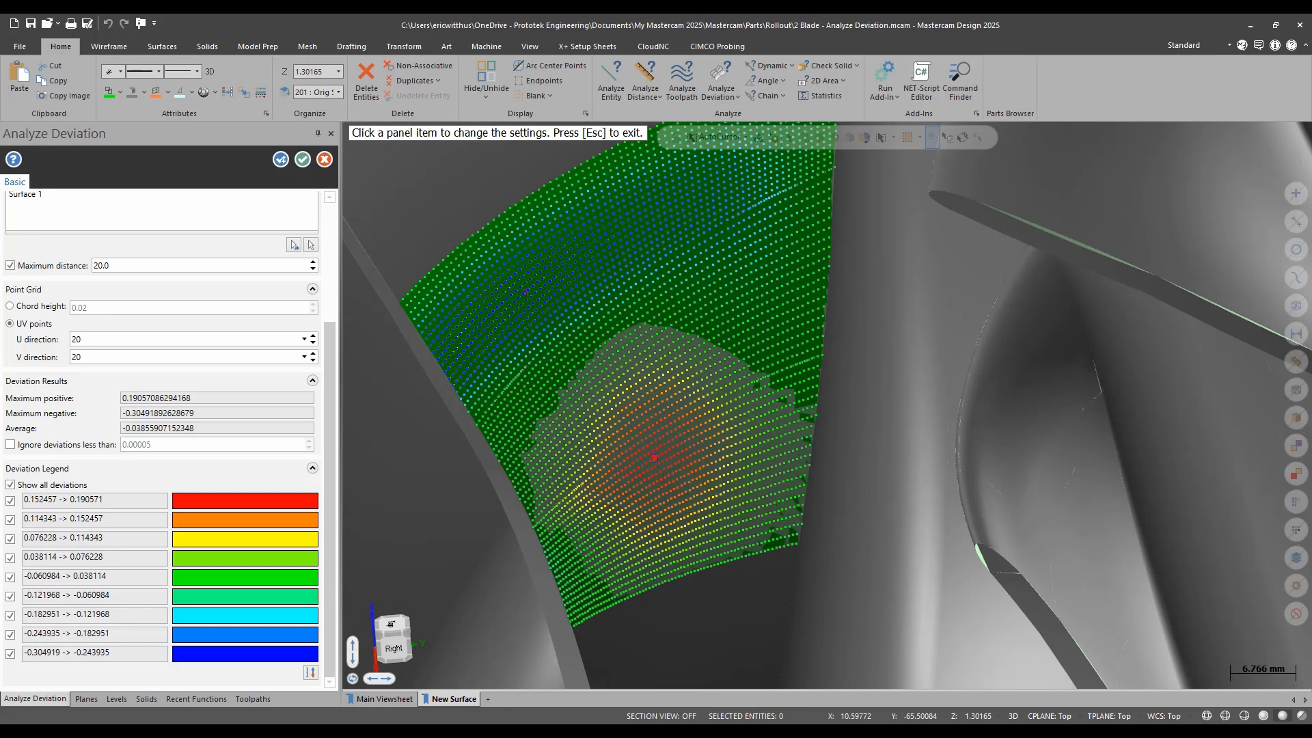
pyautogui.moveTo(850, 632)
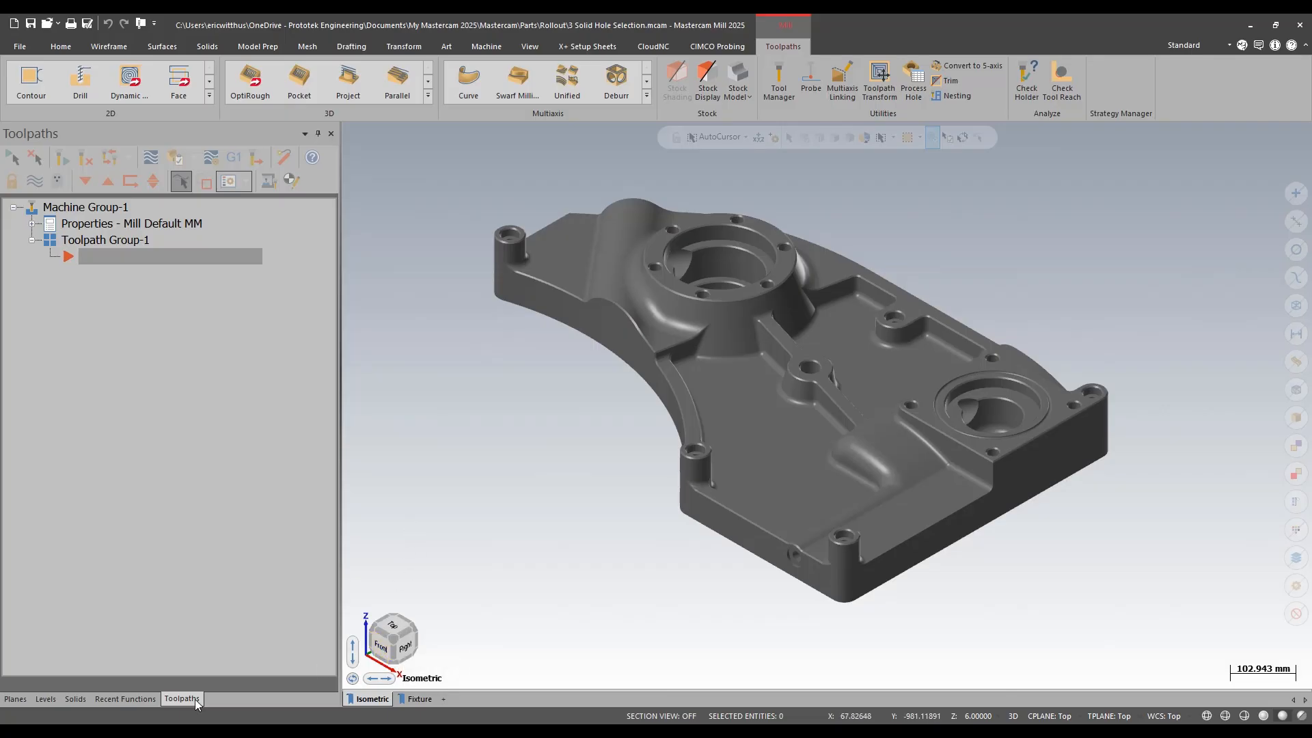
# - Start a new Drill toolpath and review its Advanced hole selection options
pyautogui.click(74, 698)
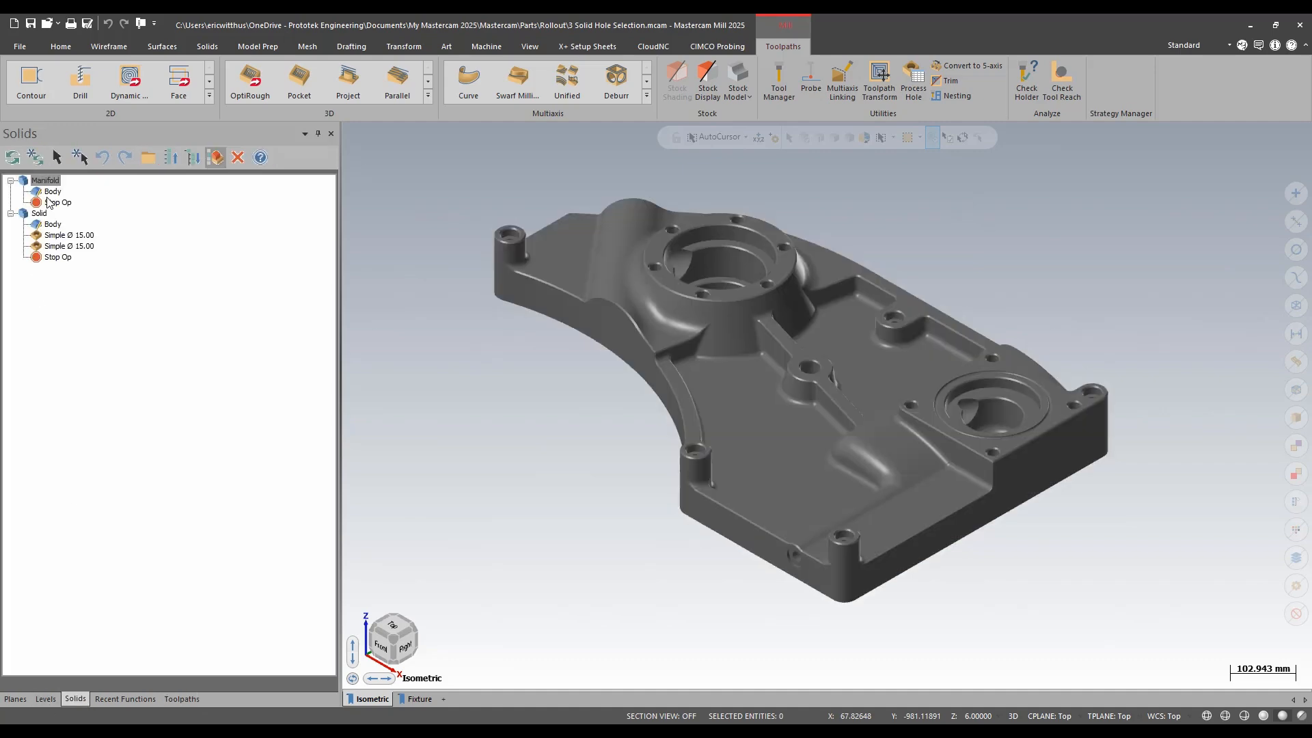
pyautogui.click(181, 698)
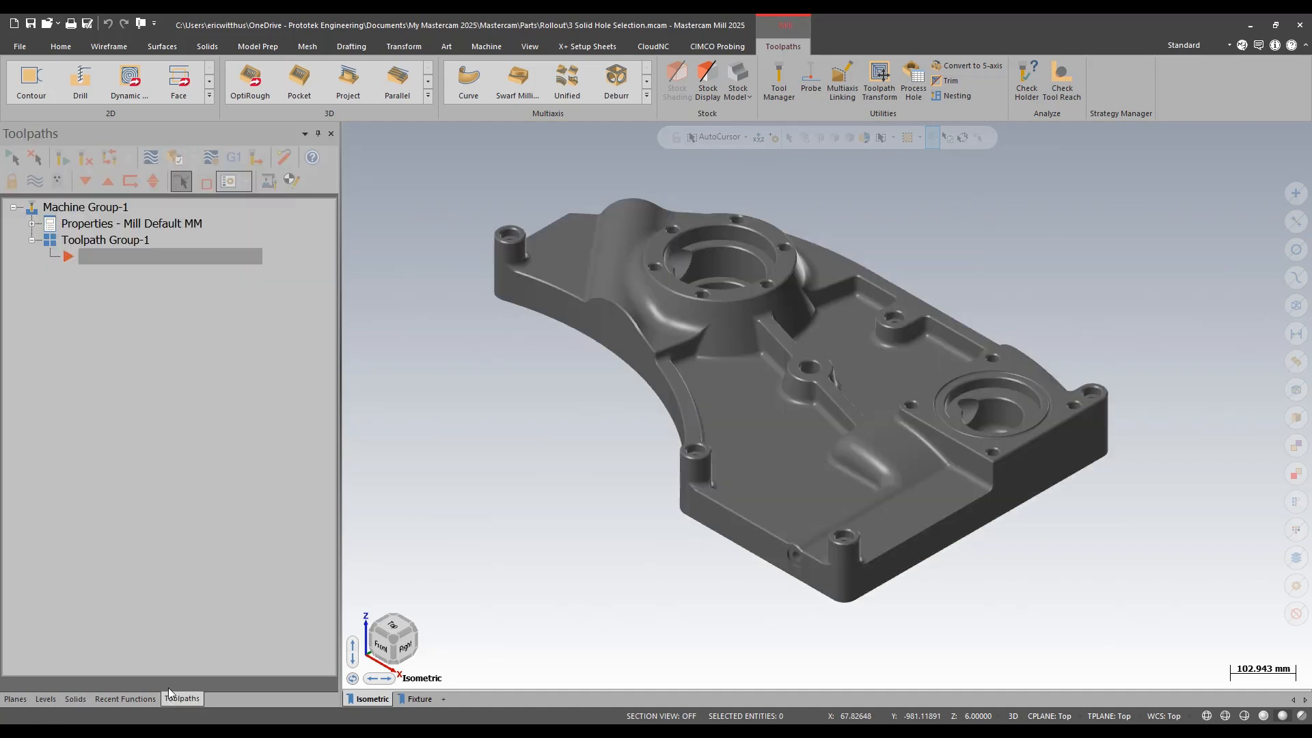
pyautogui.click(80, 80)
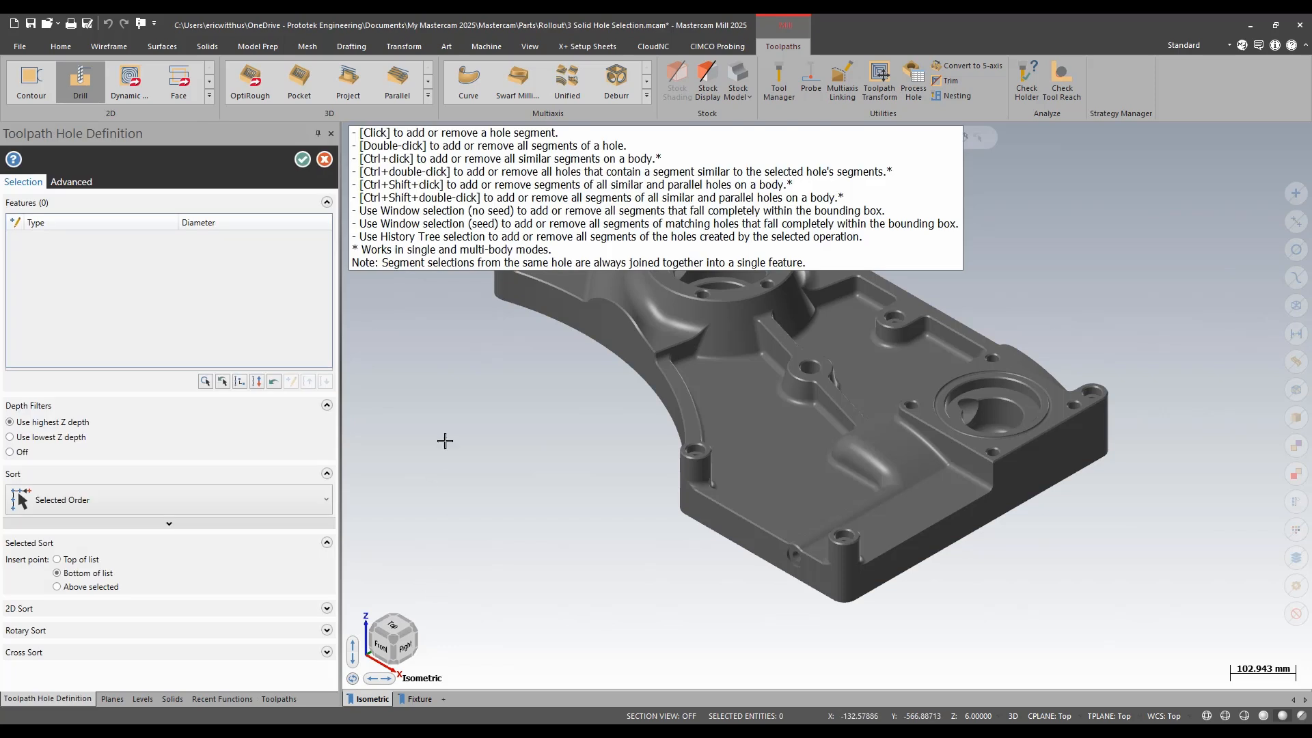
pyautogui.moveTo(434, 184)
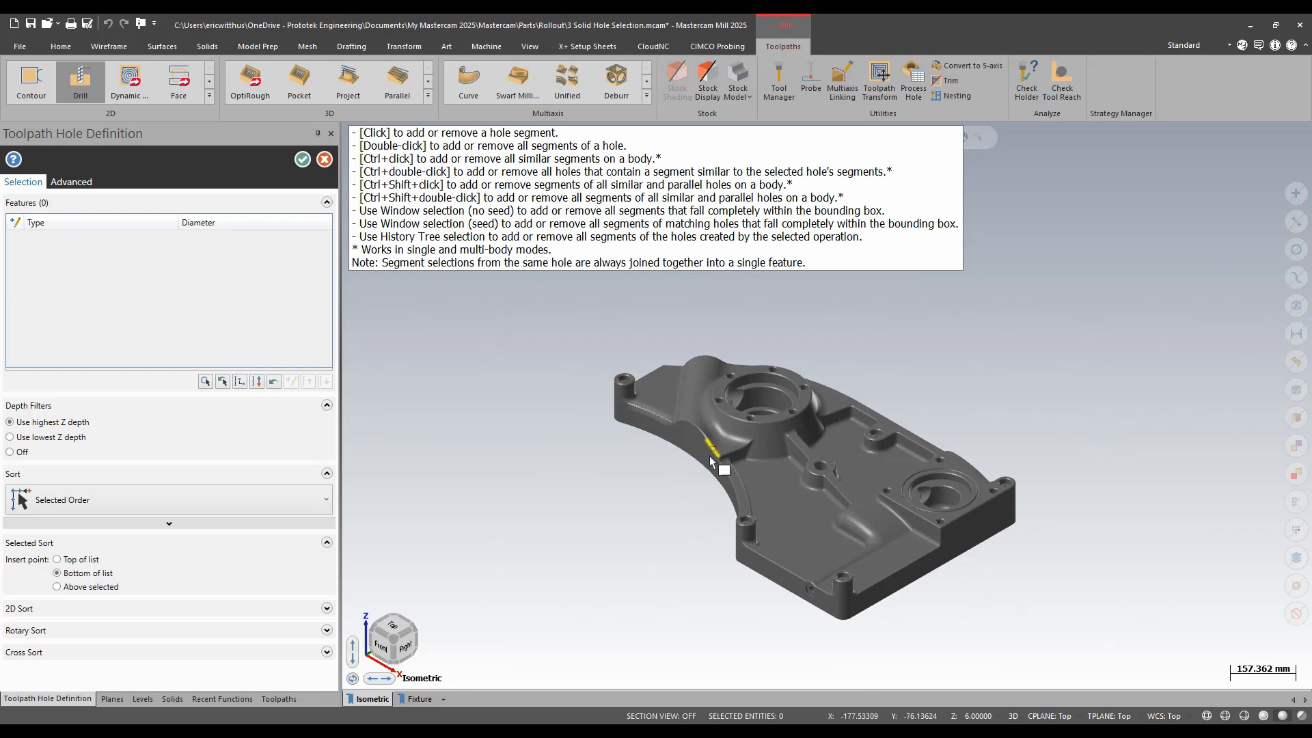
pyautogui.click(71, 182)
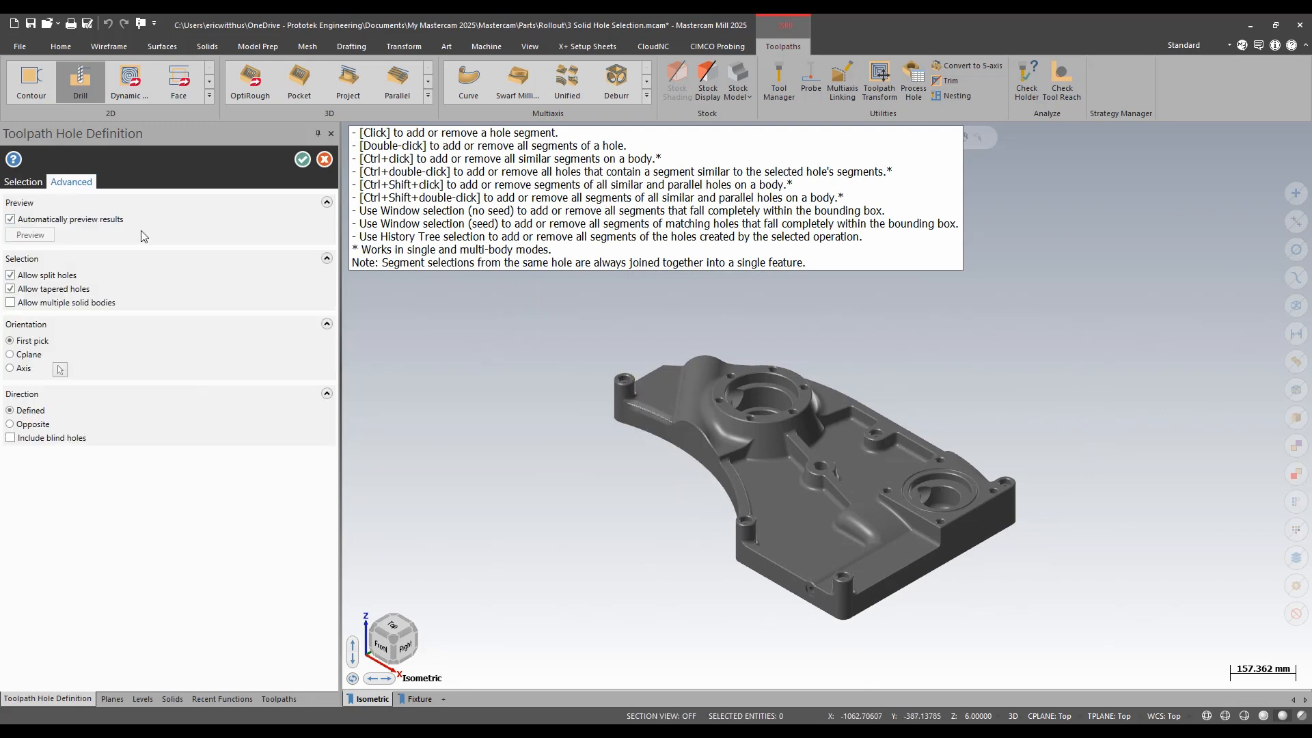
pyautogui.click(9, 274)
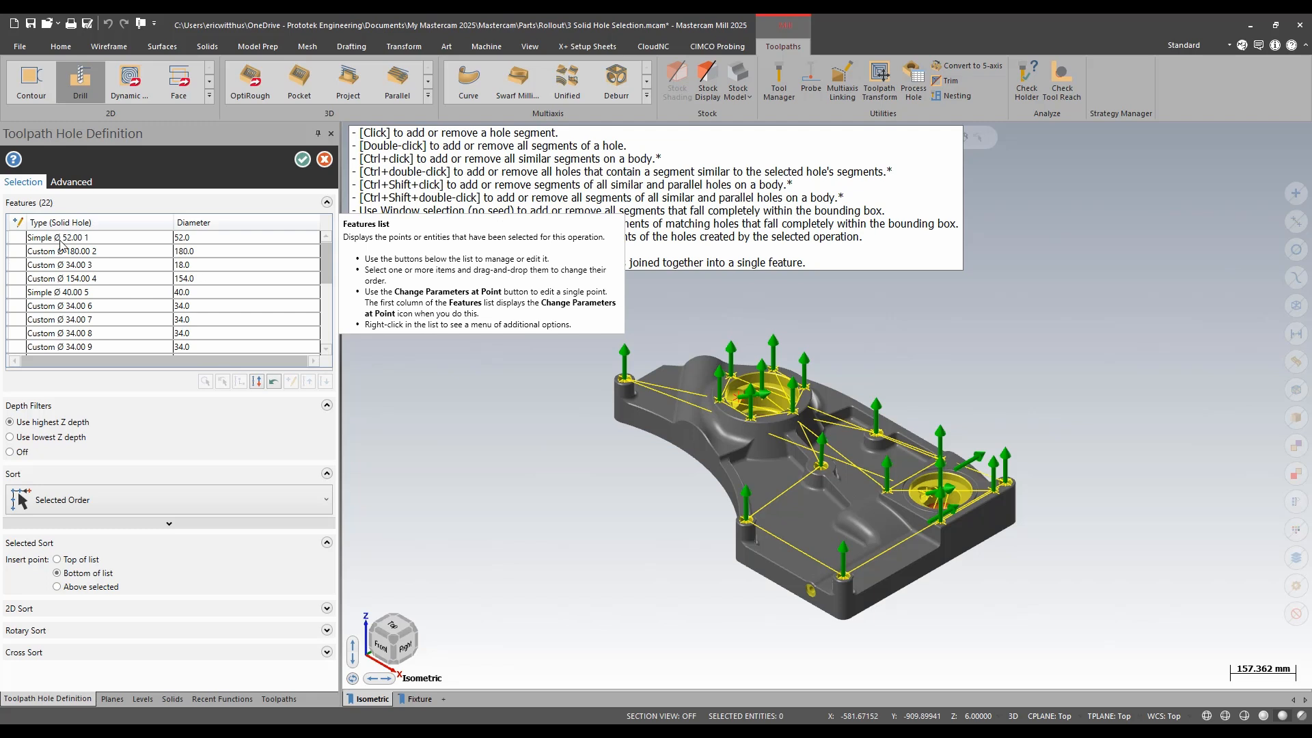
pyautogui.moveTo(67, 254)
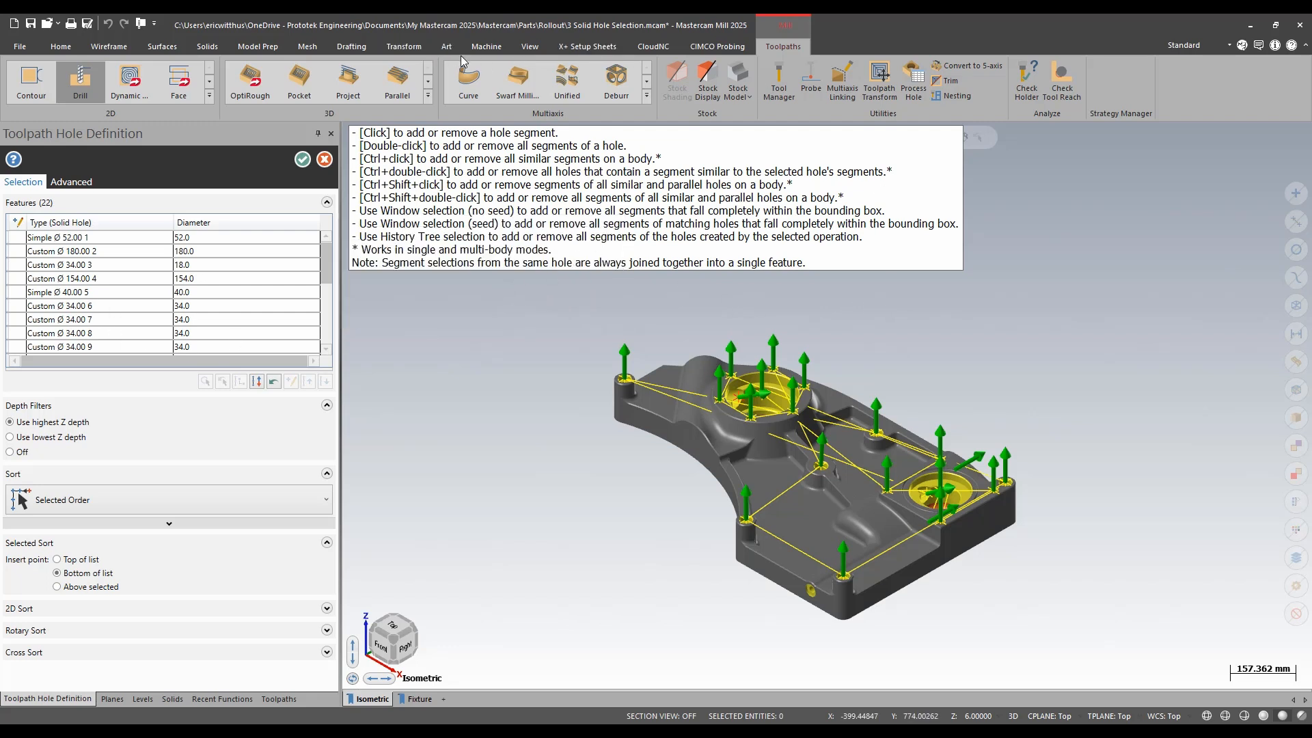
# - Delete all 22 gathered solid holes from the Features list
pyautogui.click(257, 46)
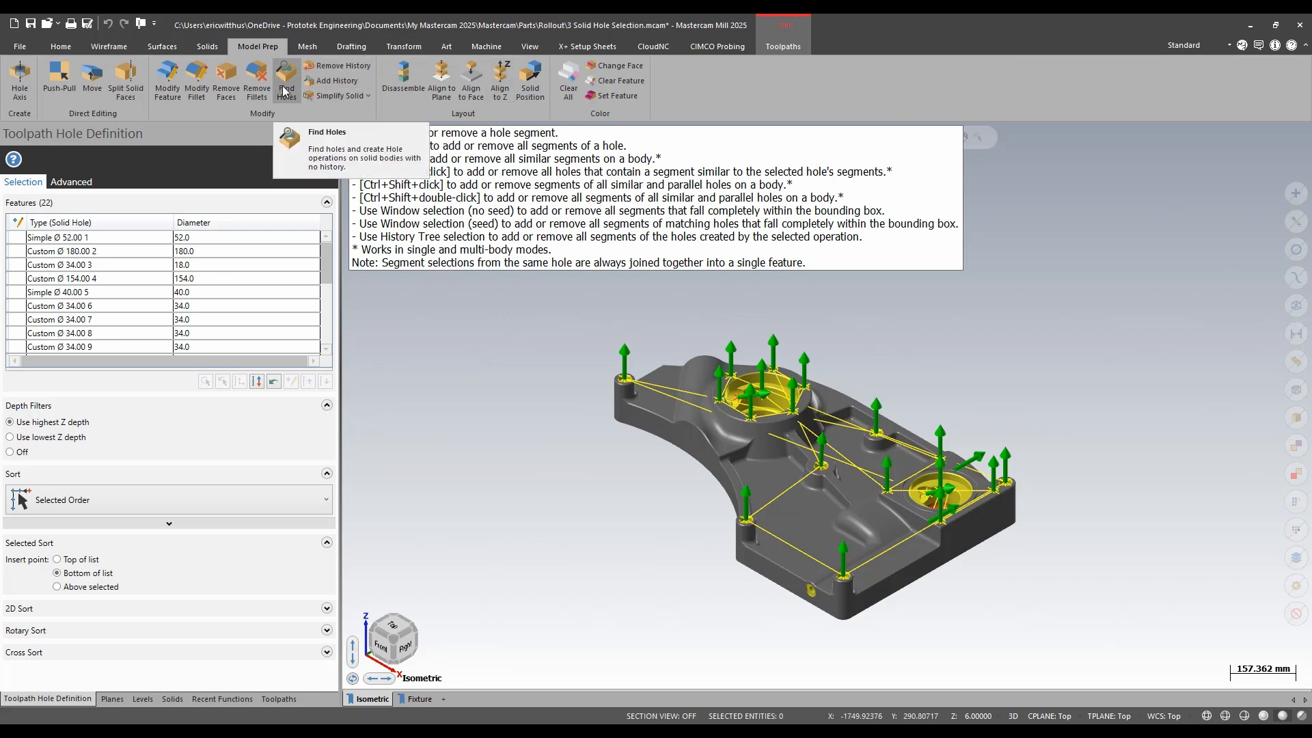
pyautogui.moveTo(278, 84)
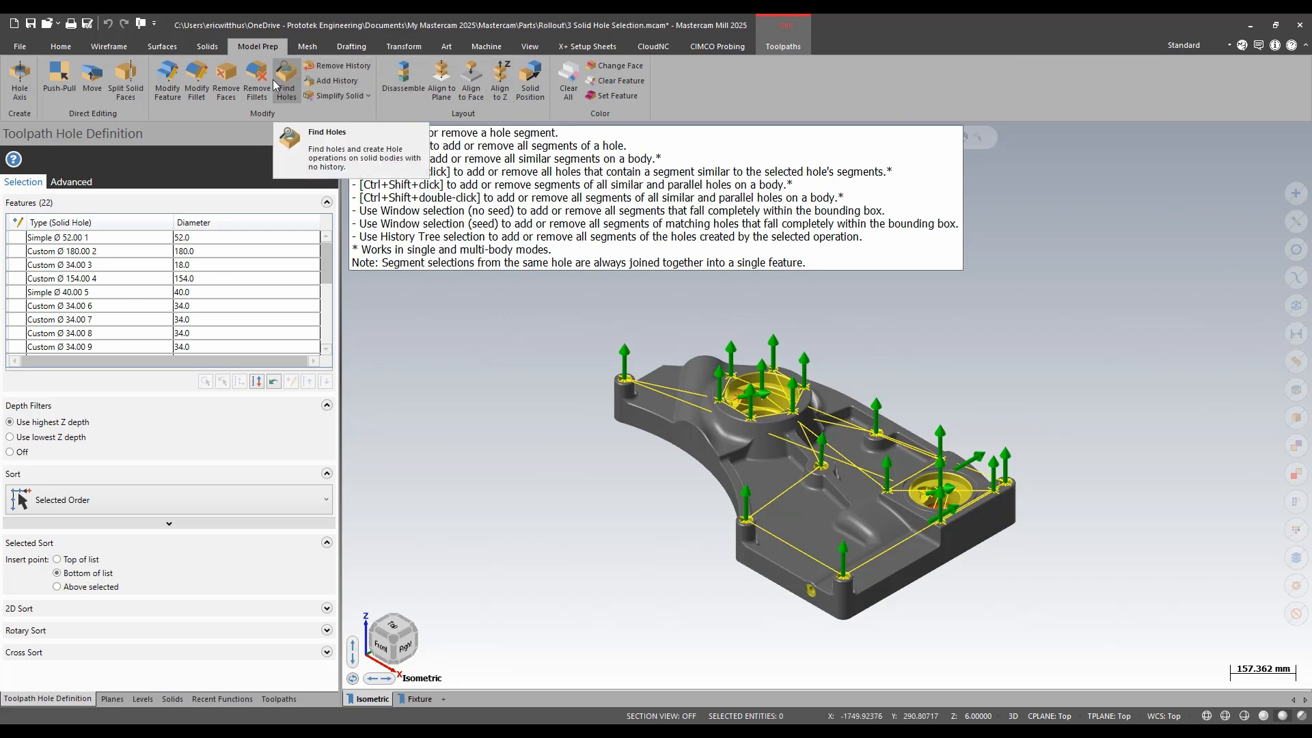
pyautogui.rightClick(60, 279)
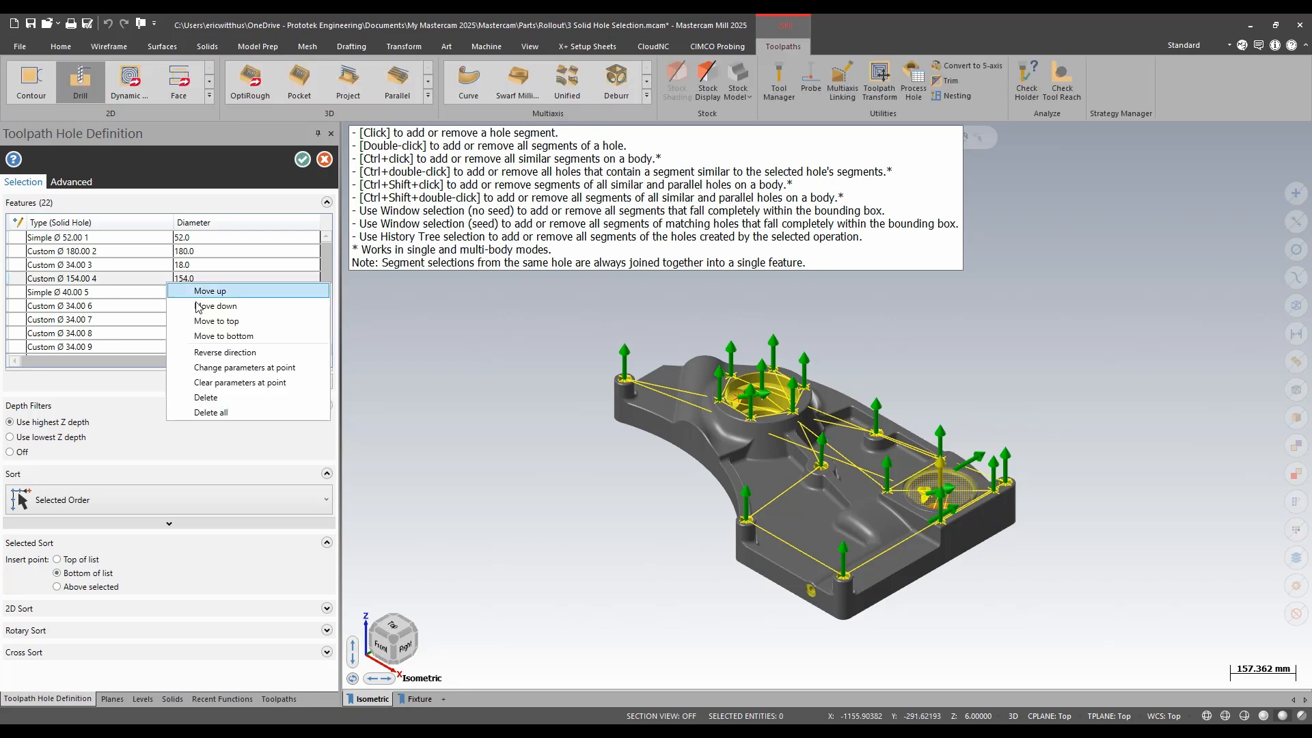
pyautogui.moveTo(261, 412)
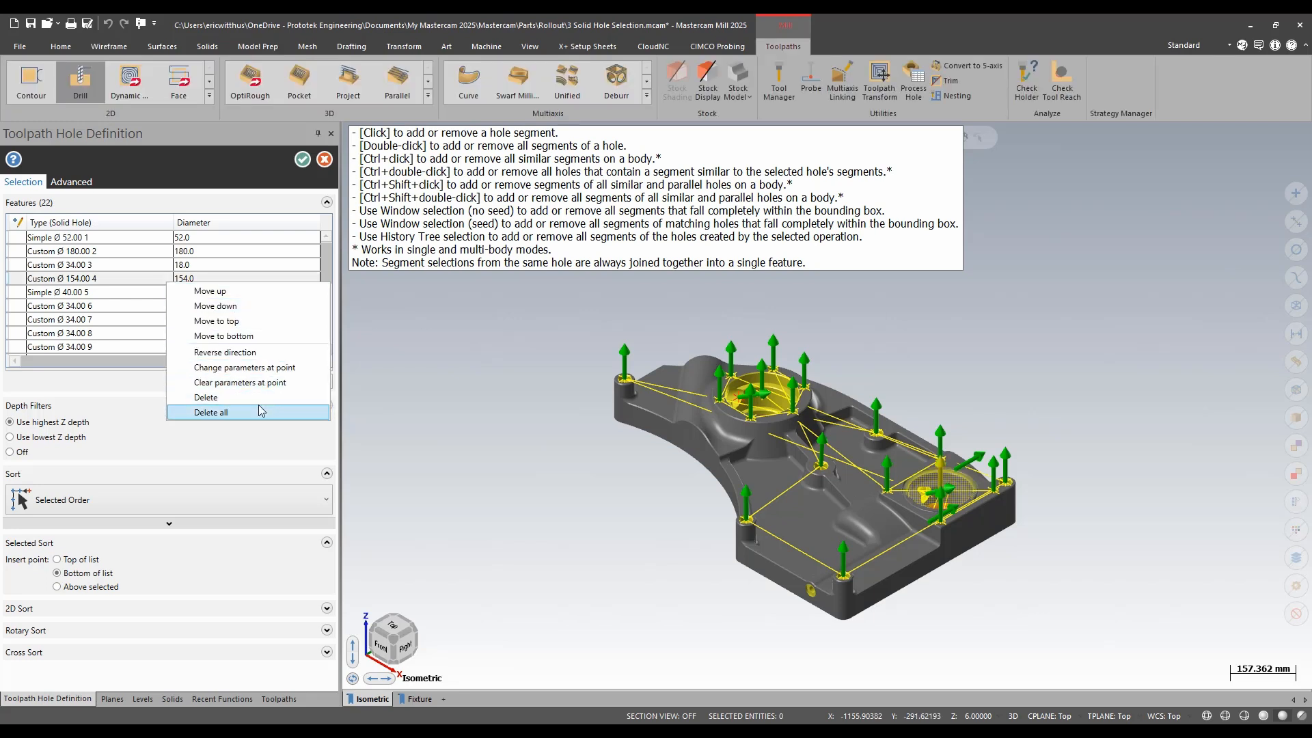
pyautogui.click(210, 412)
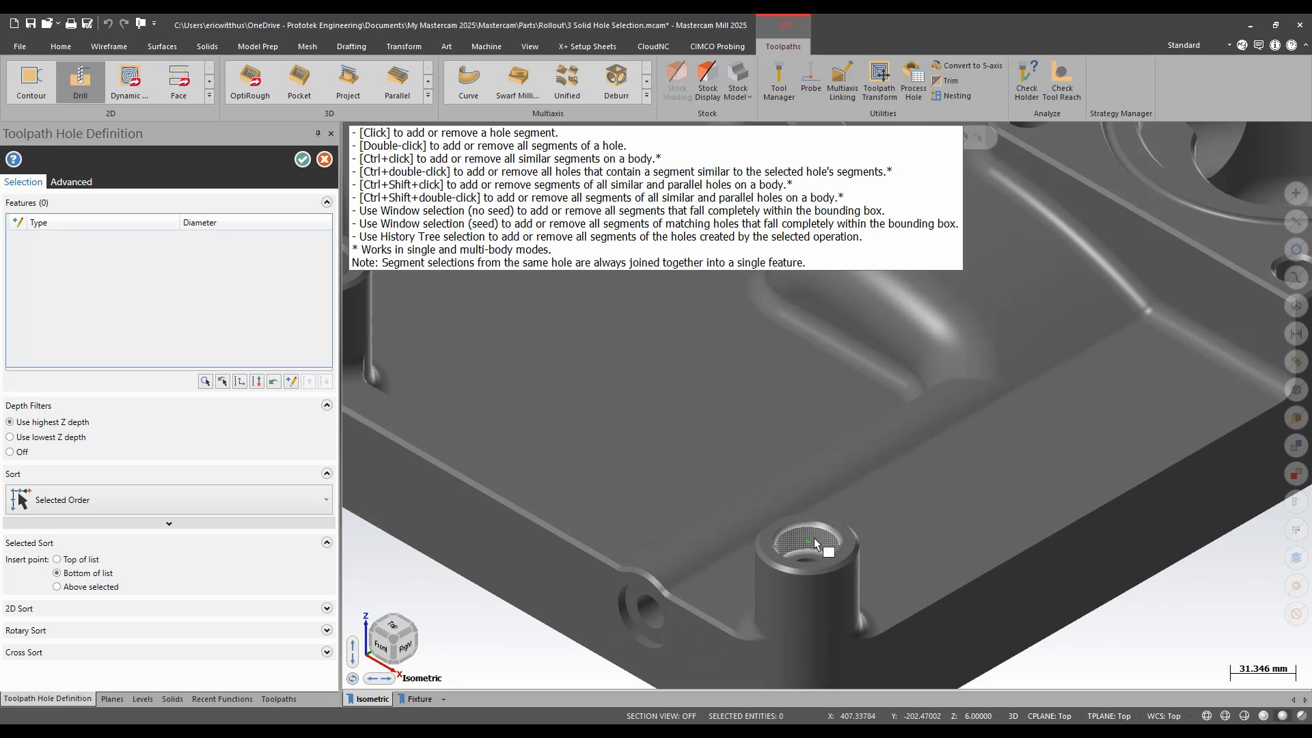
# - Select the twelve countersunk holes on the body and bosses as drilling geometry and confirm
pyautogui.click(812, 544)
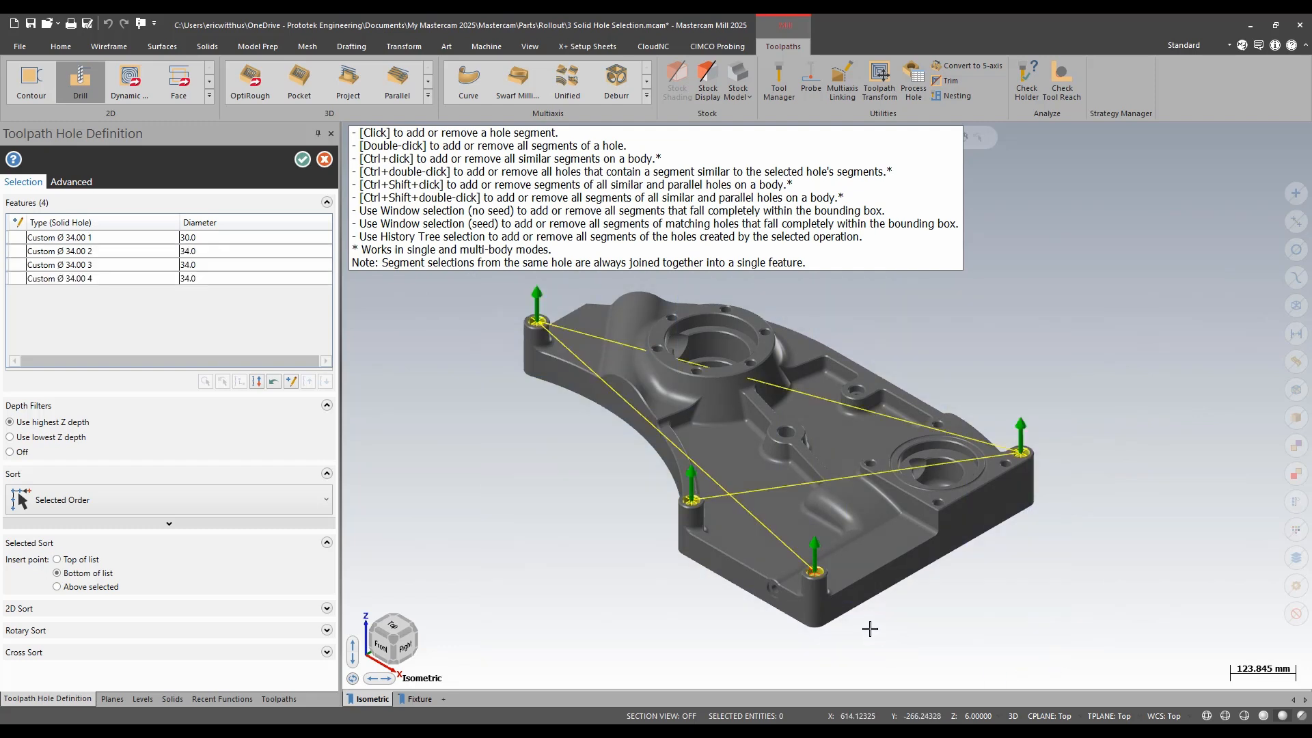
pyautogui.rightClick(67, 264)
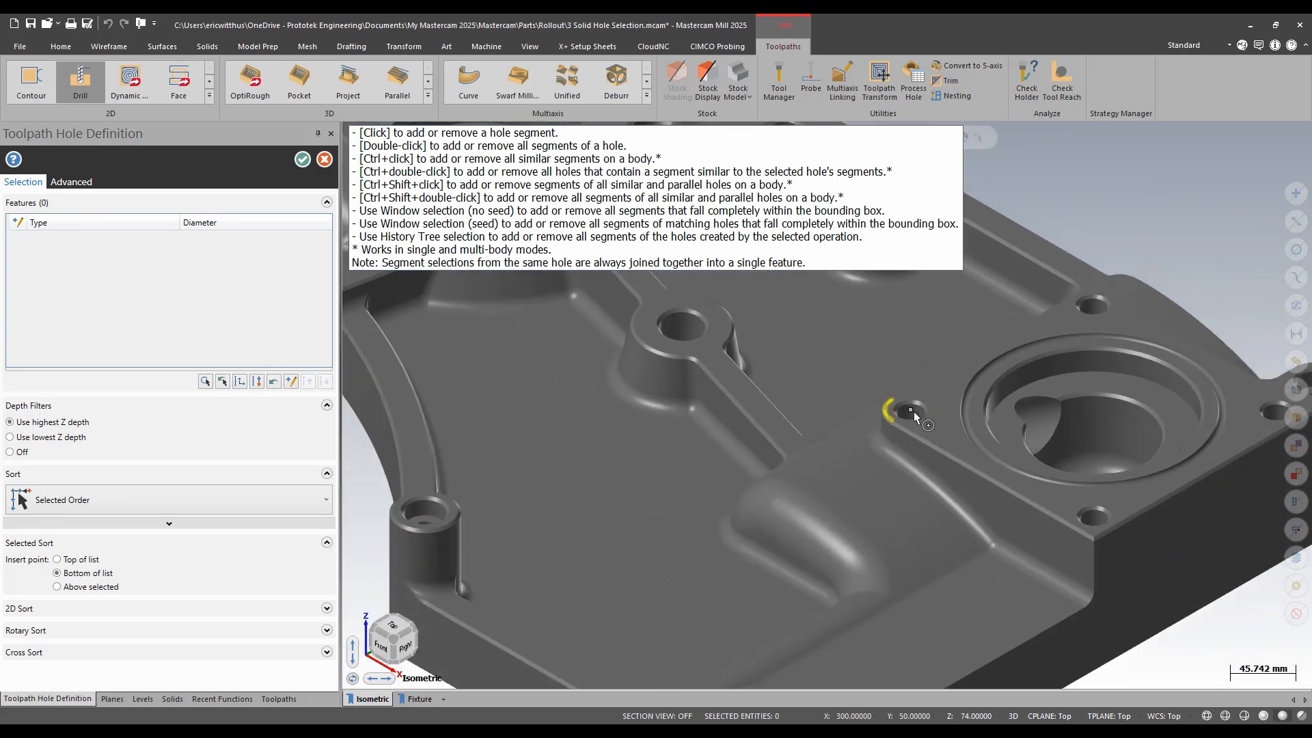
pyautogui.click(894, 409)
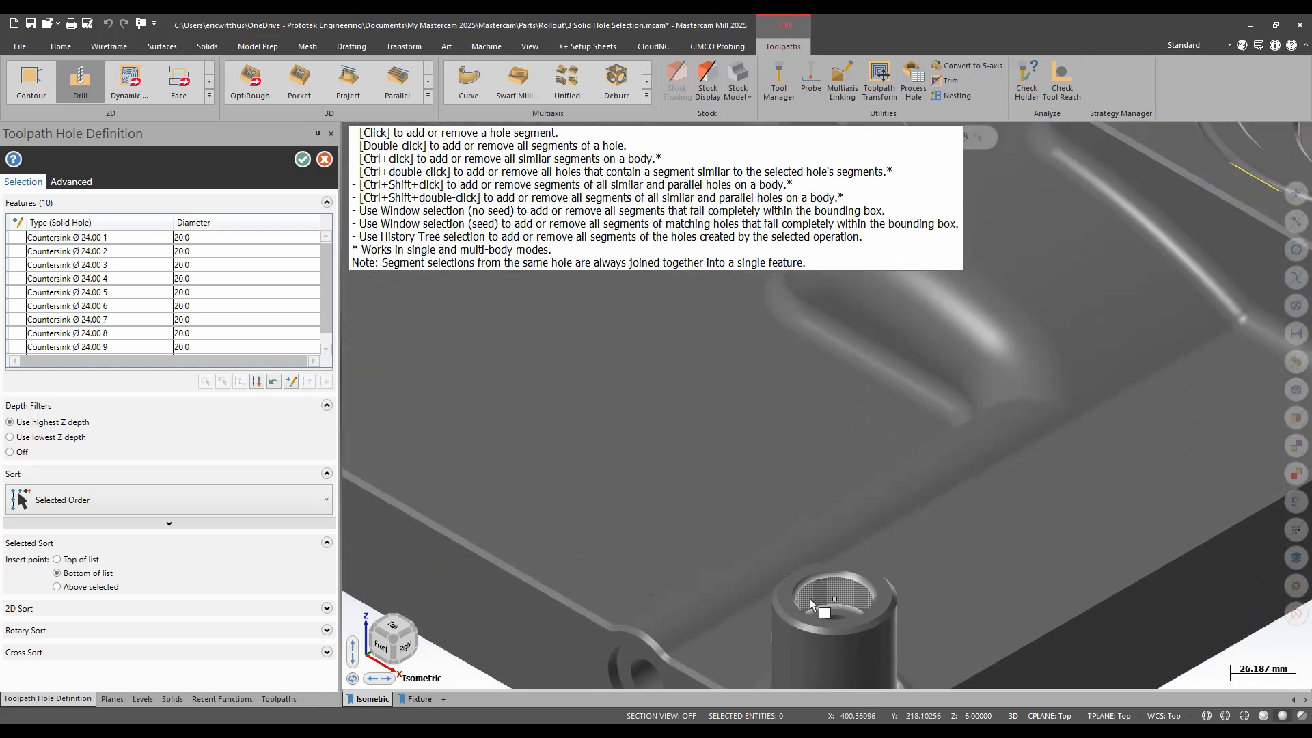
pyautogui.click(833, 600)
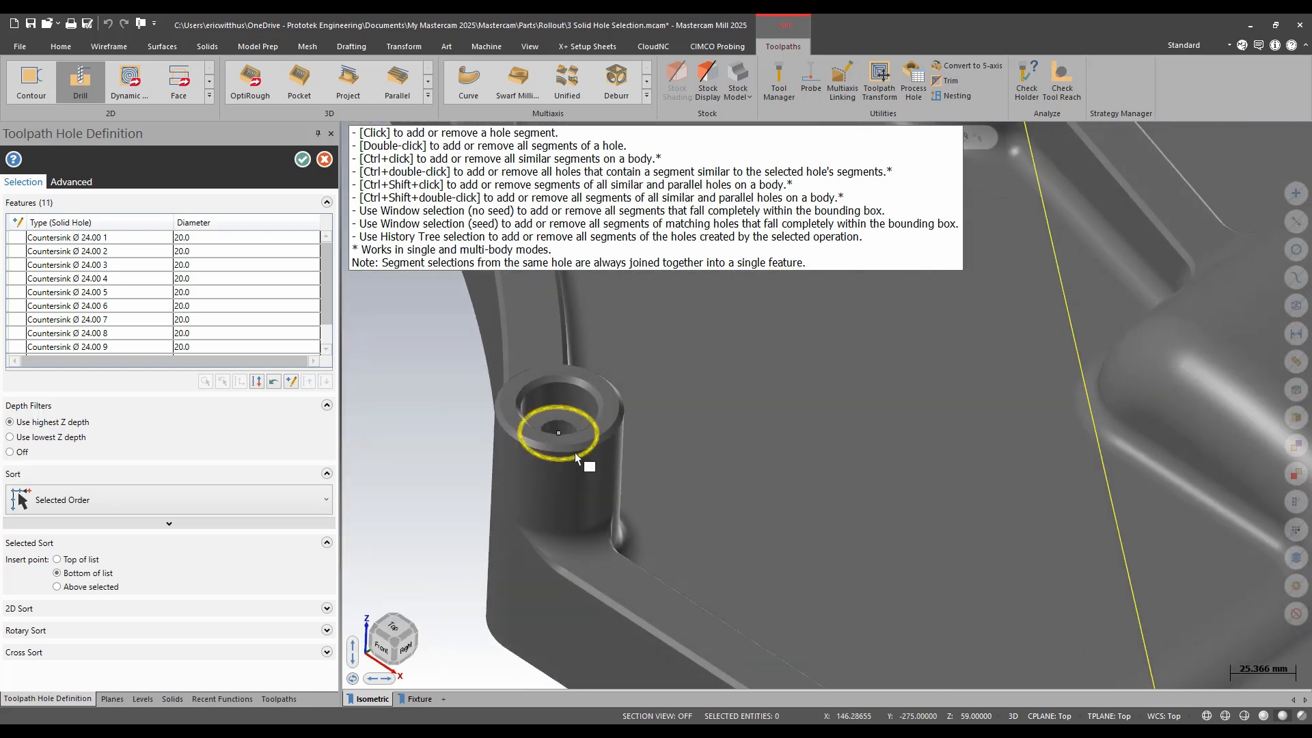
pyautogui.click(559, 433)
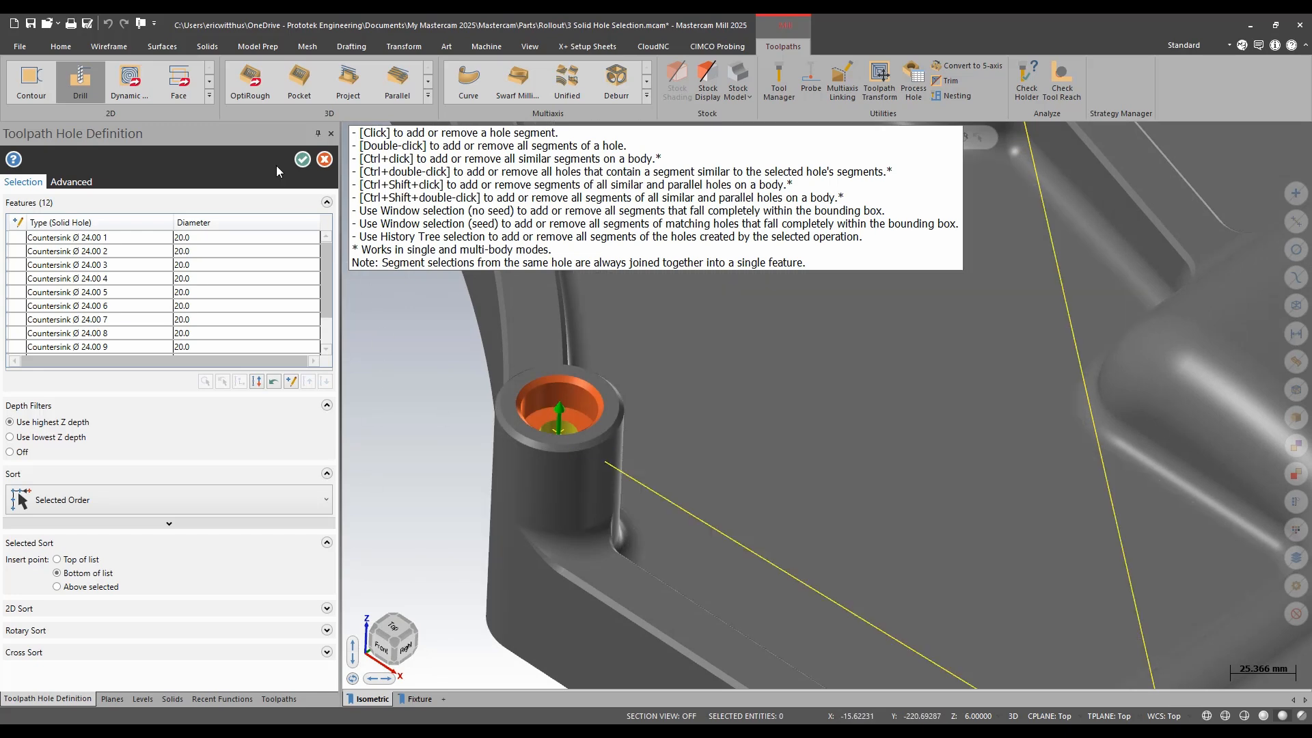
pyautogui.click(302, 159)
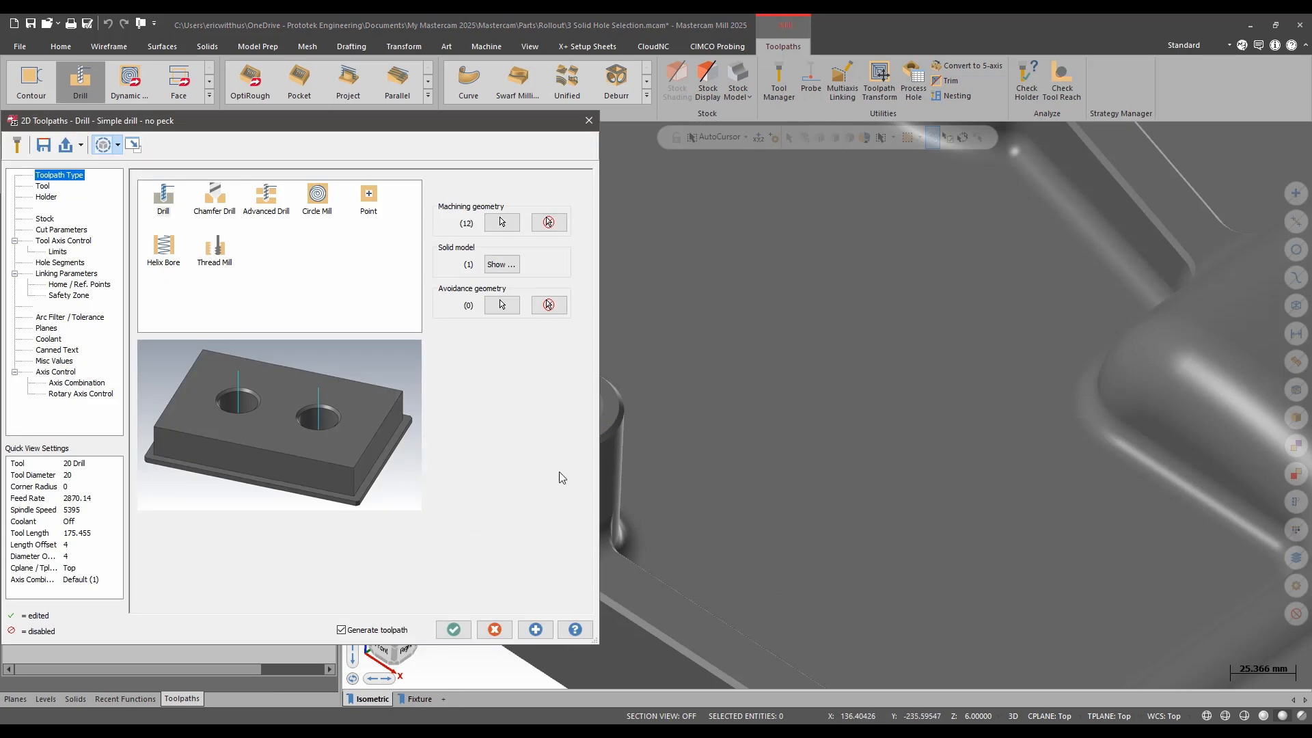
# - Show the Custom Ø 34.00 1 hole type's five-segment profile on the Hole Segments page
pyautogui.click(59, 262)
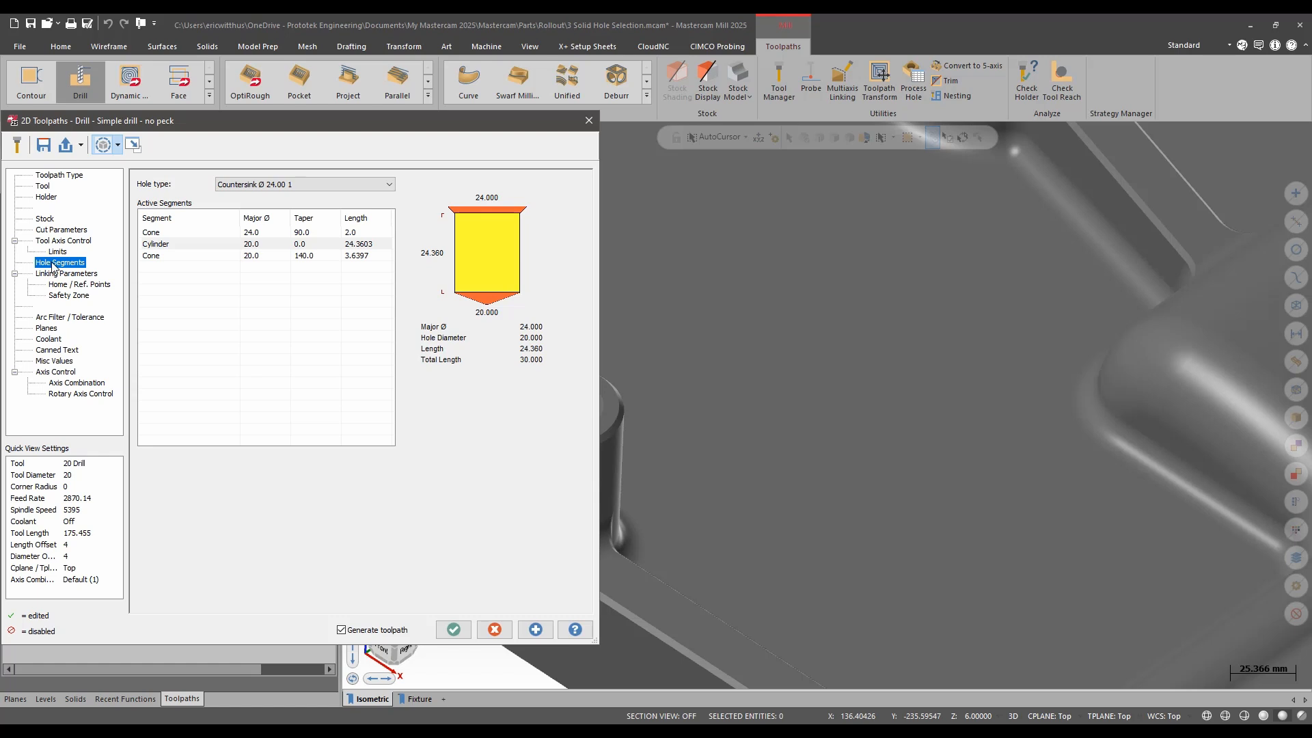
pyautogui.click(303, 185)
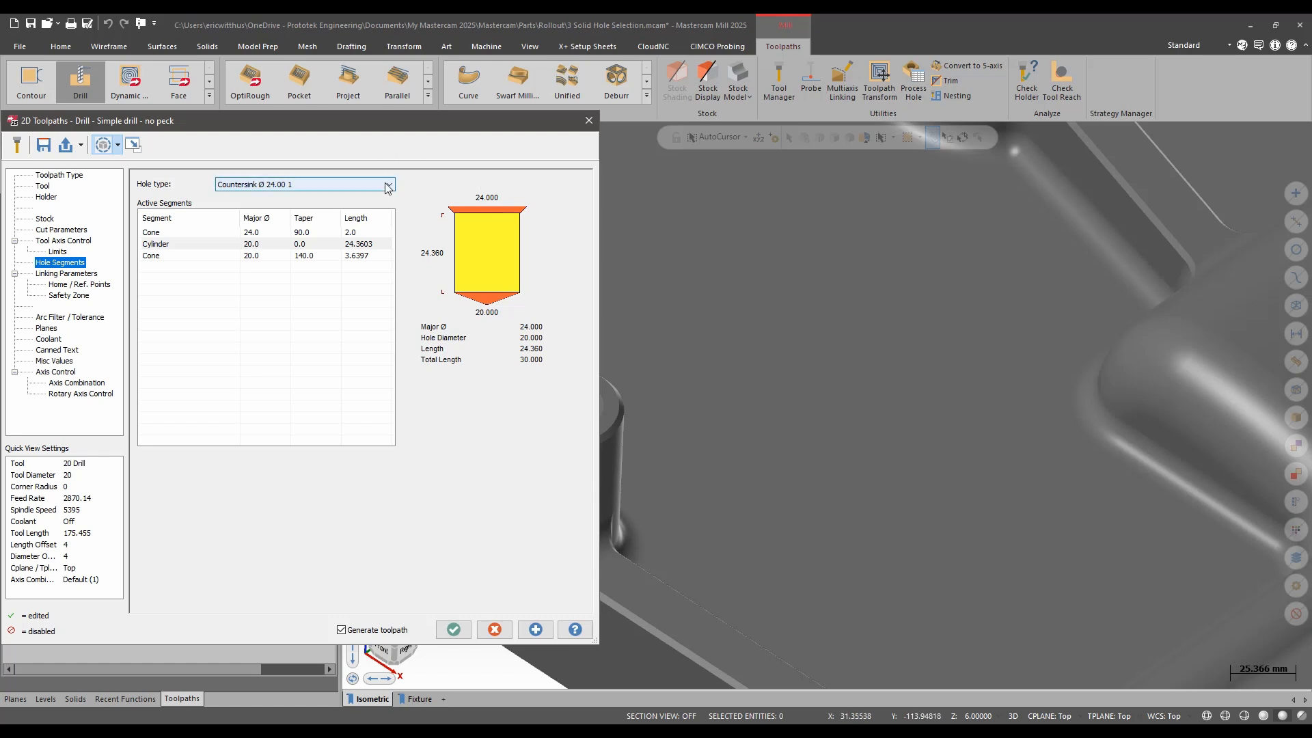
pyautogui.click(387, 184)
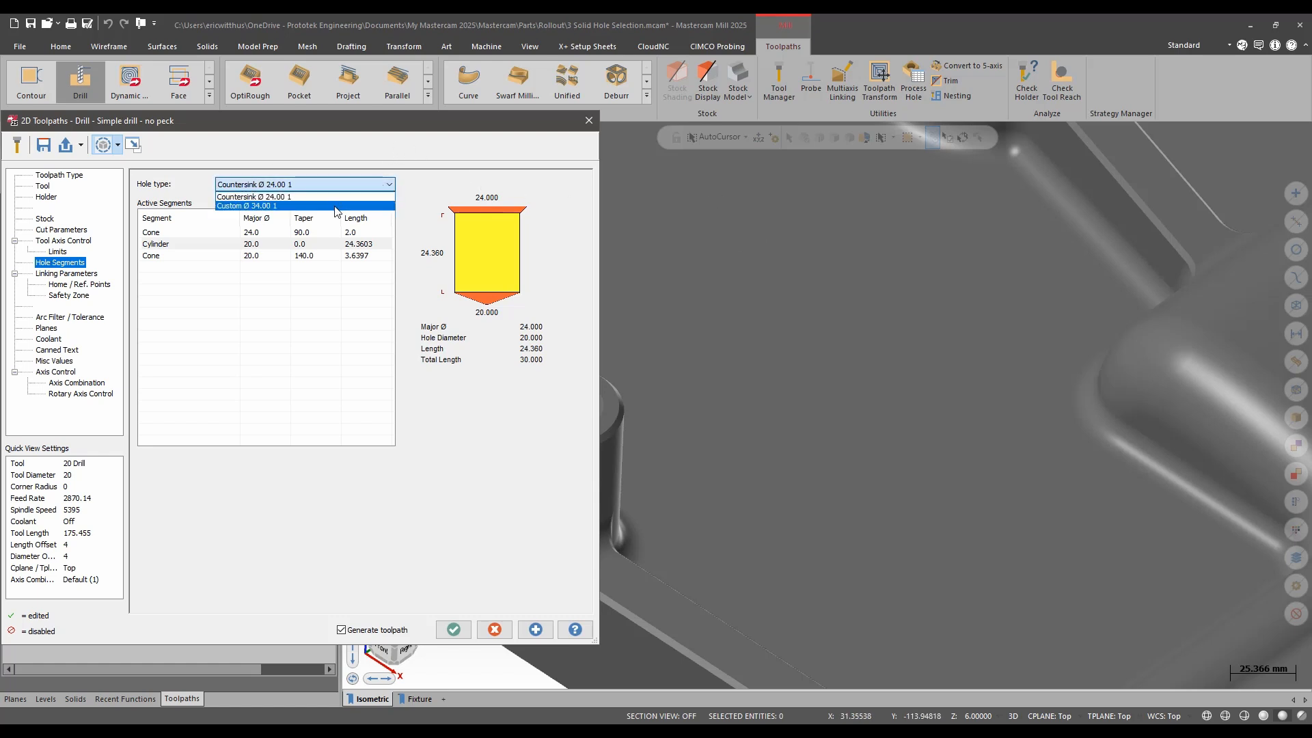
pyautogui.click(244, 206)
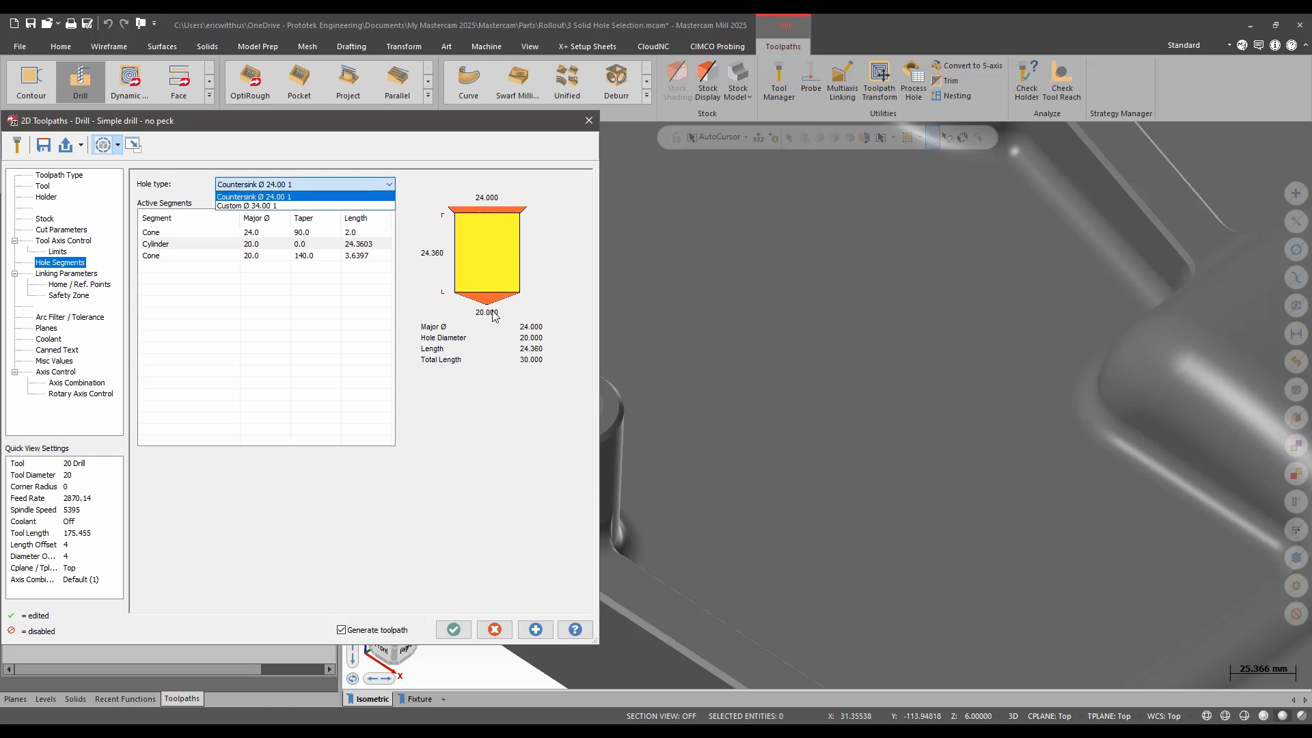
pyautogui.click(255, 206)
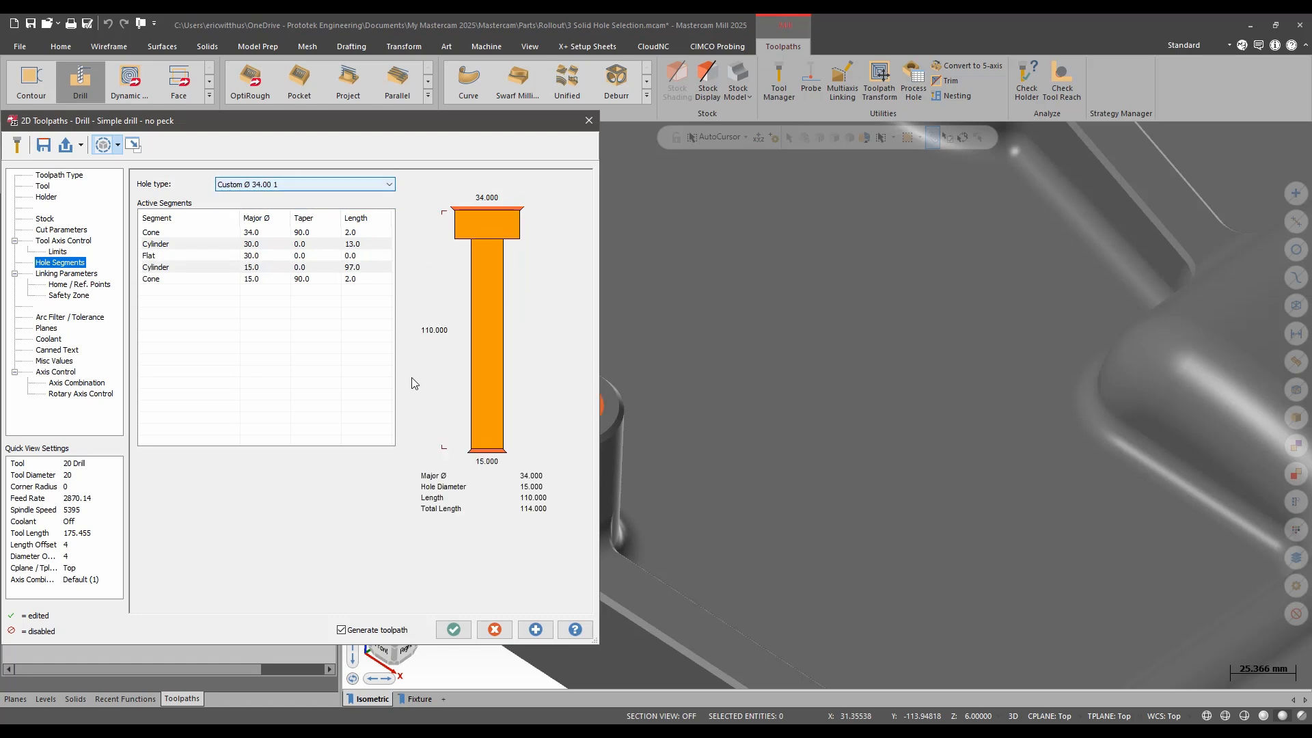
pyautogui.moveTo(492, 231)
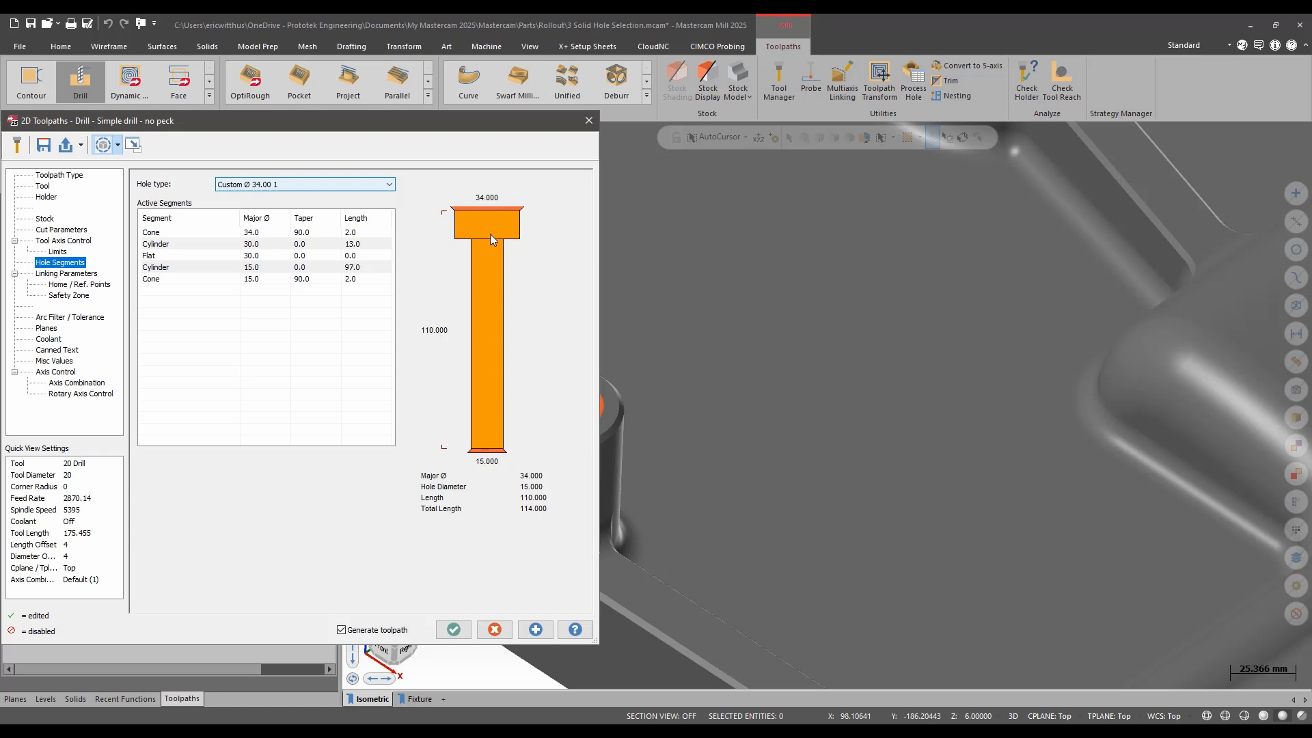
pyautogui.moveTo(489, 227)
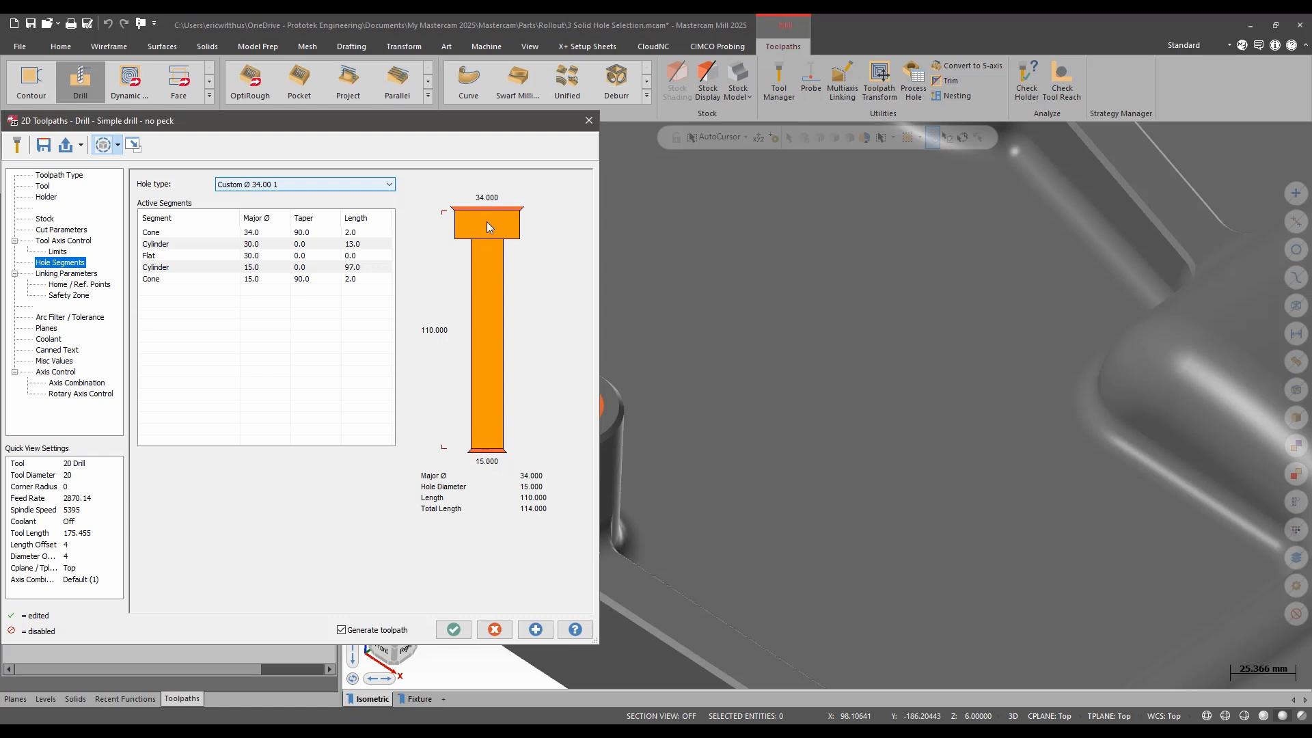
pyautogui.moveTo(498, 293)
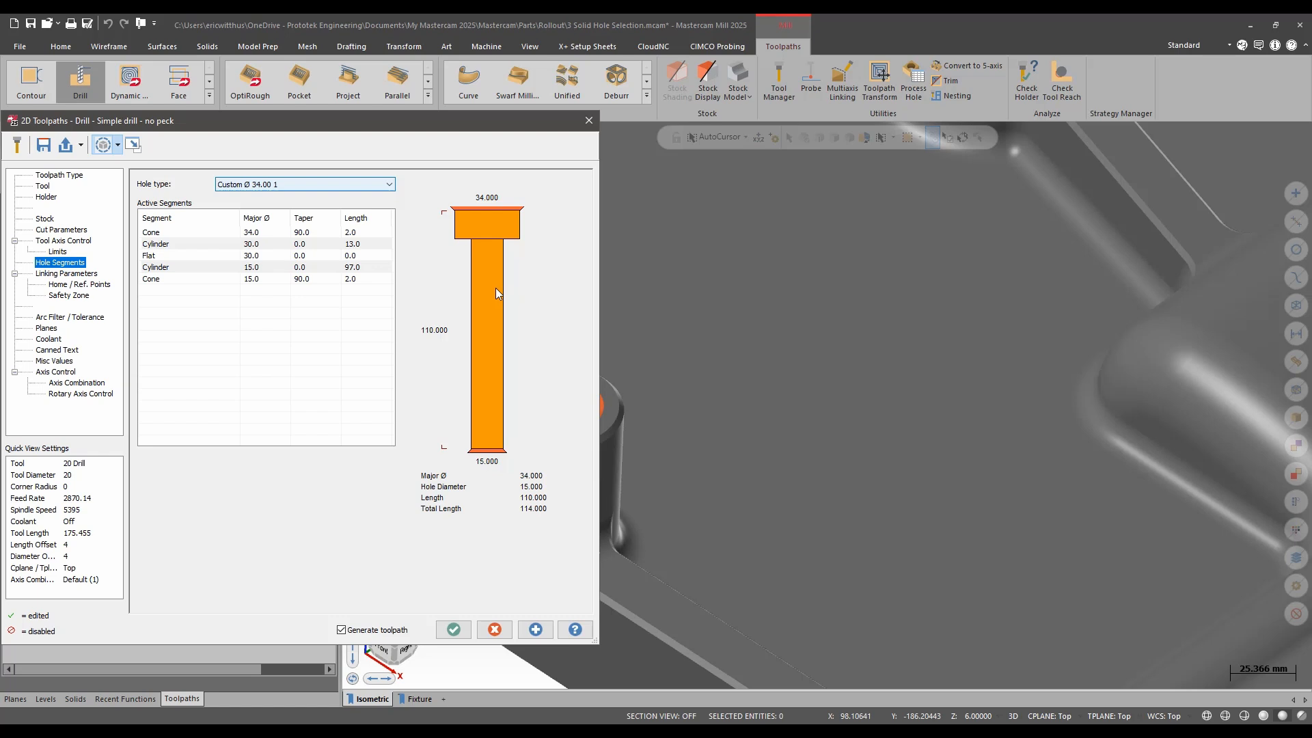
pyautogui.moveTo(551, 259)
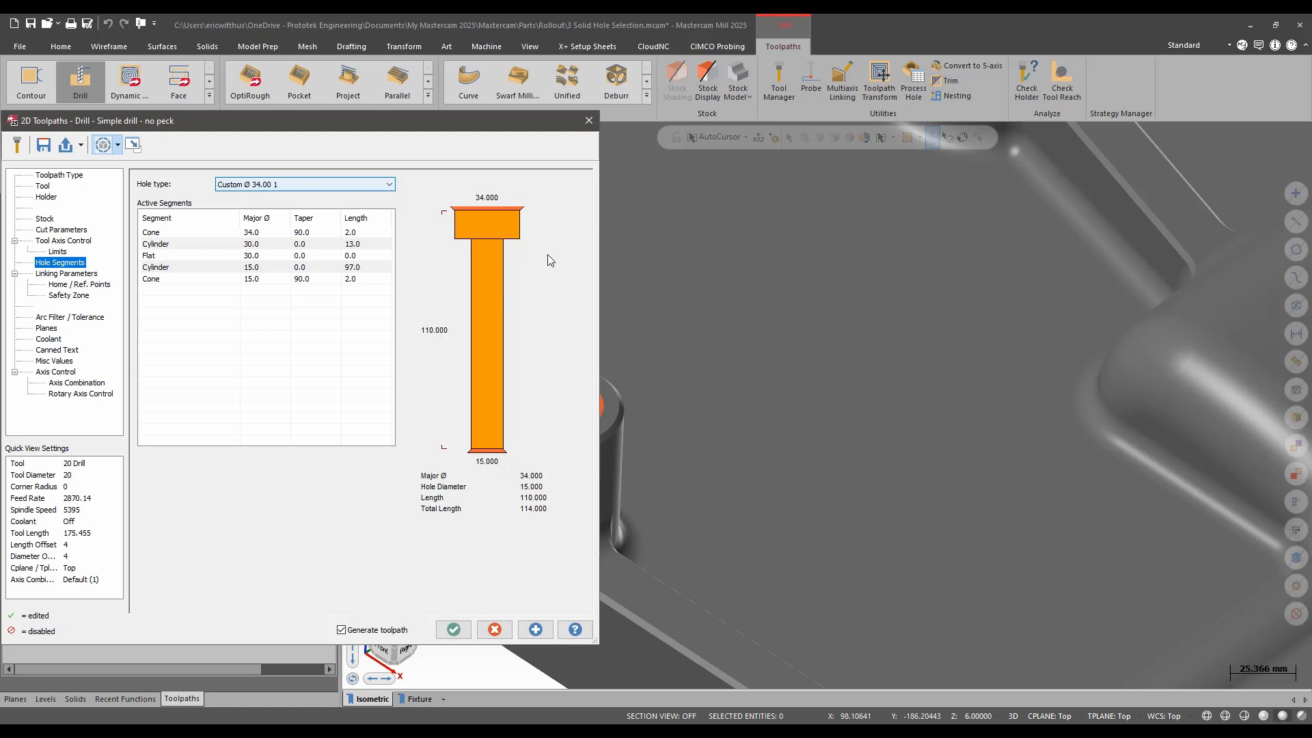
pyautogui.moveTo(161, 251)
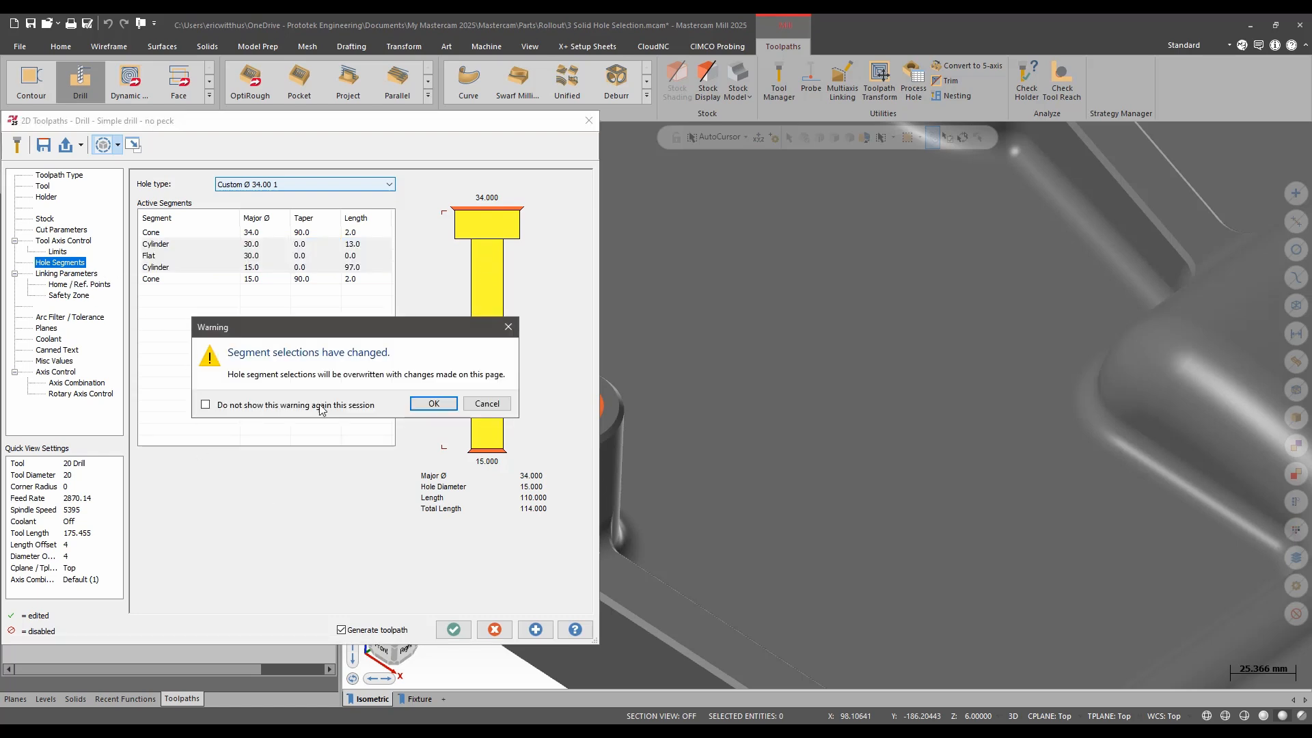
pyautogui.moveTo(450, 382)
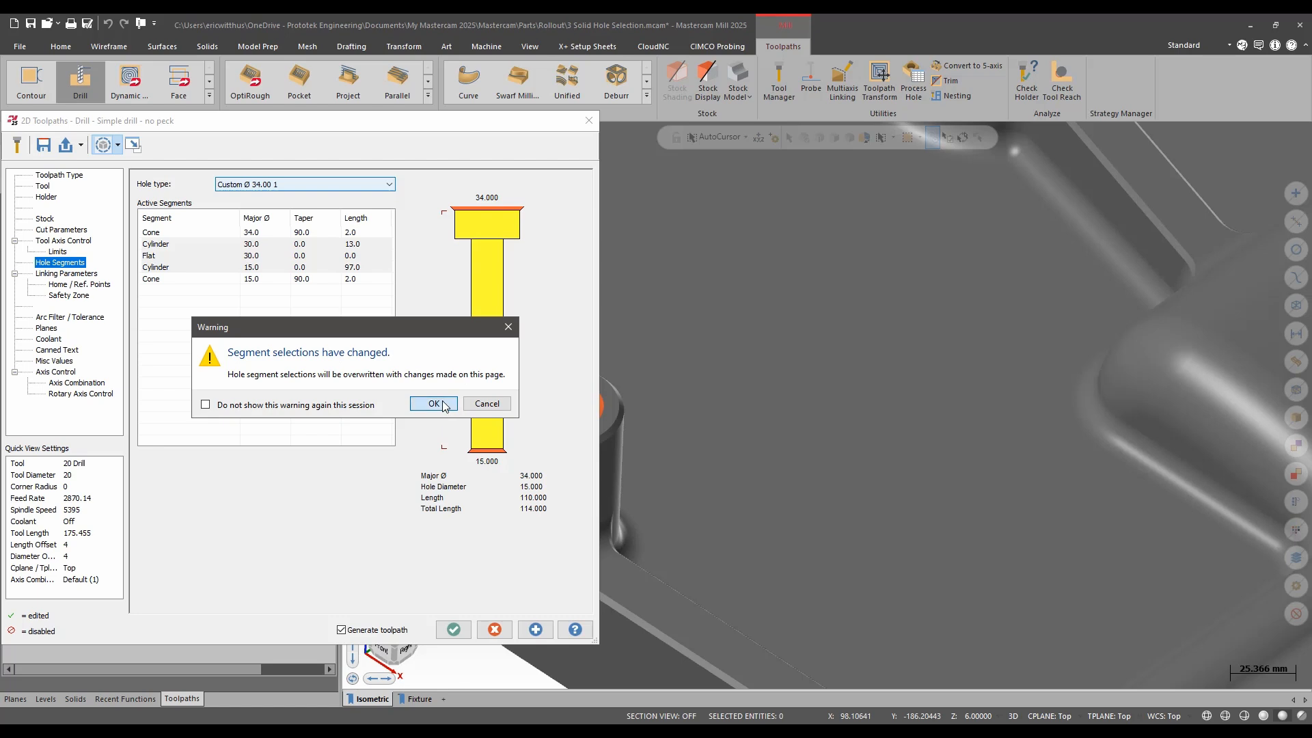
# - Accept the segment overwrite warning and generate the drill toolpath linking the holes
pyautogui.click(433, 403)
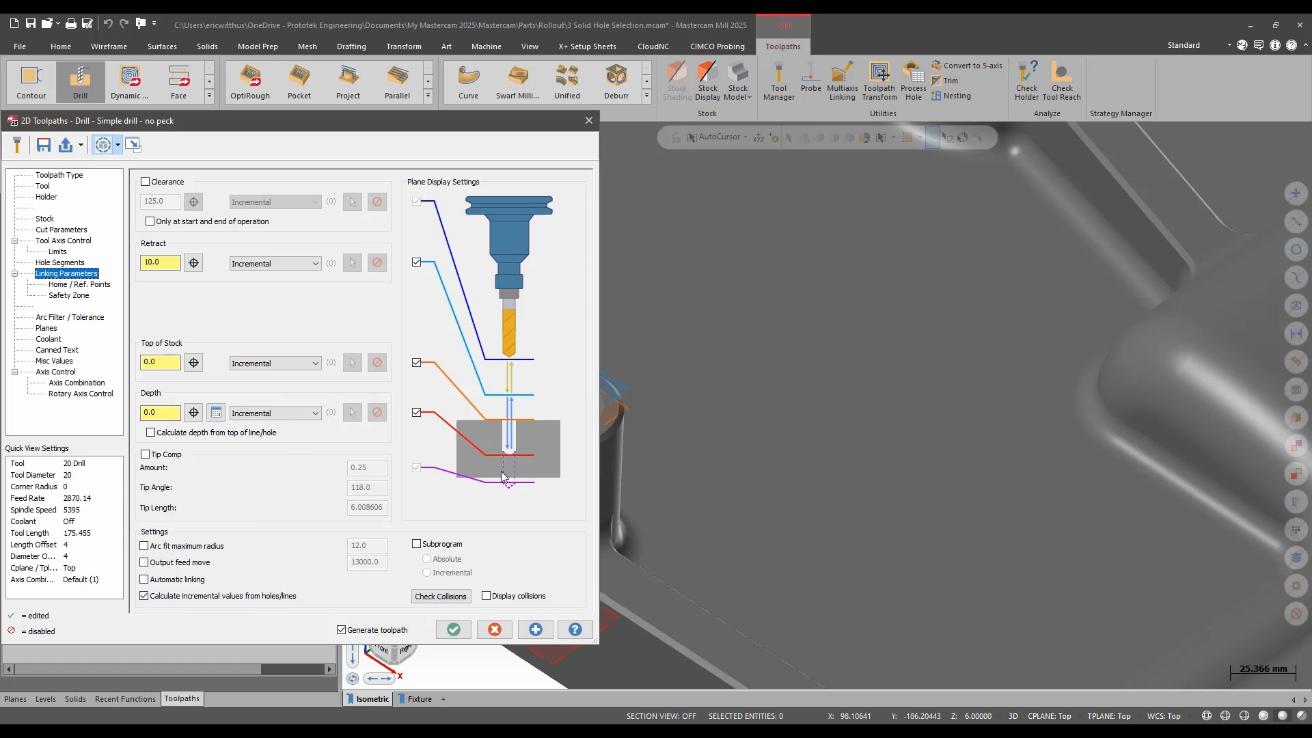
pyautogui.click(452, 629)
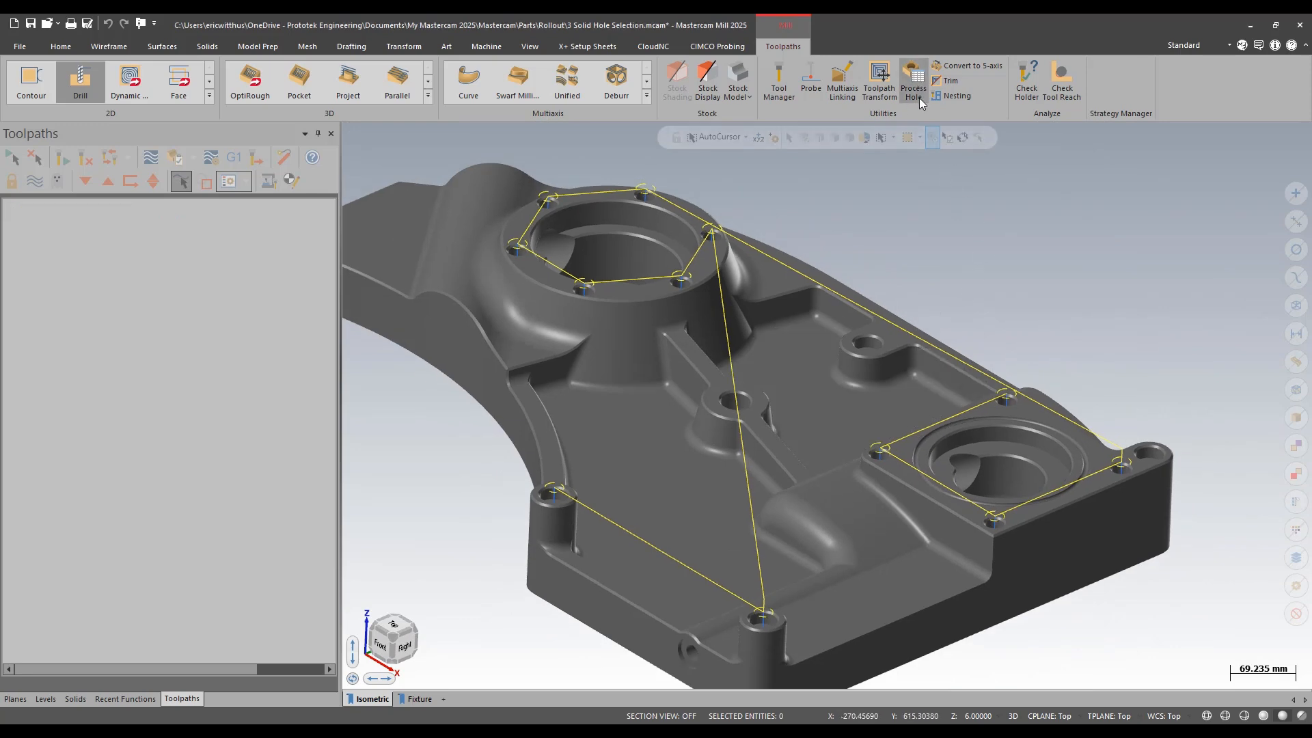
# - Create a Process Hole operation on the five similar Ø 15.00 through holes in the plate
pyautogui.click(911, 81)
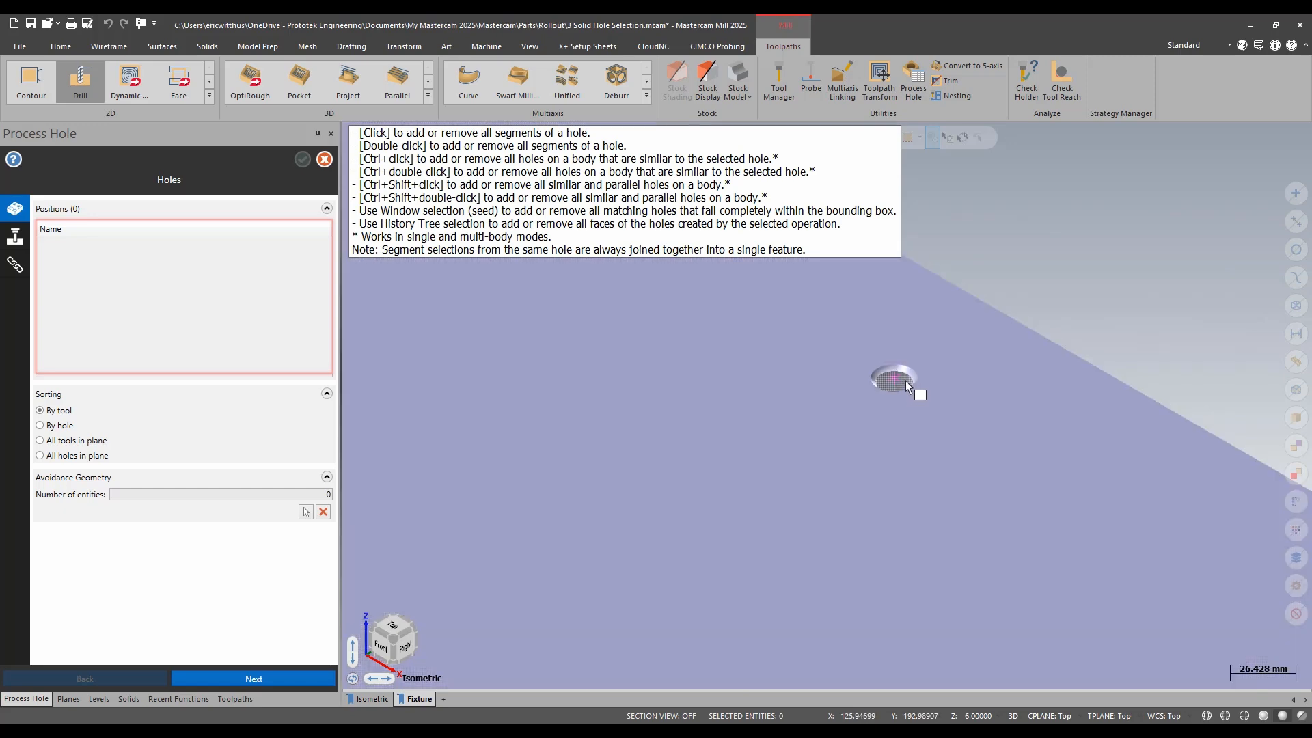
pyautogui.moveTo(906, 387)
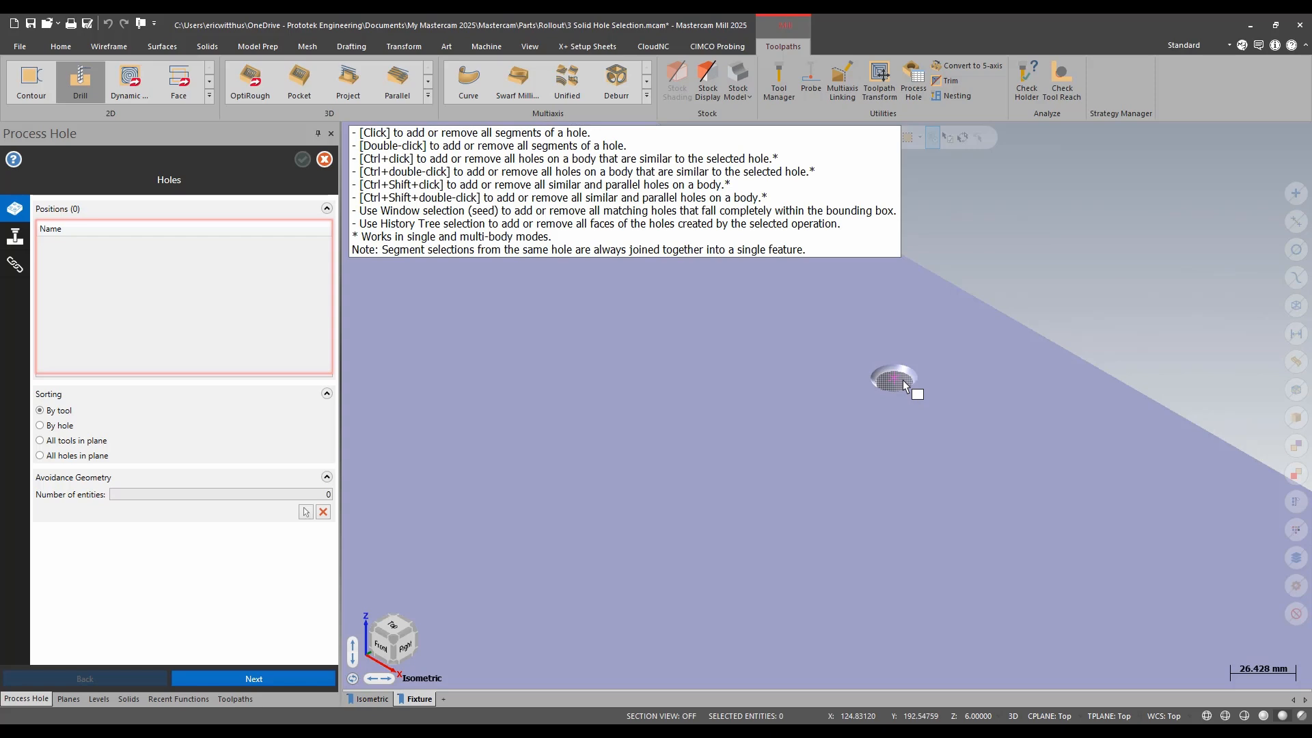
pyautogui.click(892, 379)
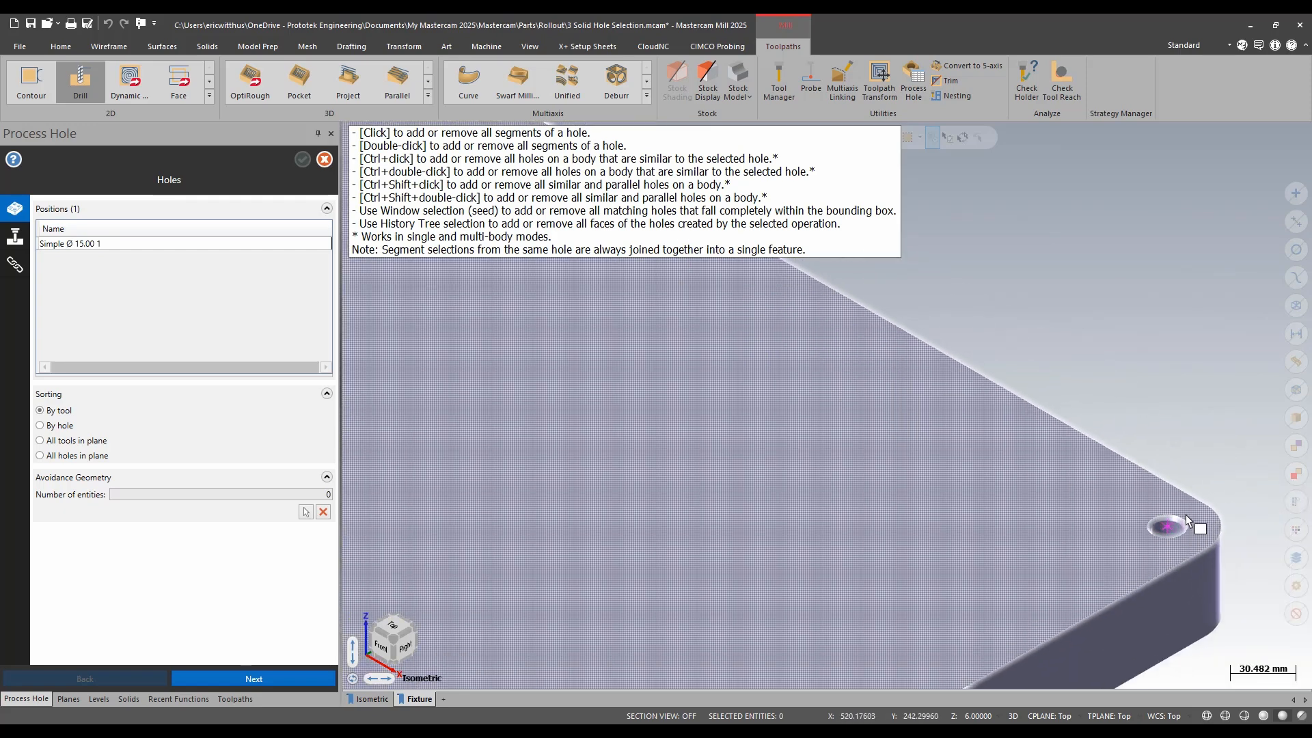
pyautogui.click(1164, 524)
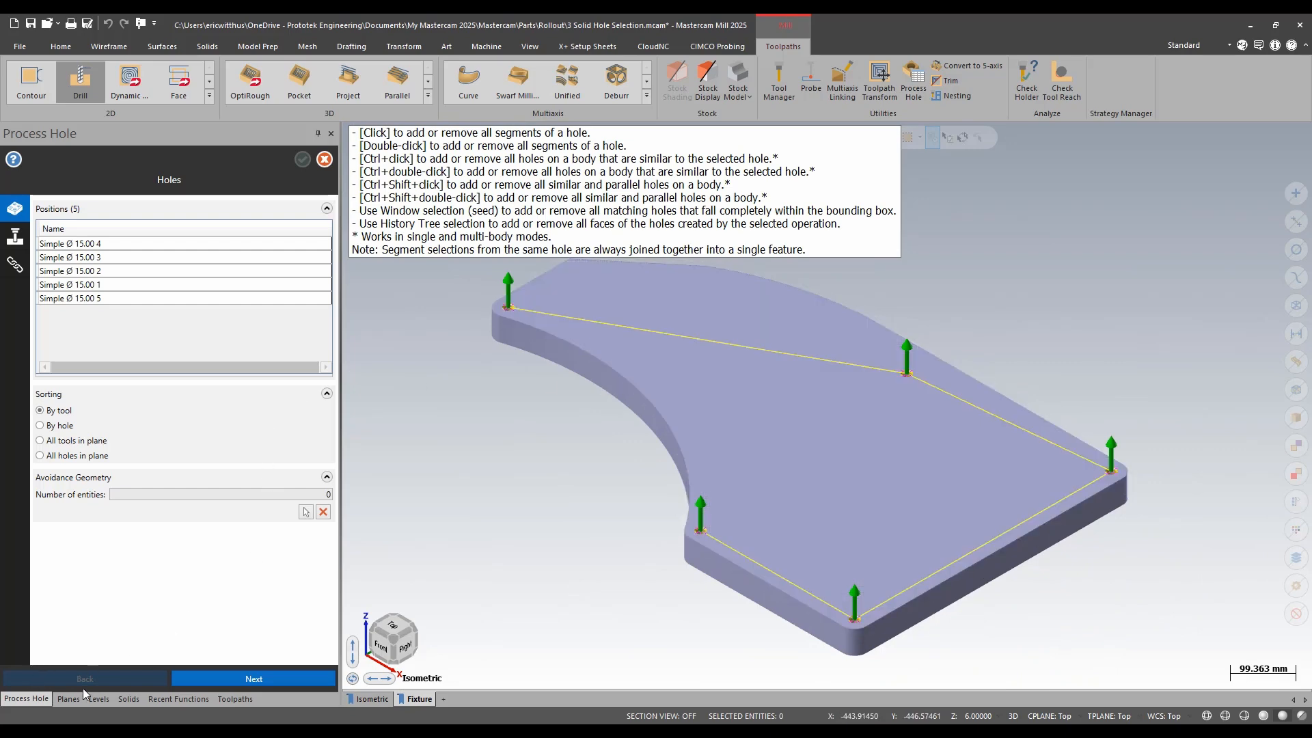
pyautogui.click(127, 698)
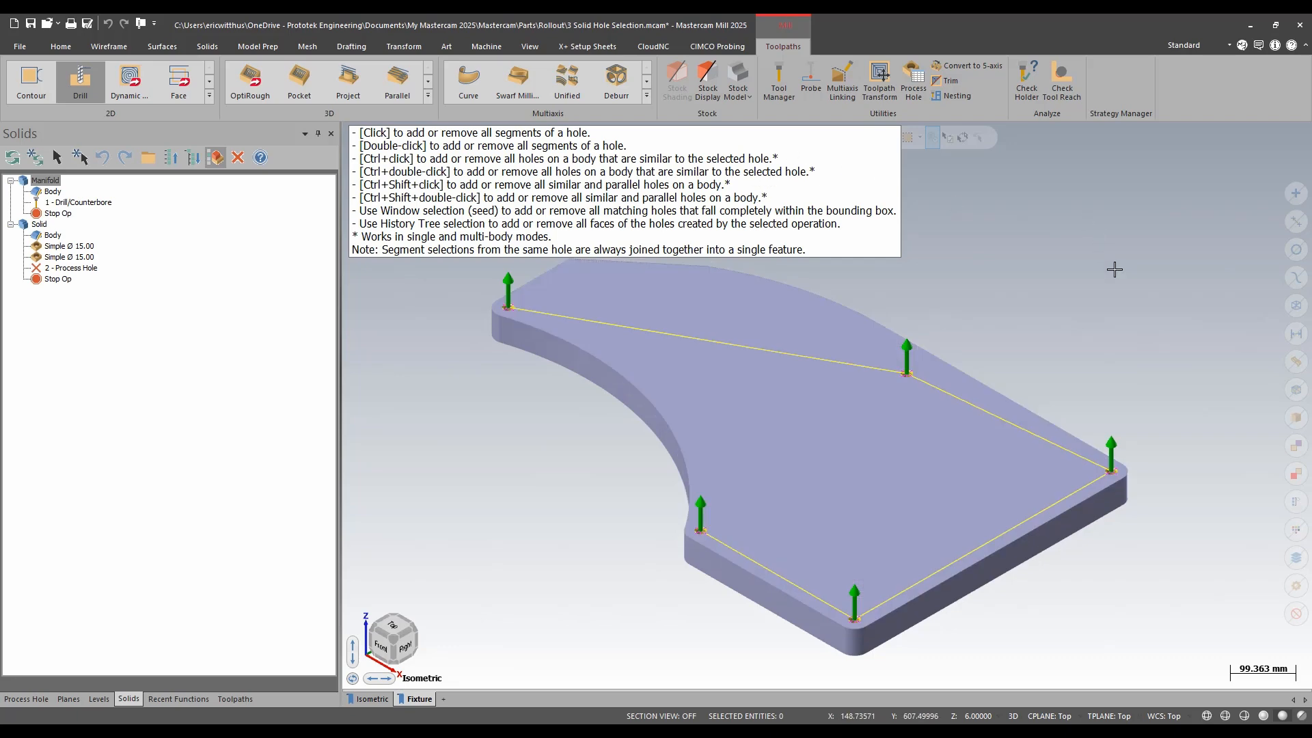
pyautogui.moveTo(839, 298)
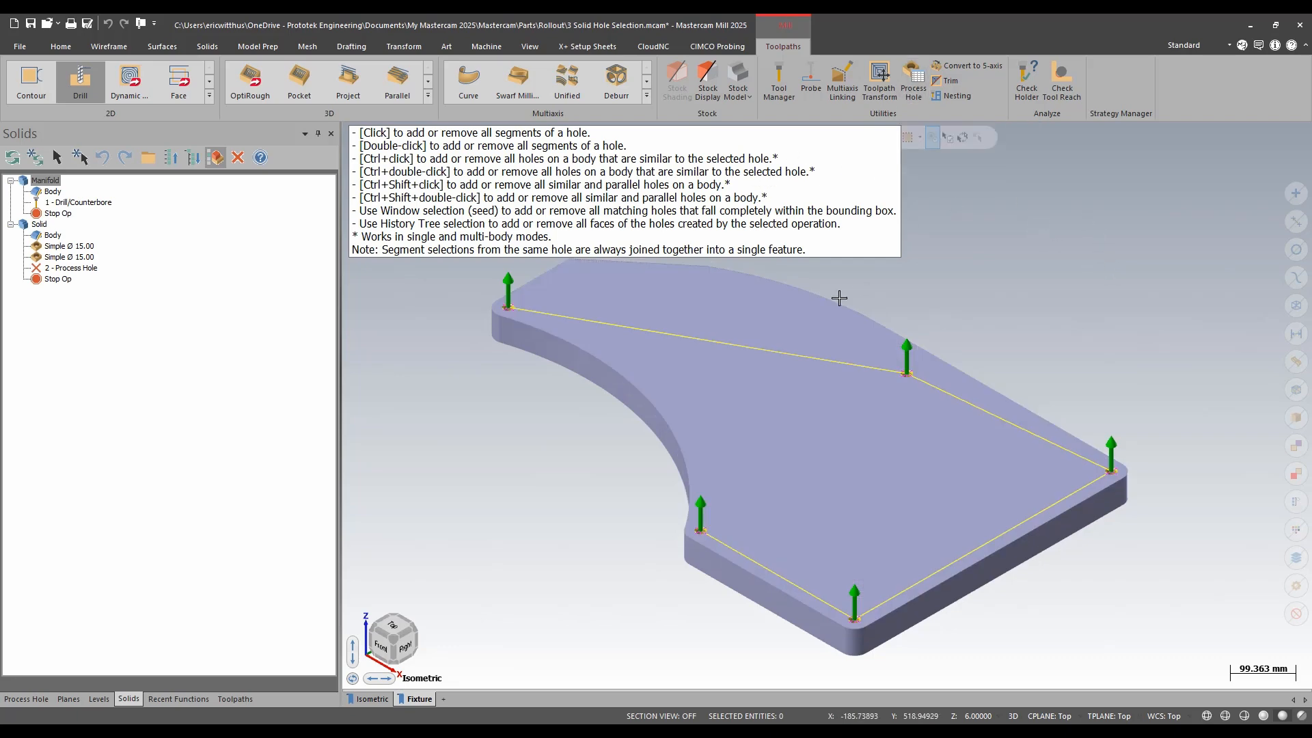
pyautogui.click(258, 47)
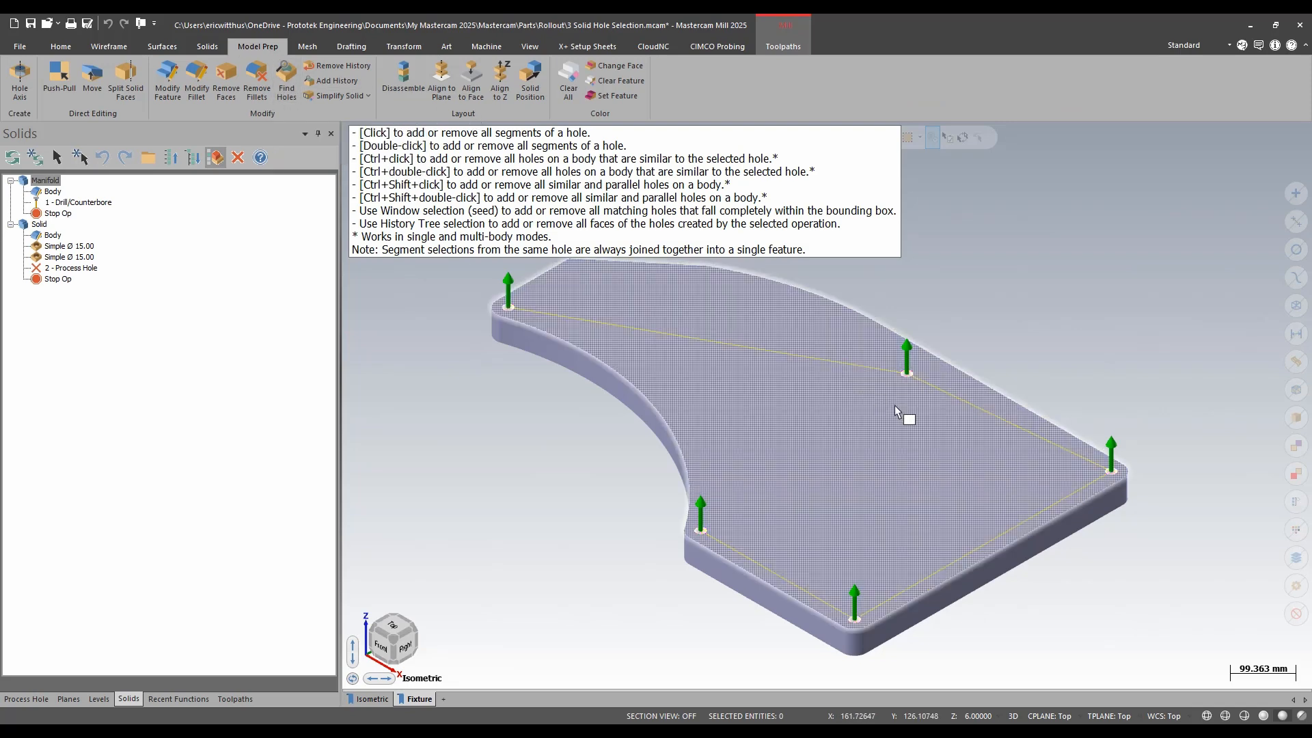
pyautogui.moveTo(896, 414)
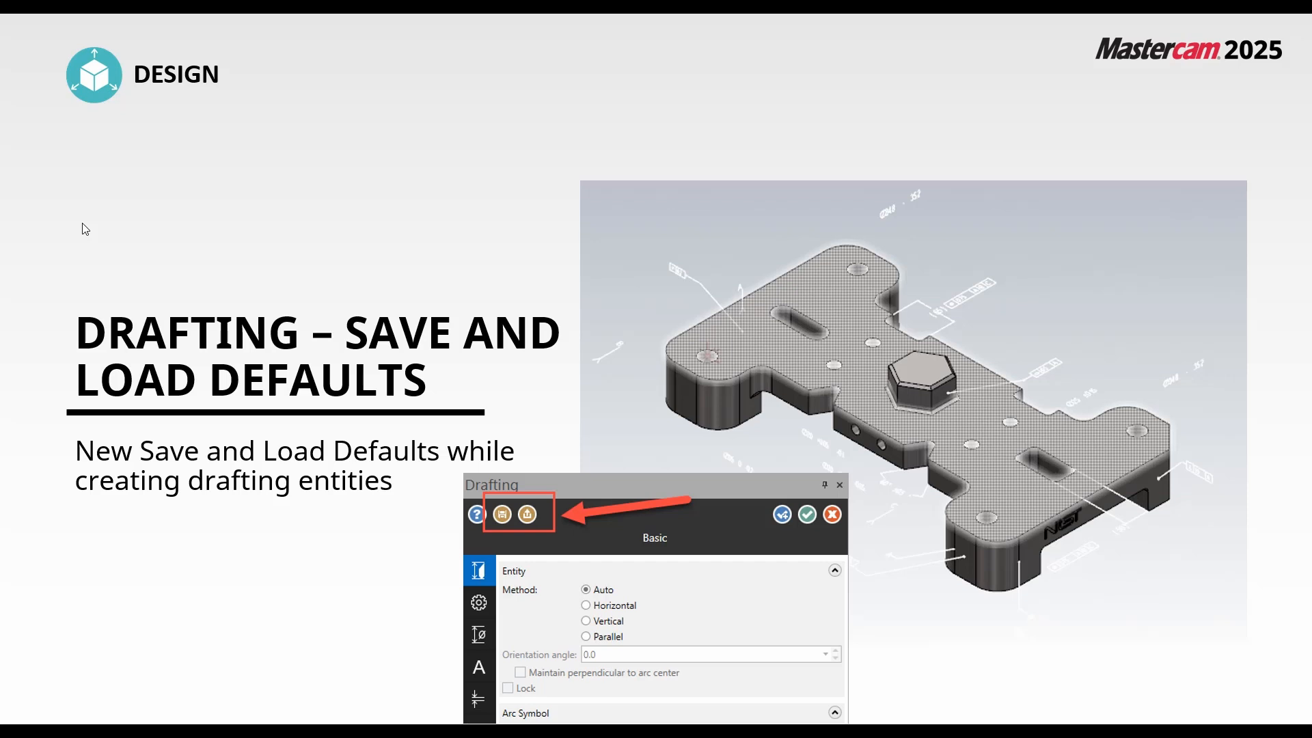
pyautogui.moveTo(505, 467)
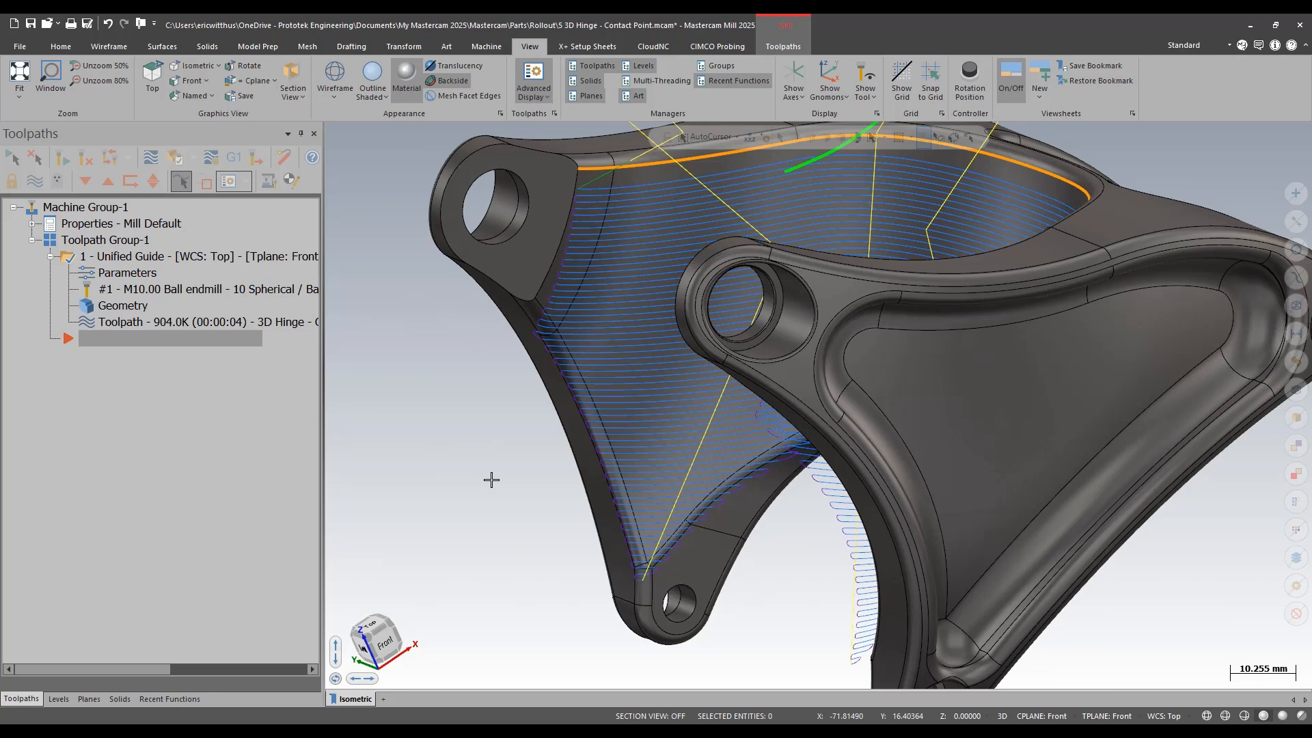
pyautogui.moveTo(576, 405)
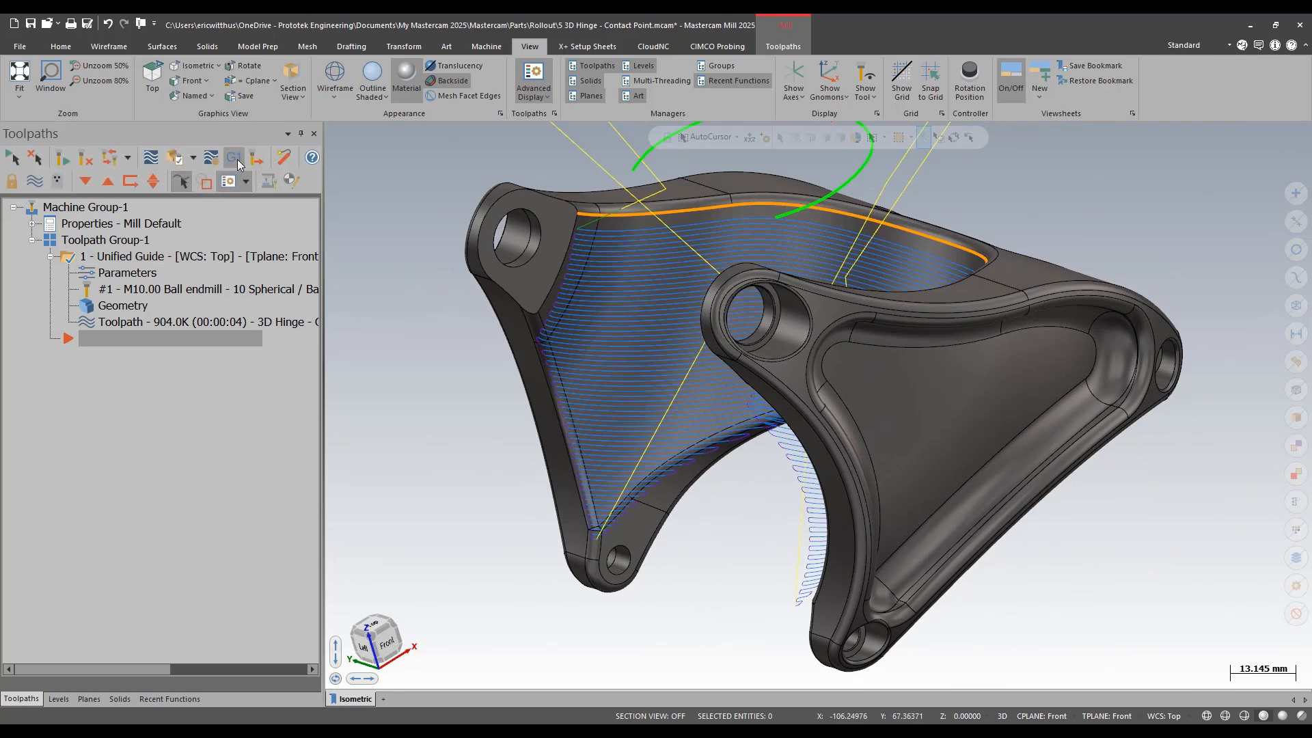
pyautogui.moveTo(233, 157)
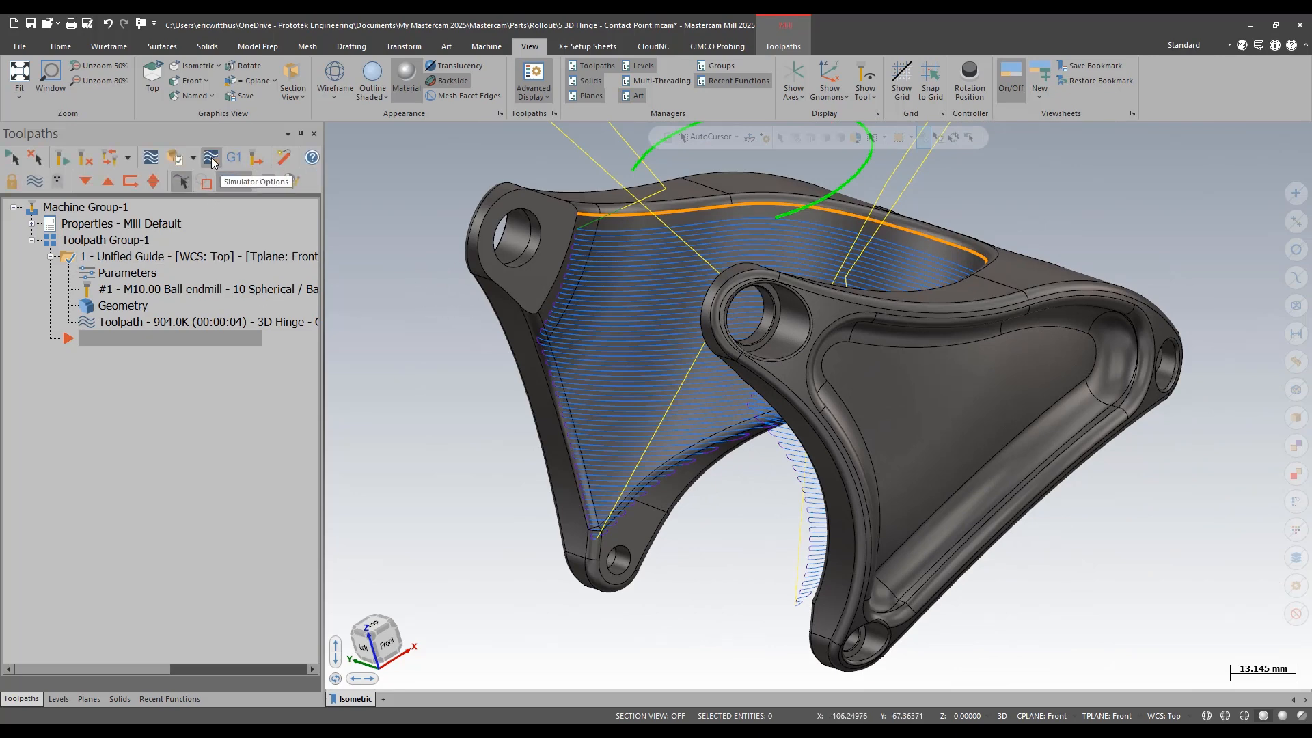
# - Enable Tool Contact Point display for the Unified Guide toolpath on the hinge
pyautogui.click(228, 181)
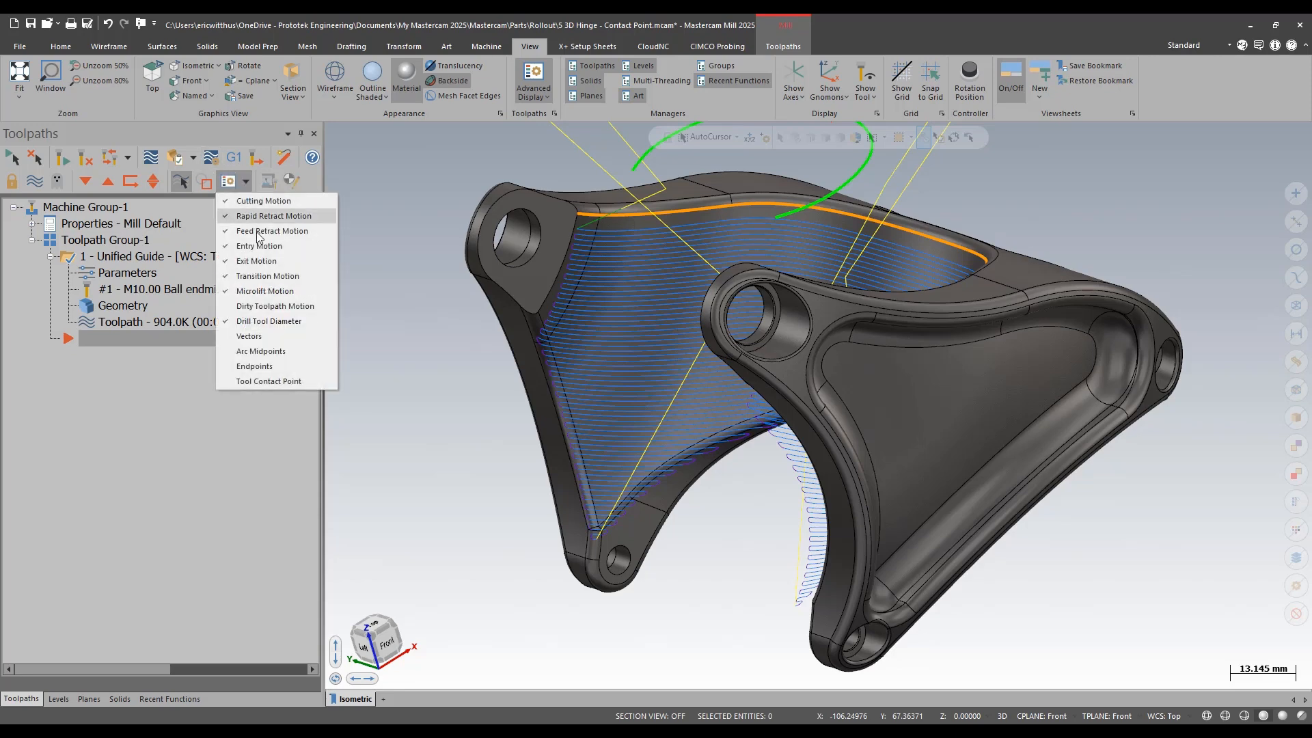
pyautogui.moveTo(258, 336)
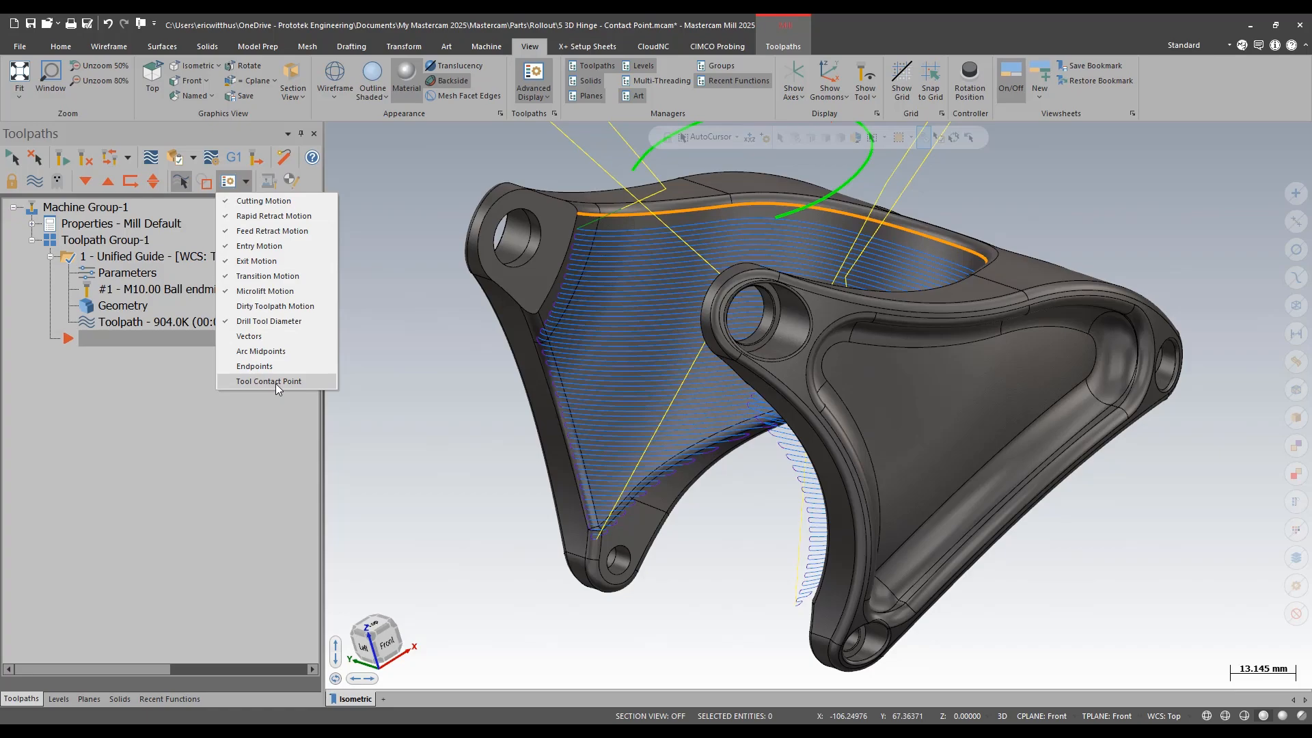
pyautogui.click(268, 381)
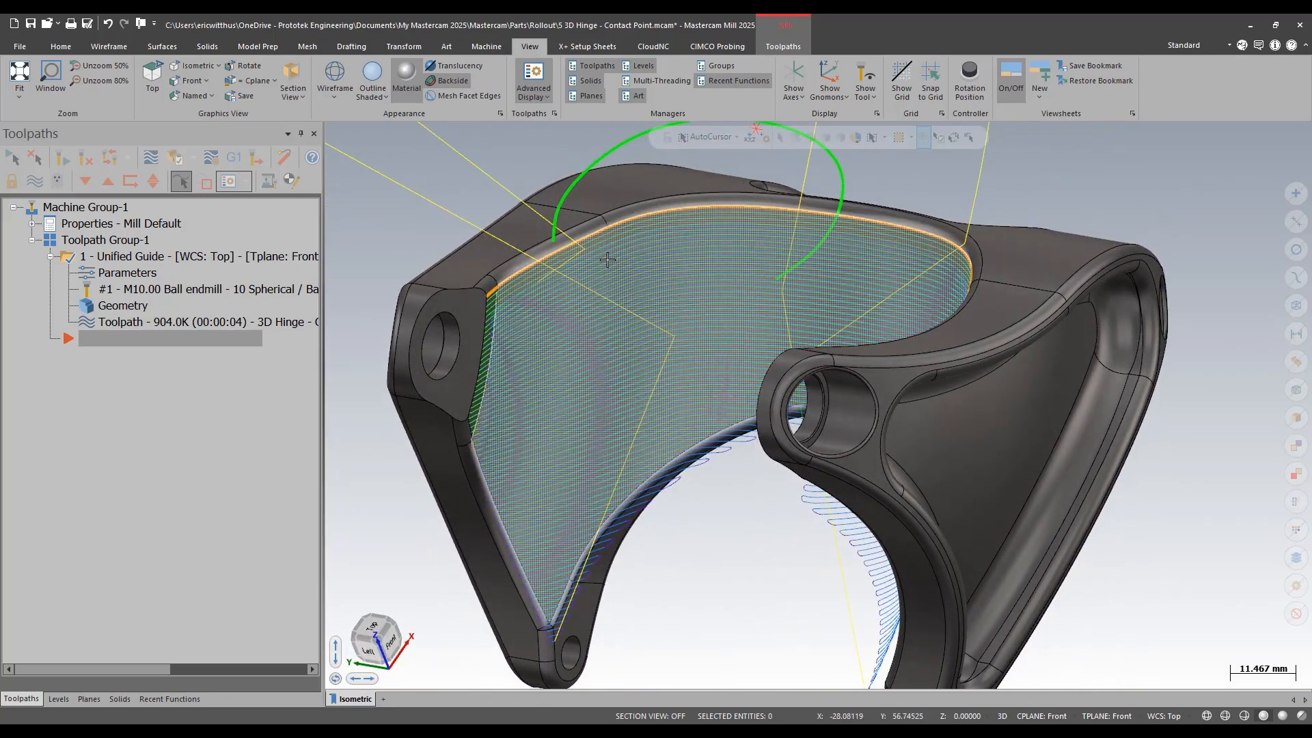
pyautogui.moveTo(545, 313)
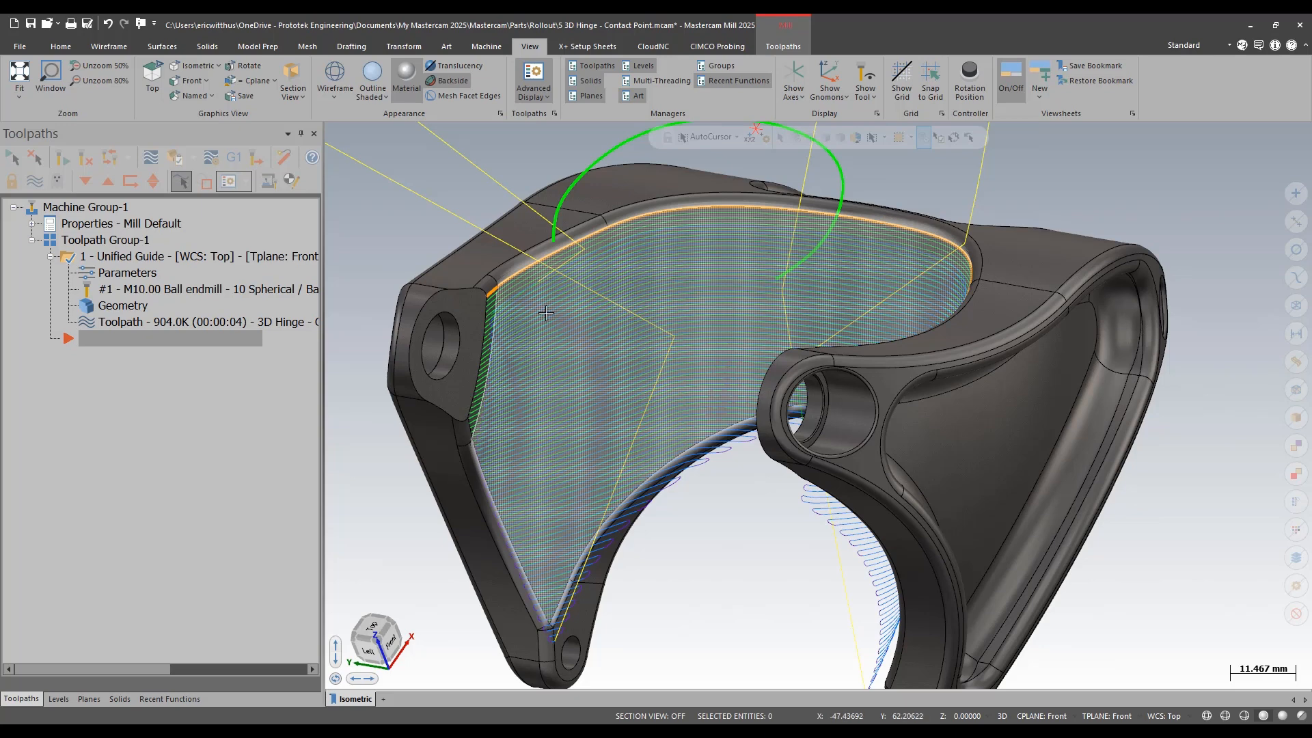
pyautogui.moveTo(545, 602)
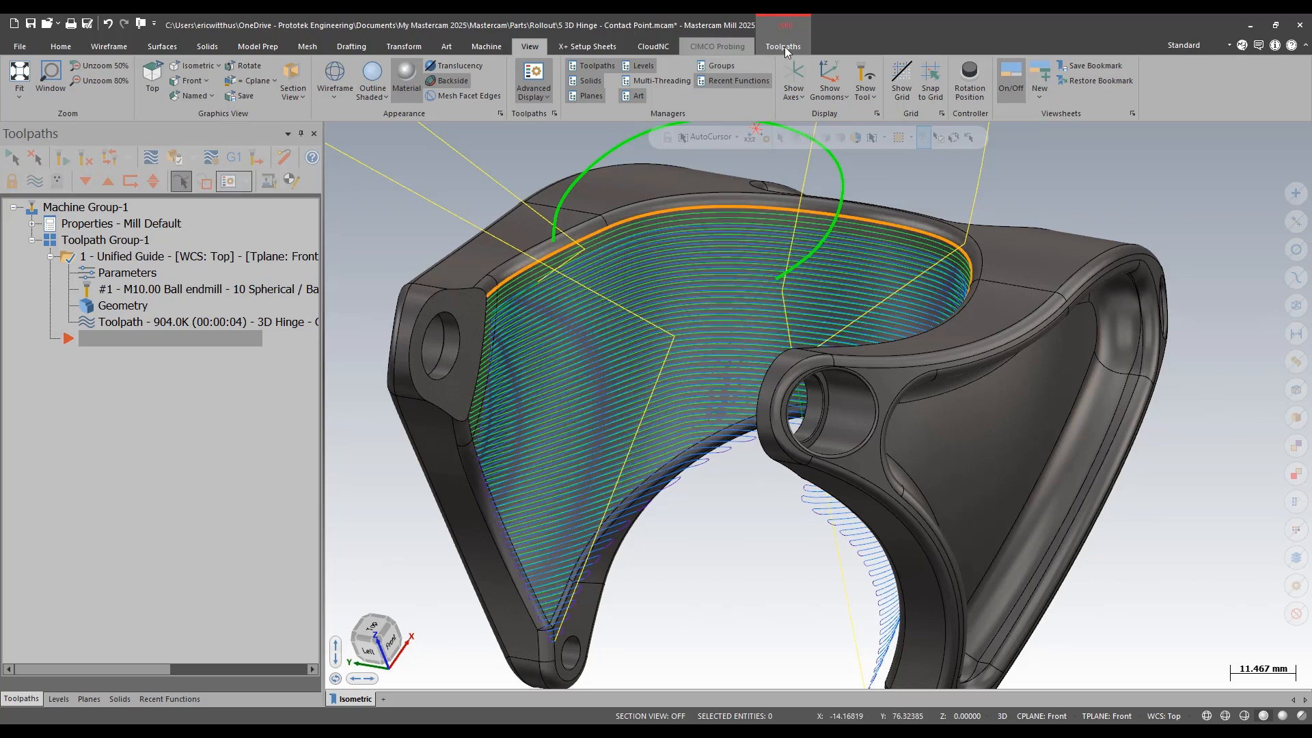
# - Create a Unified toolpath on the top edge chain with Tool Axis Control set to From Chain
pyautogui.click(782, 46)
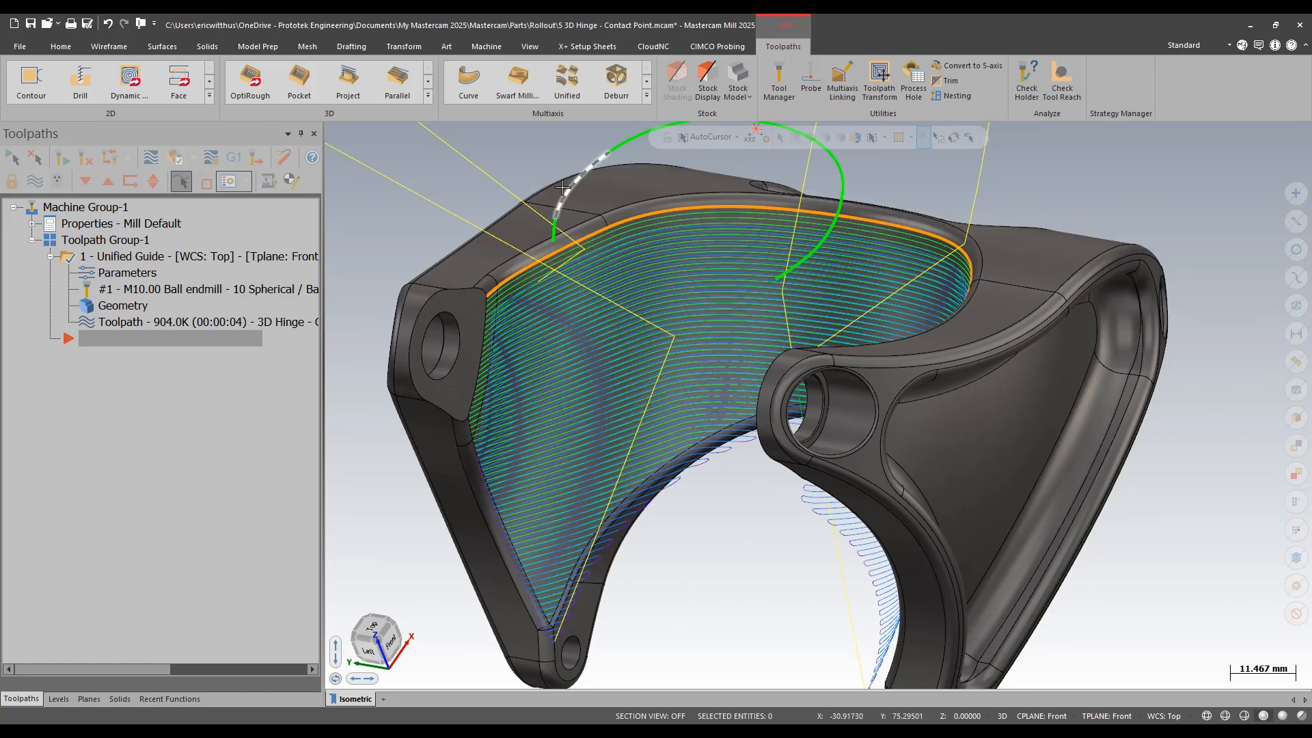
pyautogui.click(565, 81)
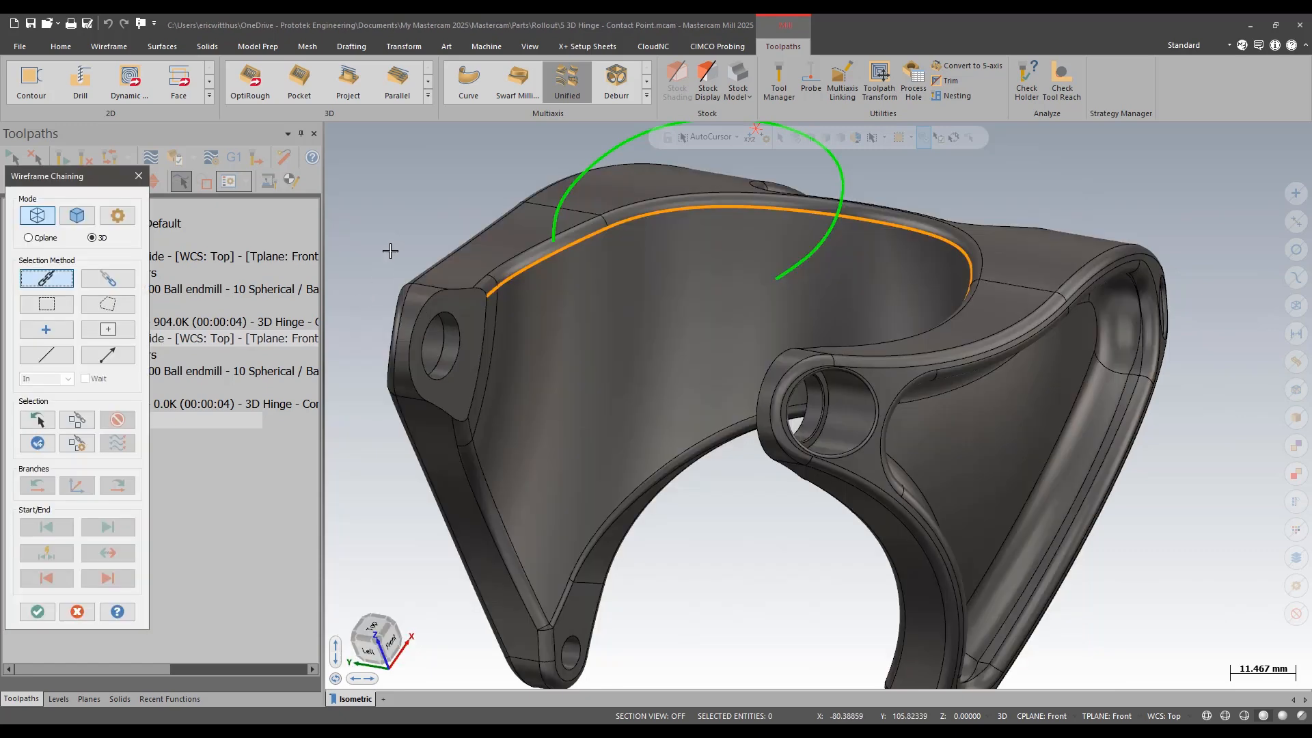
pyautogui.moveTo(496, 291)
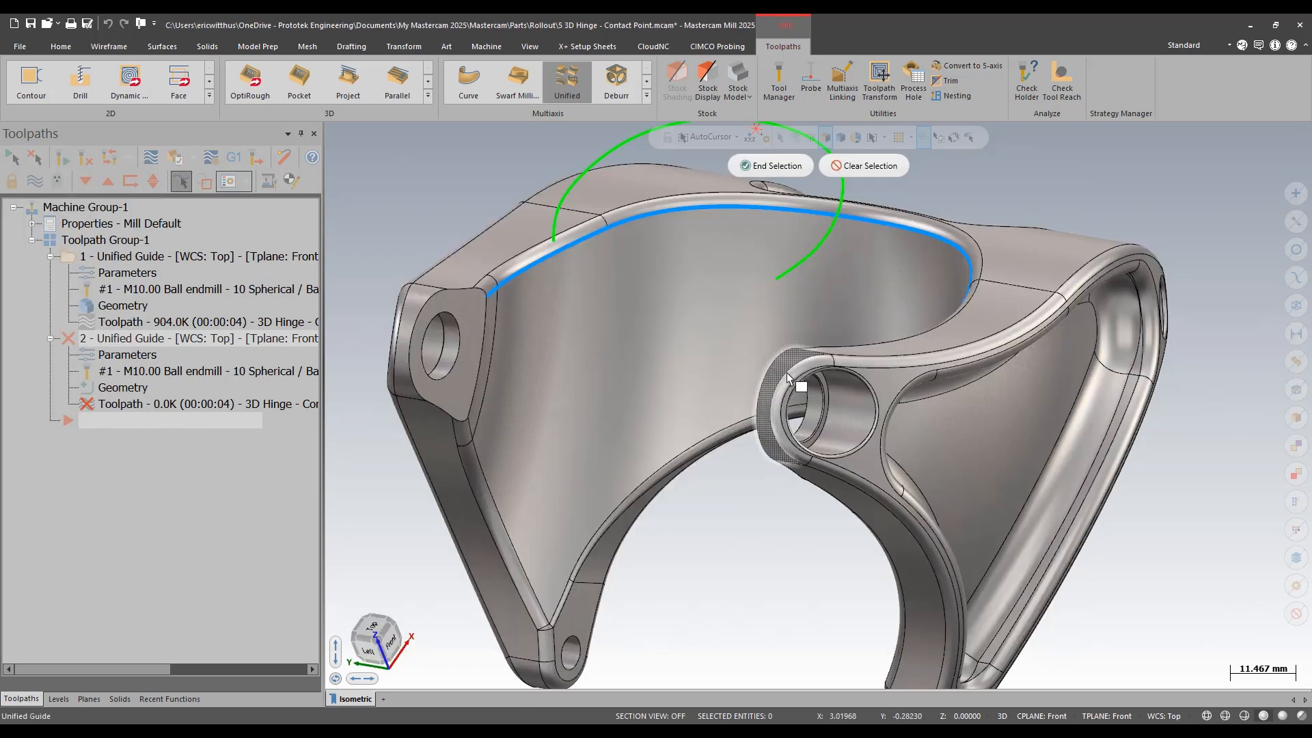
pyautogui.click(769, 166)
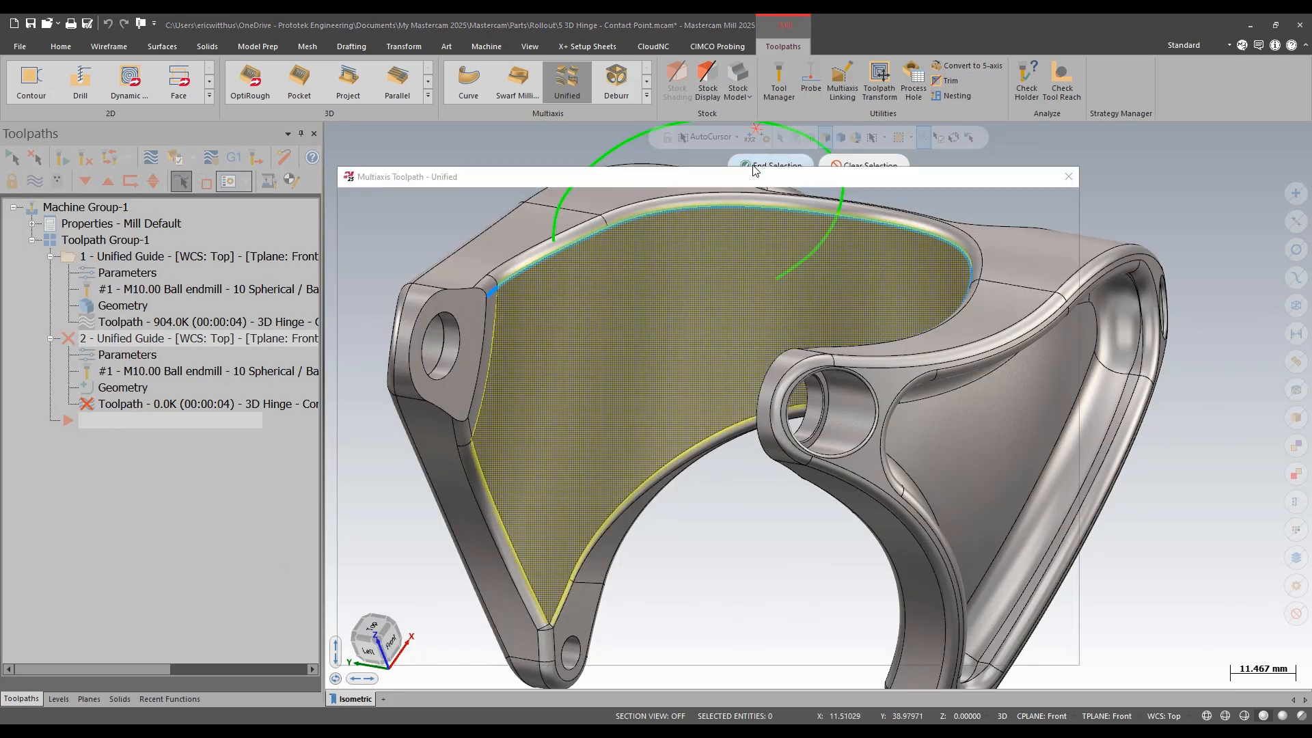
pyautogui.click(769, 166)
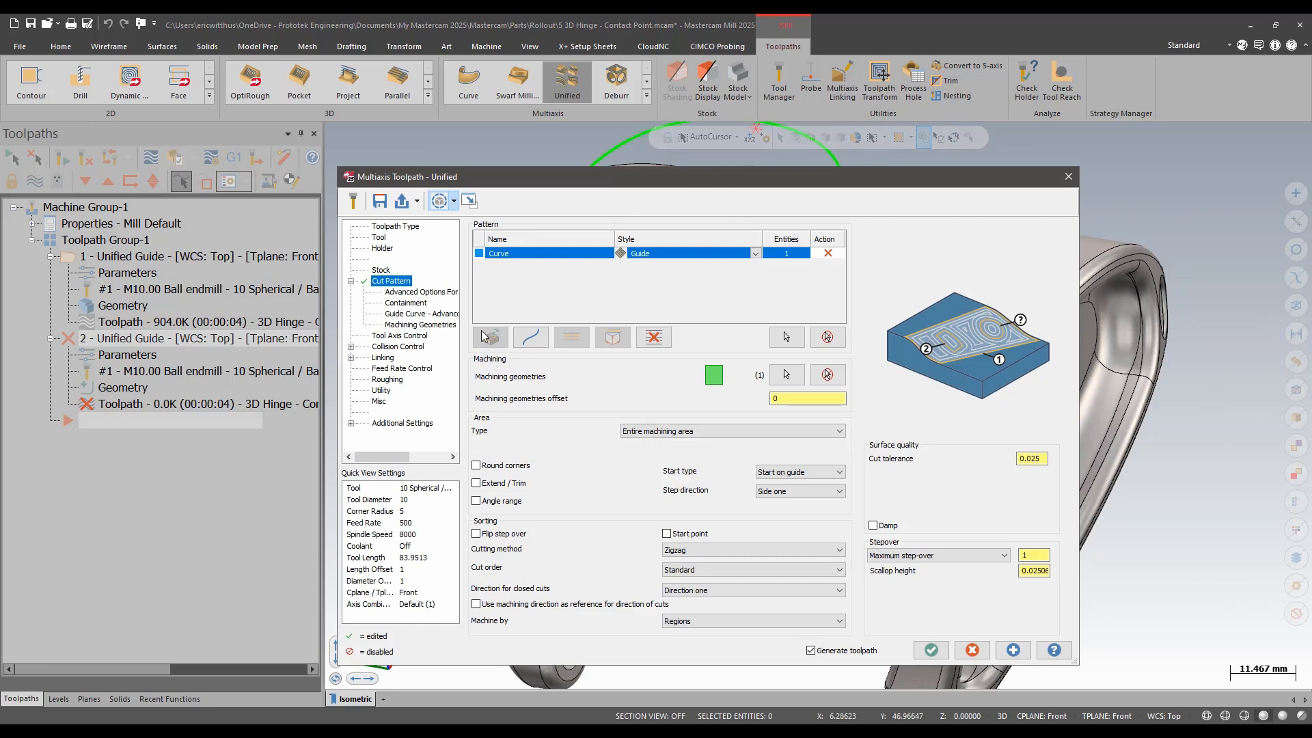
pyautogui.moveTo(410, 303)
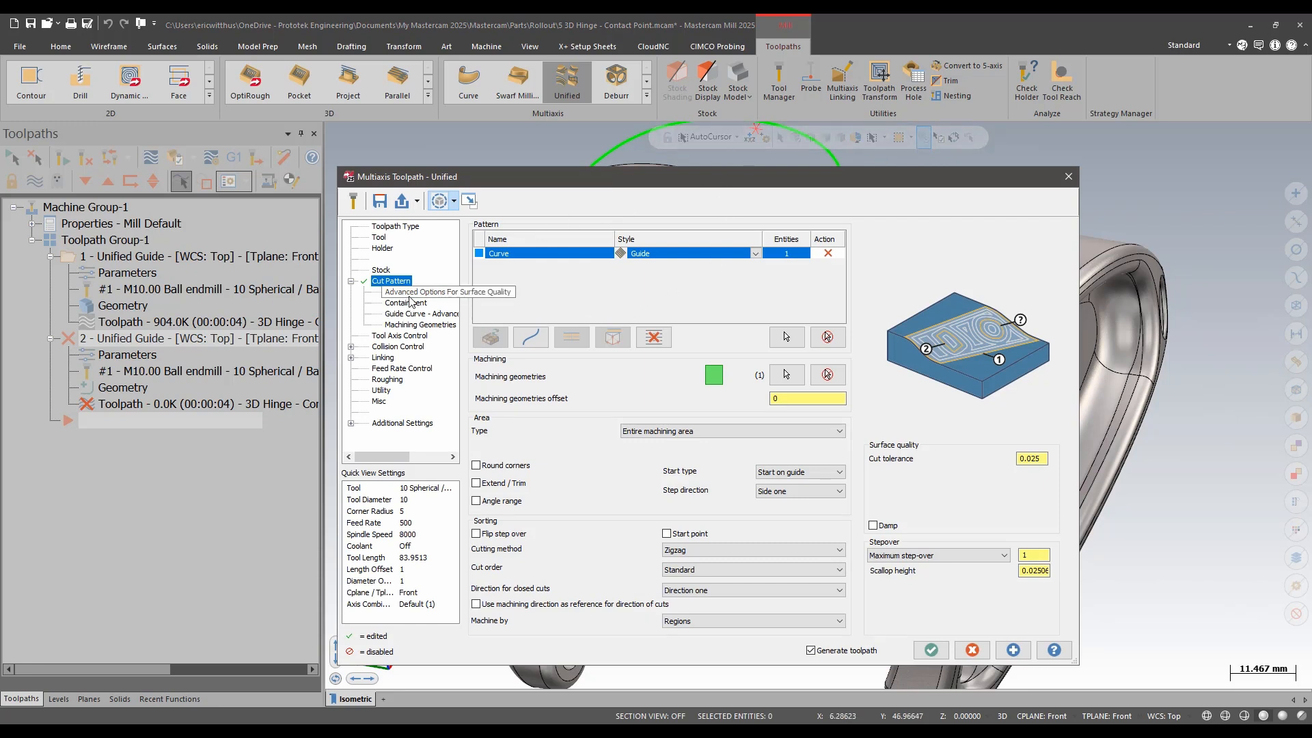
pyautogui.click(399, 336)
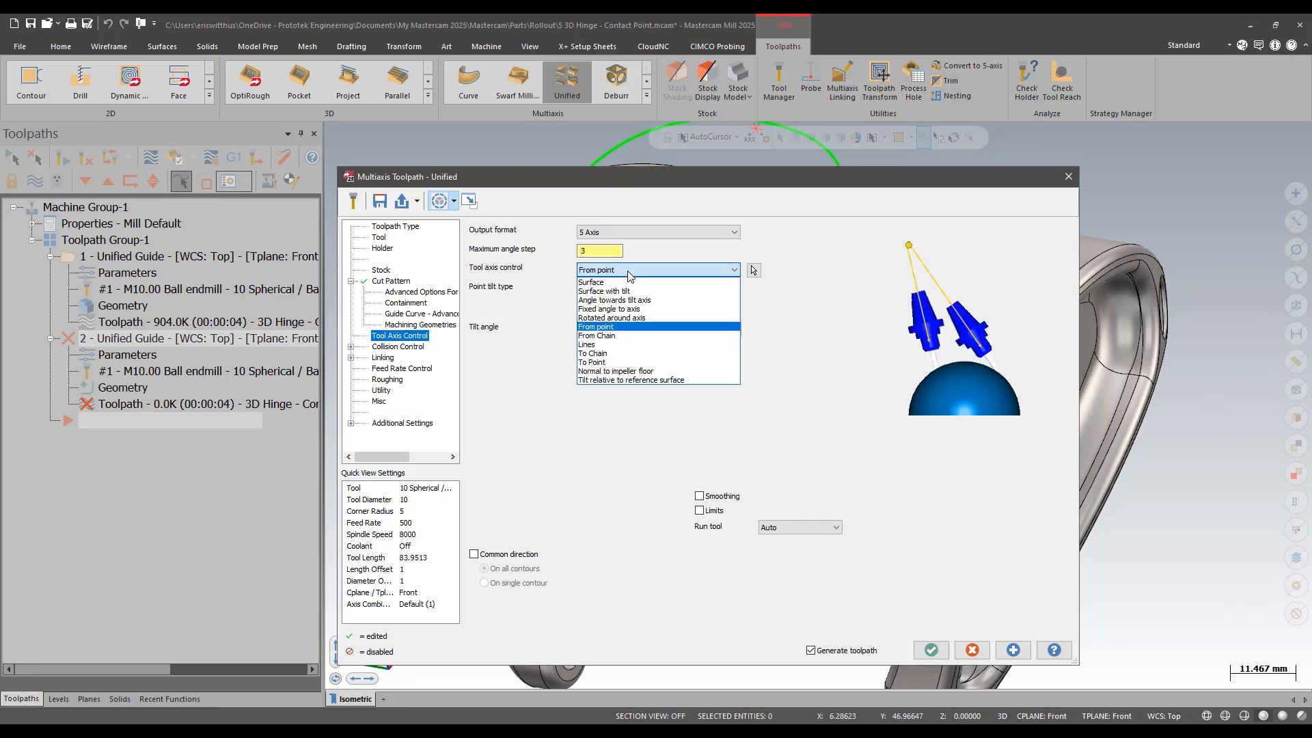
pyautogui.click(596, 335)
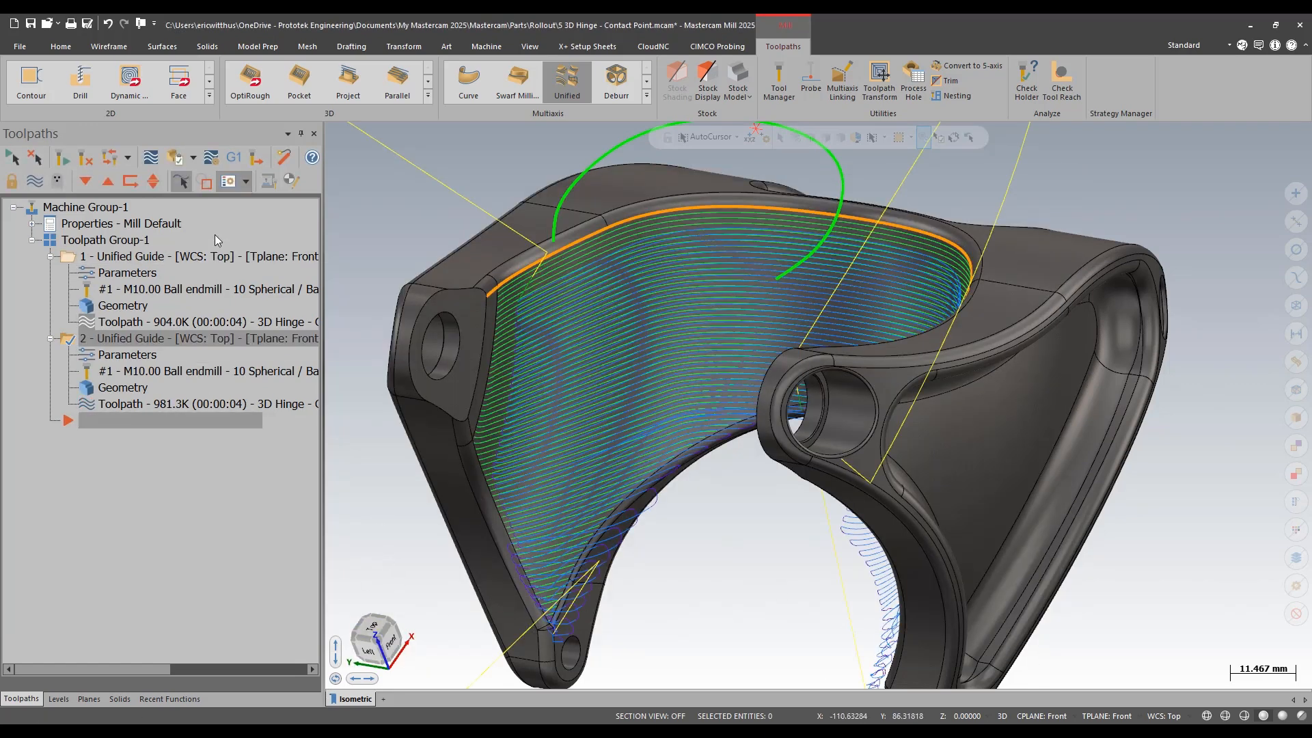
# - Backplot operation 2 to watch the ball endmill tilt along the guide chain
pyautogui.click(245, 181)
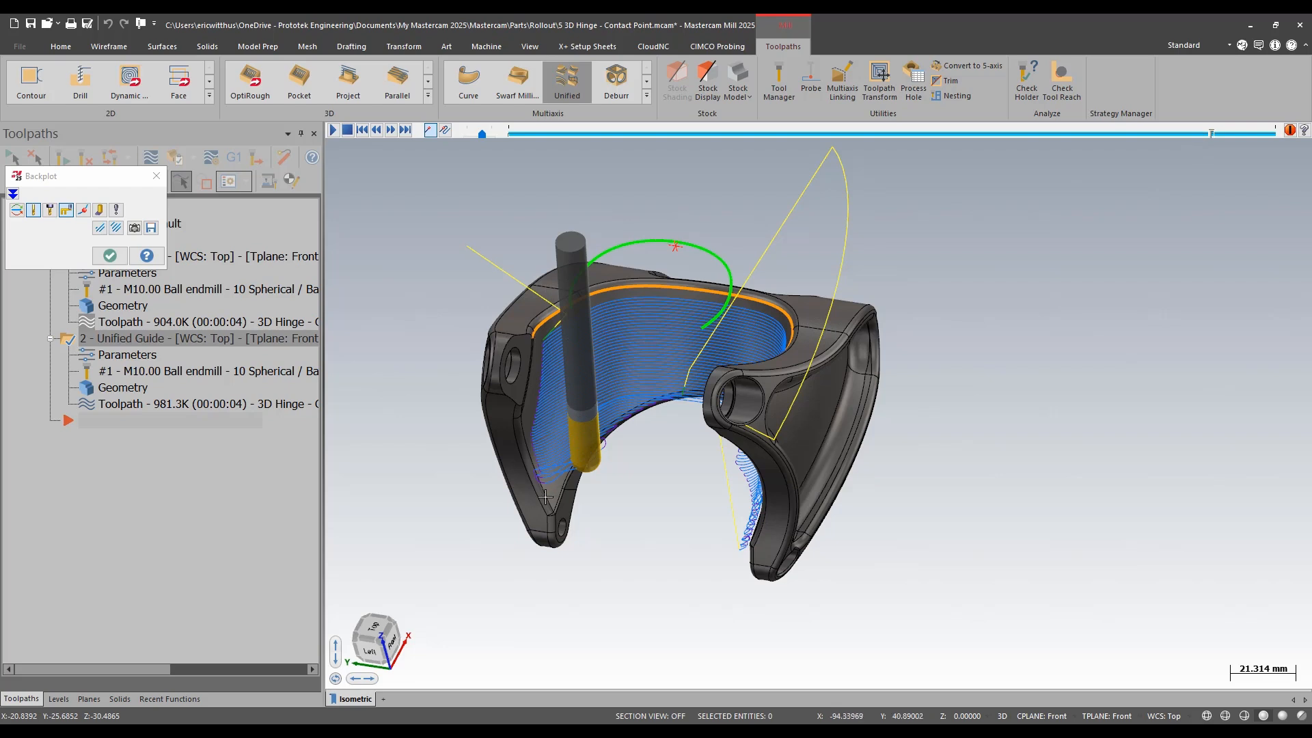
pyautogui.moveTo(559, 340)
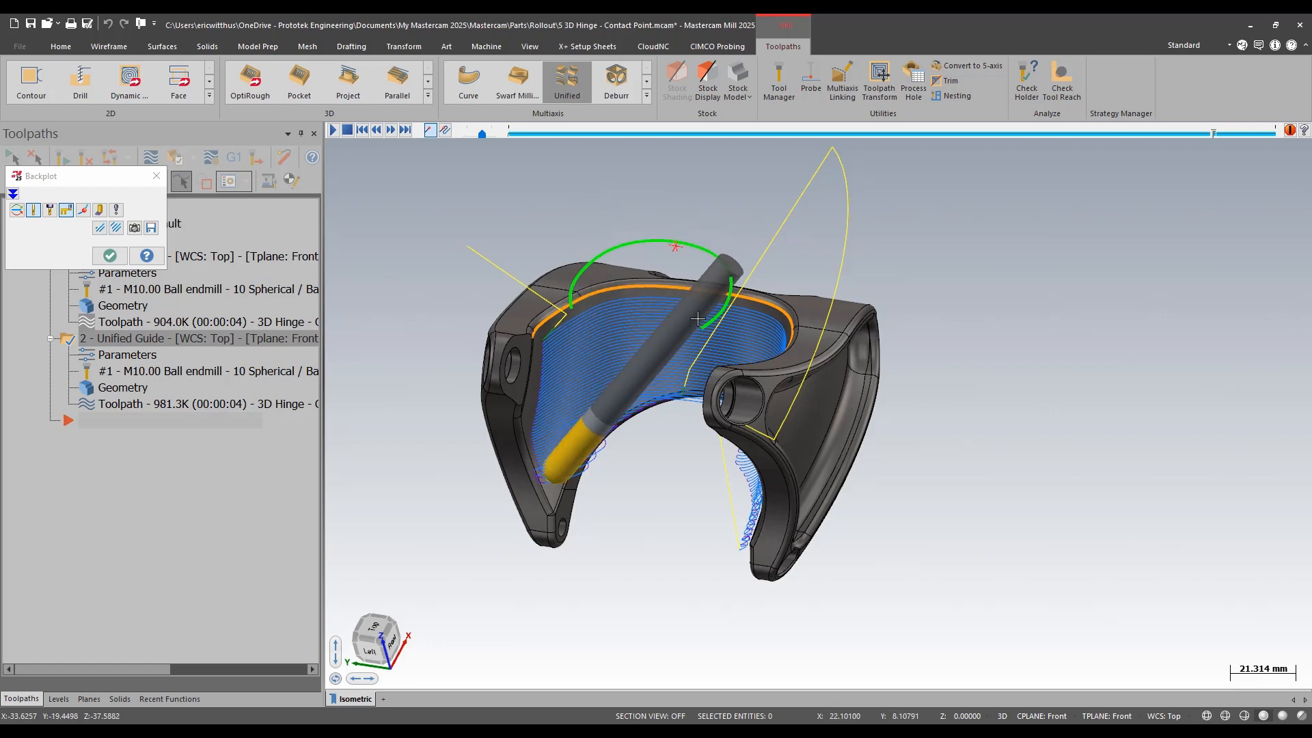
pyautogui.moveTo(807, 422)
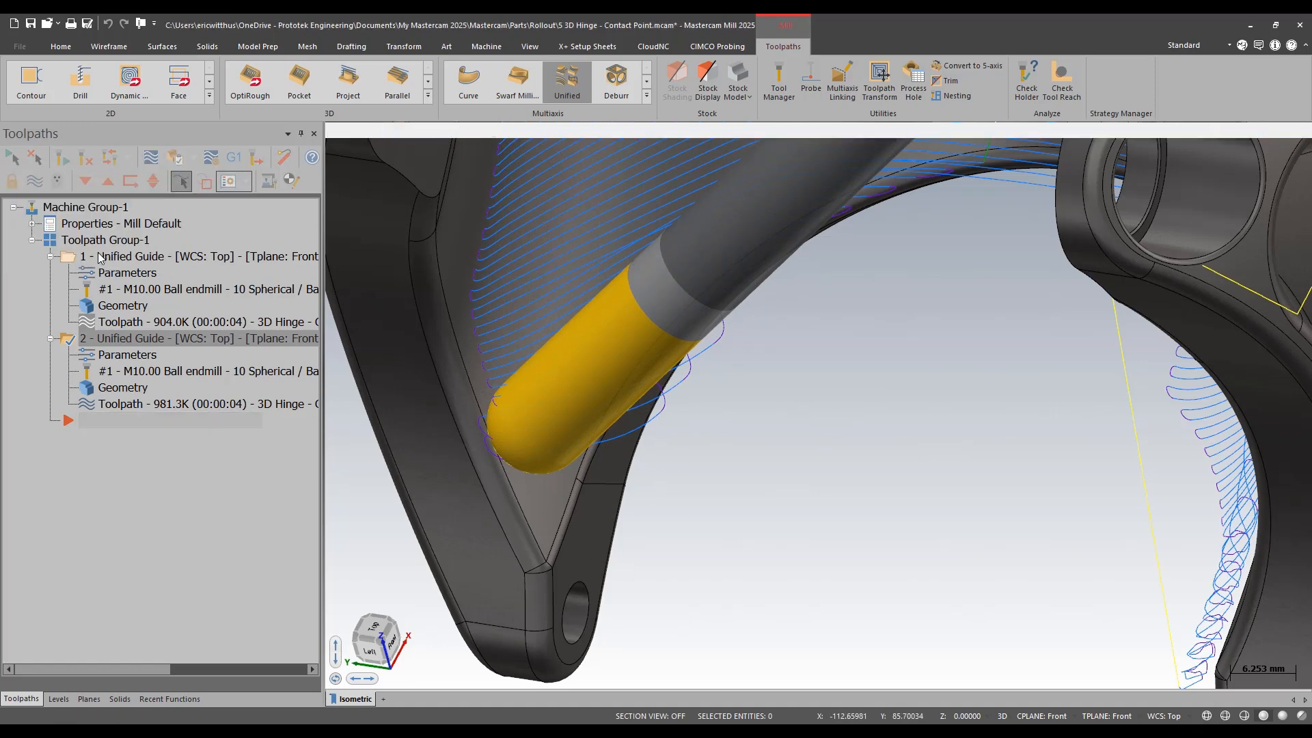
# - Switch the toolpath display to Tool Contact Point in the Toolpaths Manager
pyautogui.click(243, 180)
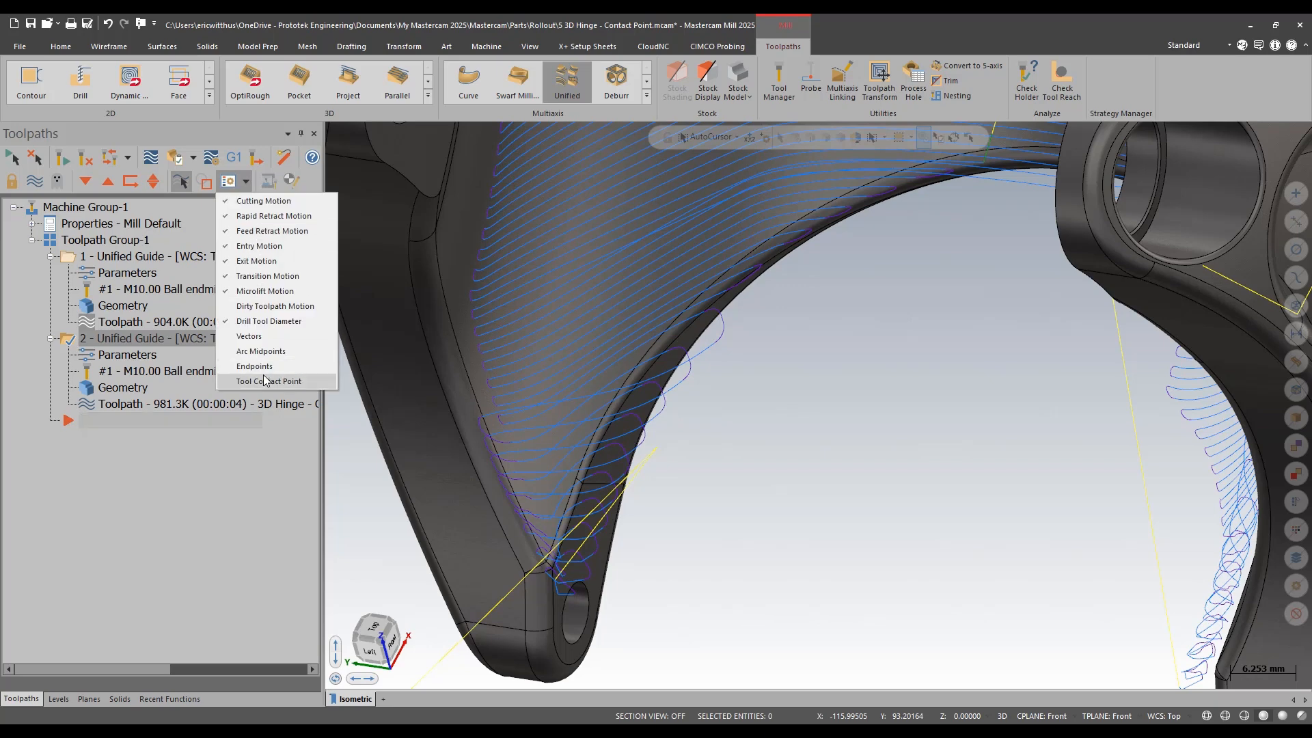
pyautogui.click(268, 381)
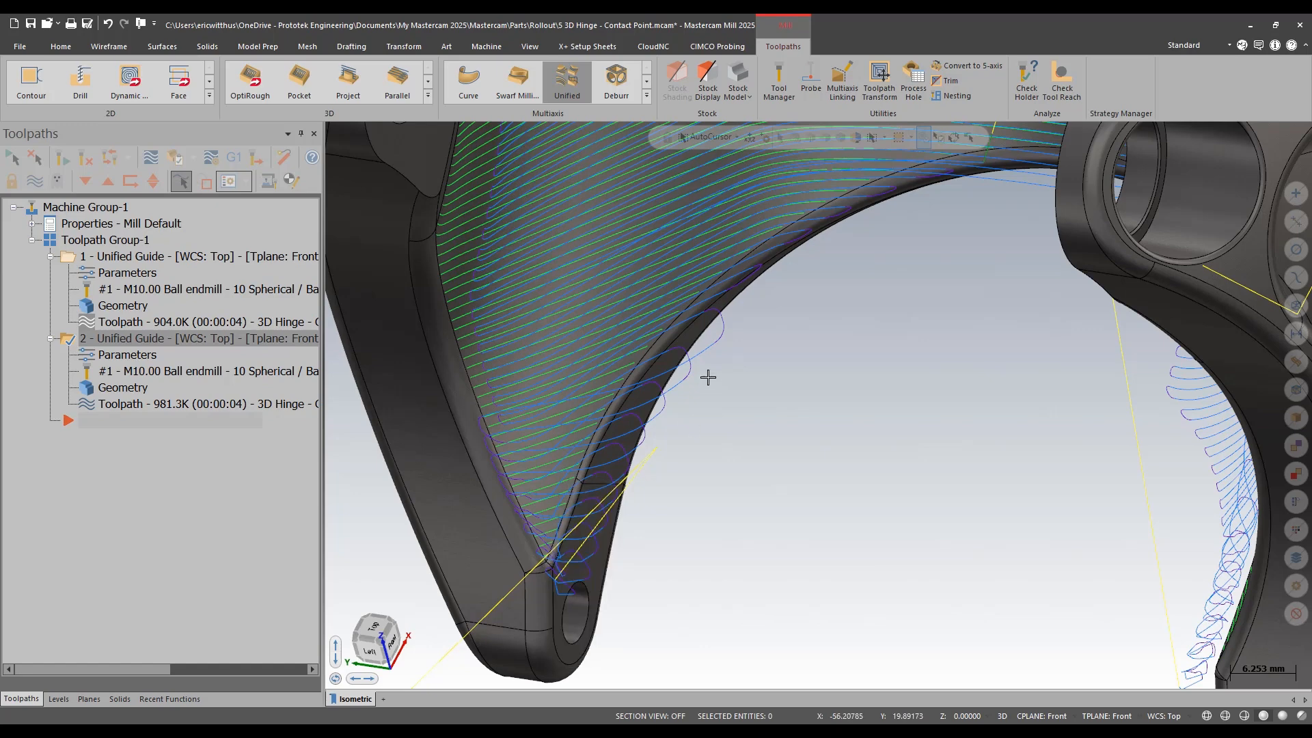
pyautogui.moveTo(751, 345)
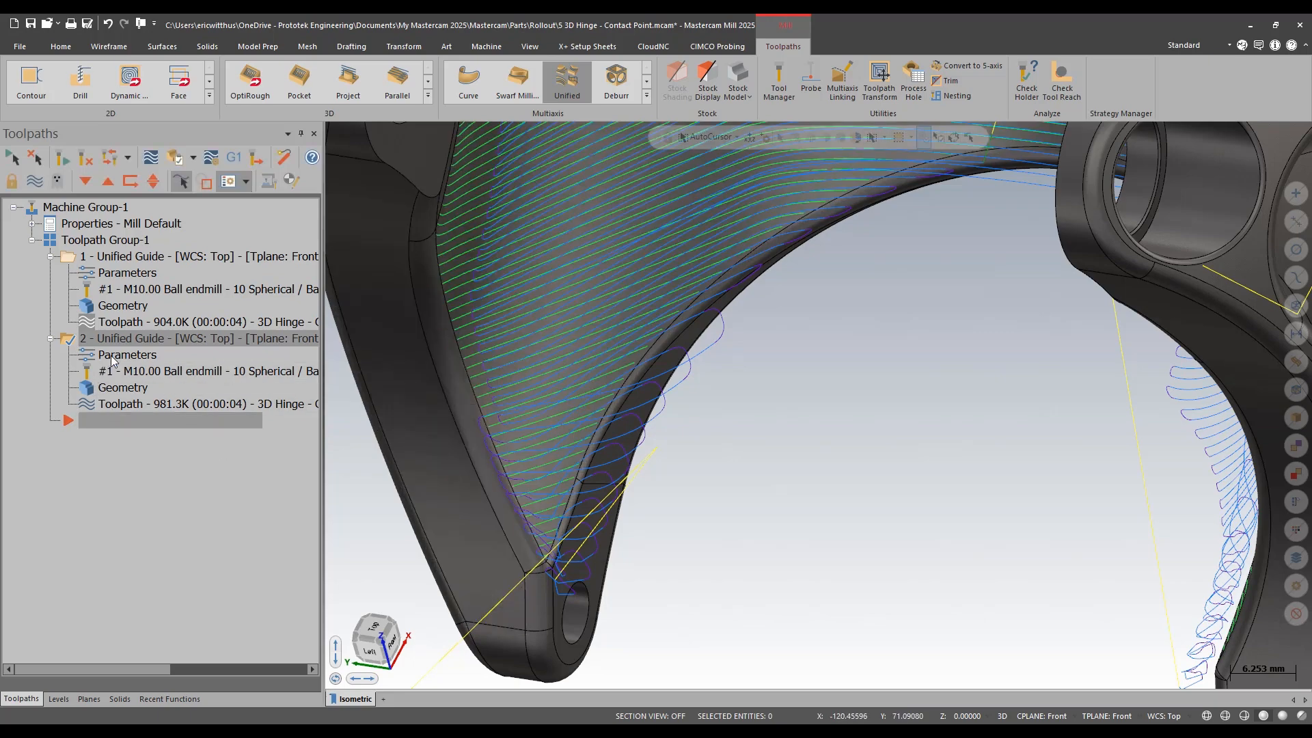
# - Set operation 2's Tool Axis Control curve tilt to Closest point and regenerate it
pyautogui.doubleClick(129, 354)
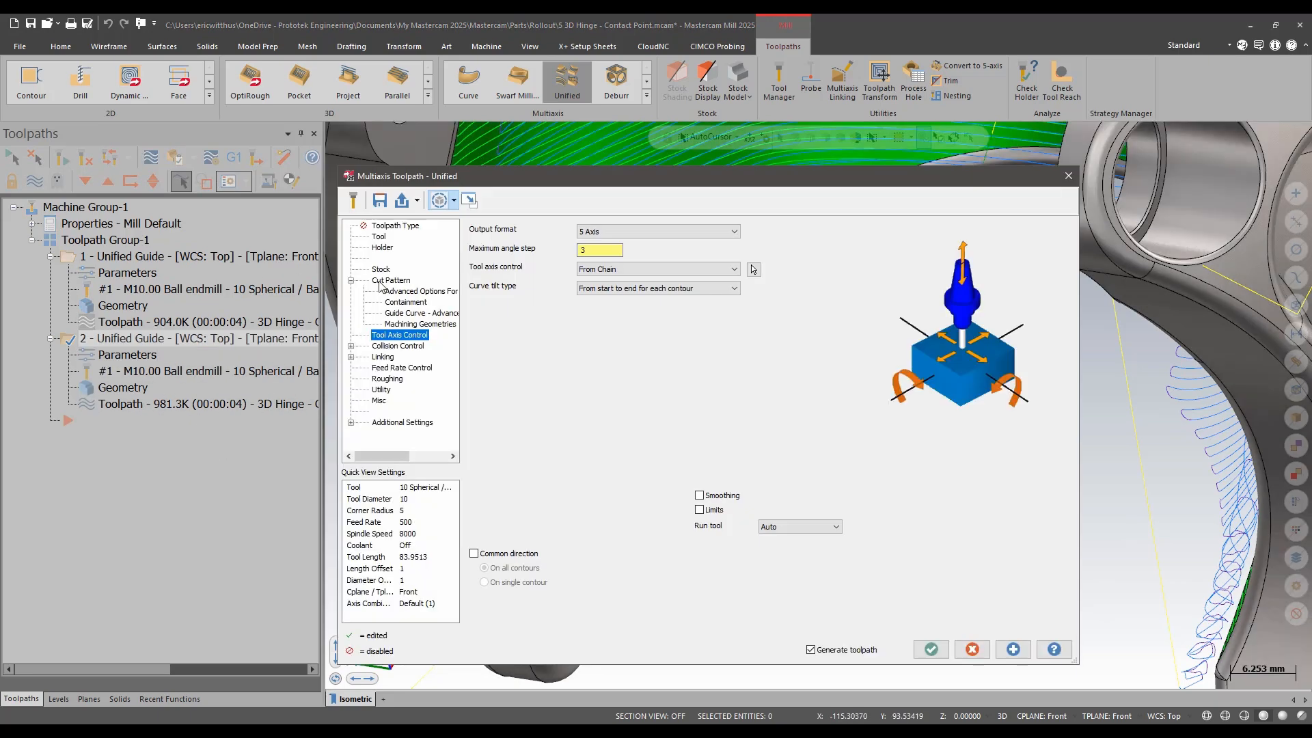
pyautogui.click(390, 279)
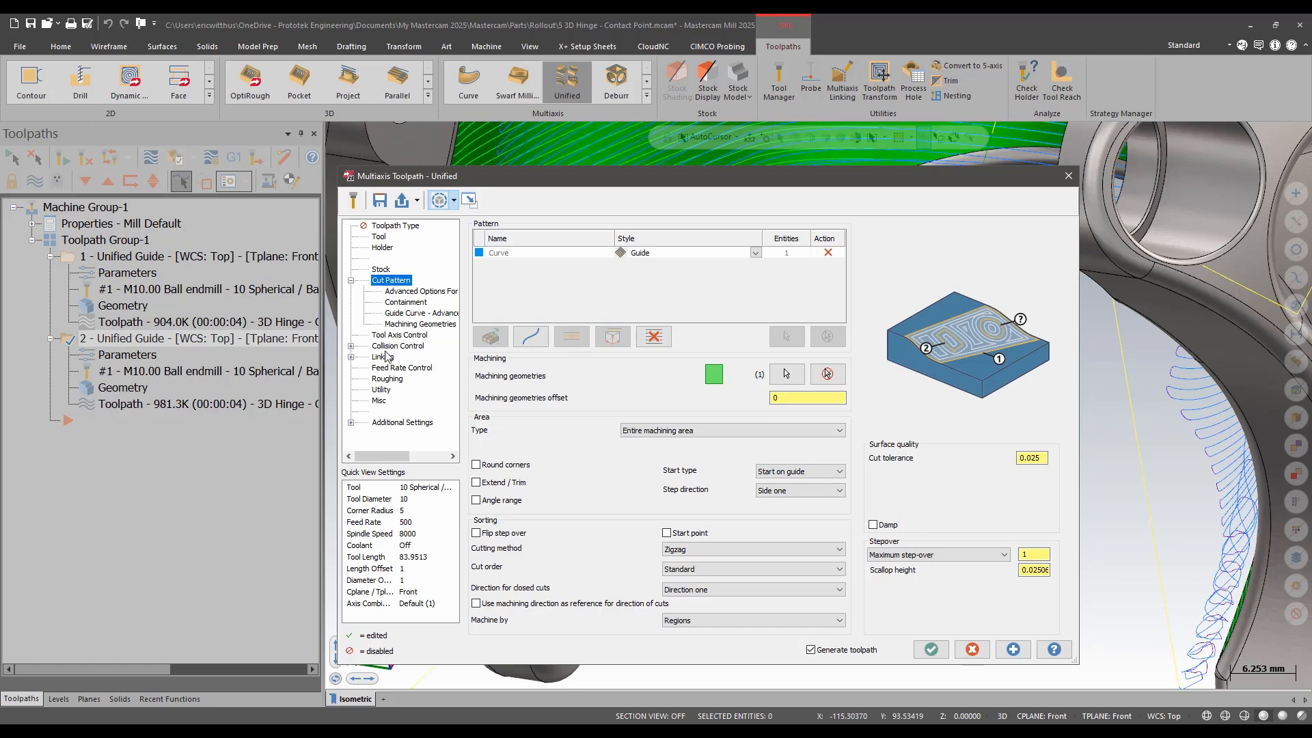
pyautogui.click(400, 335)
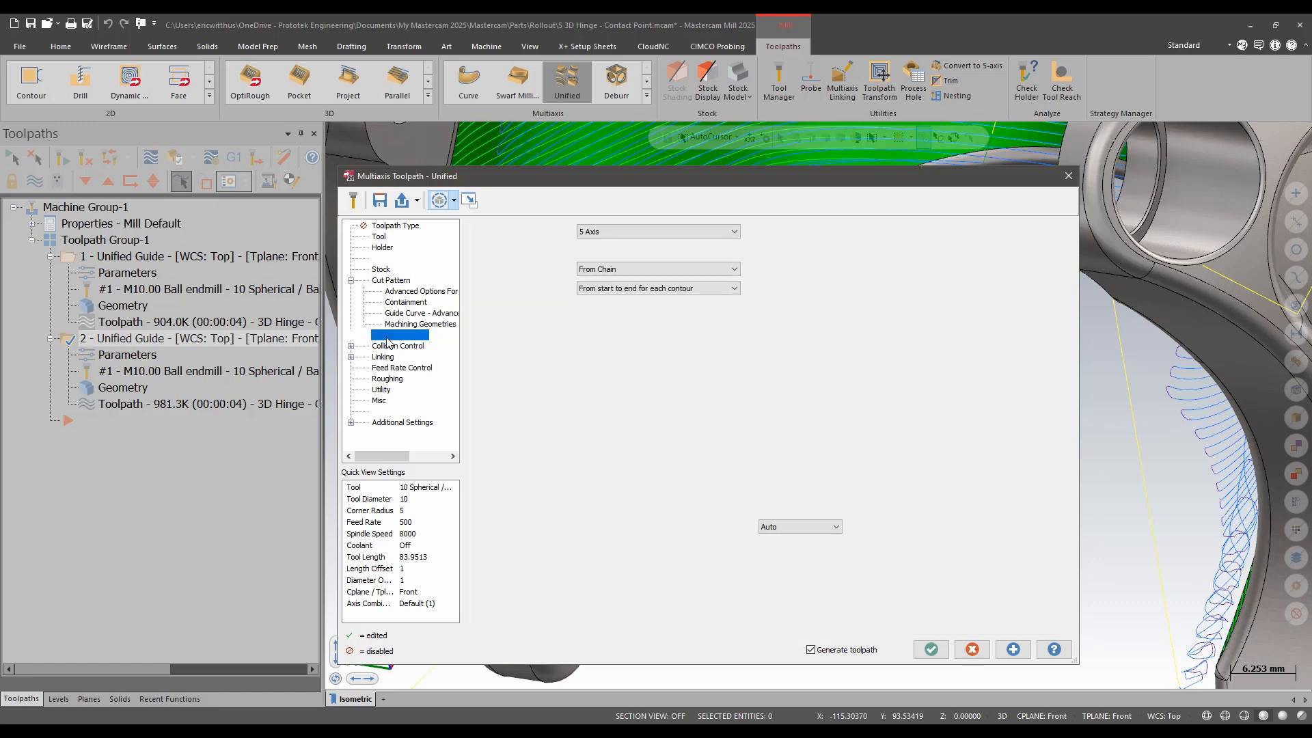
pyautogui.click(398, 335)
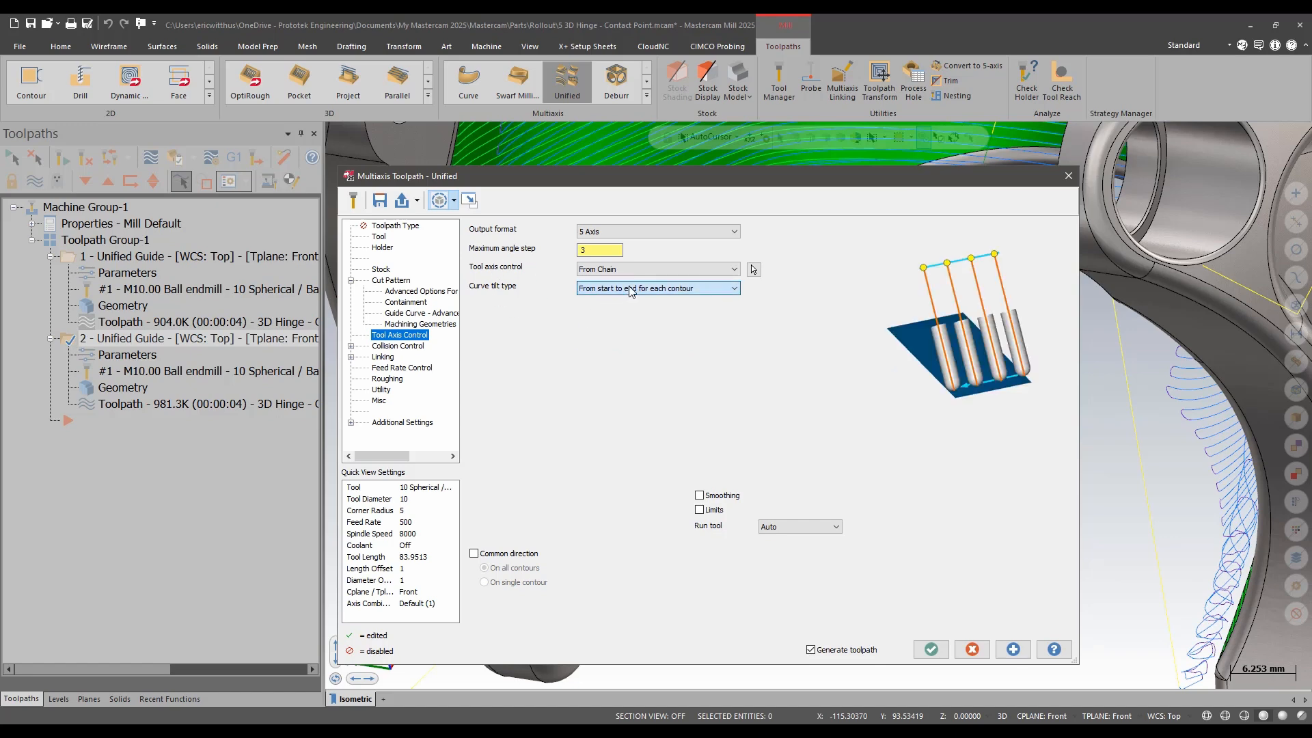
pyautogui.click(658, 288)
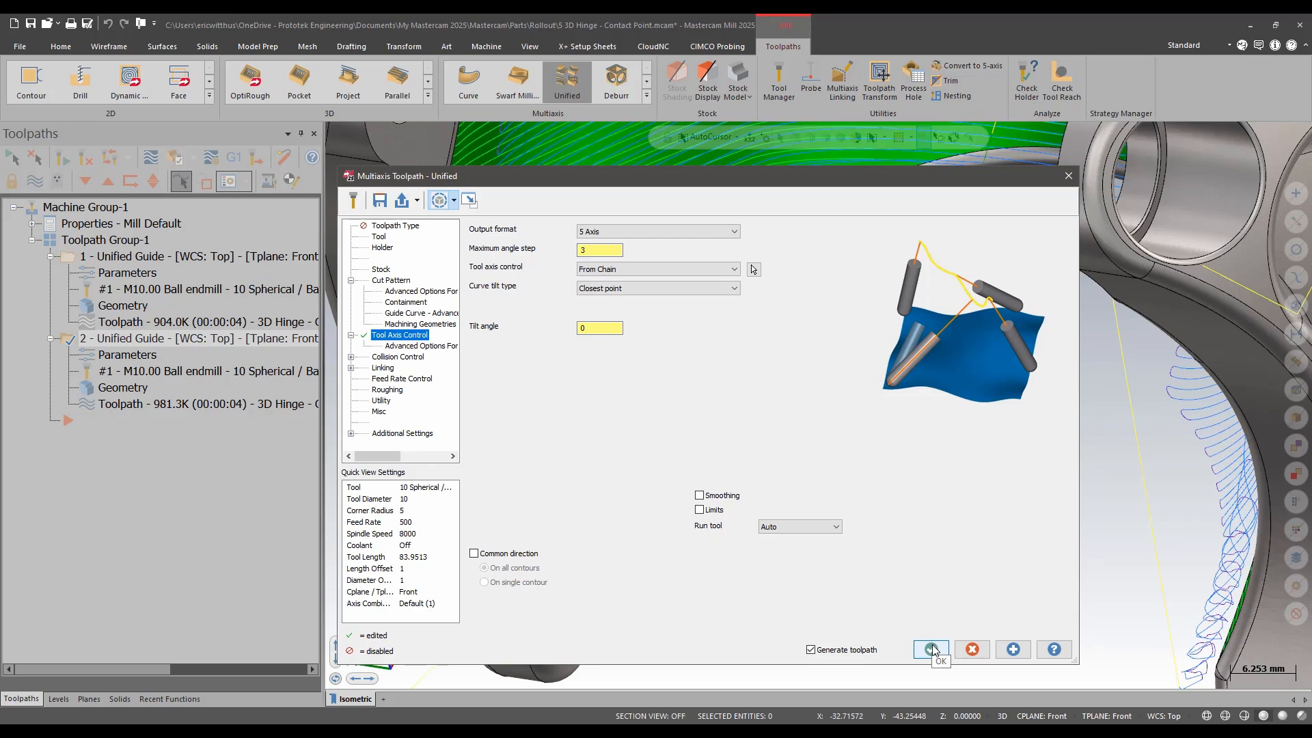
pyautogui.click(930, 649)
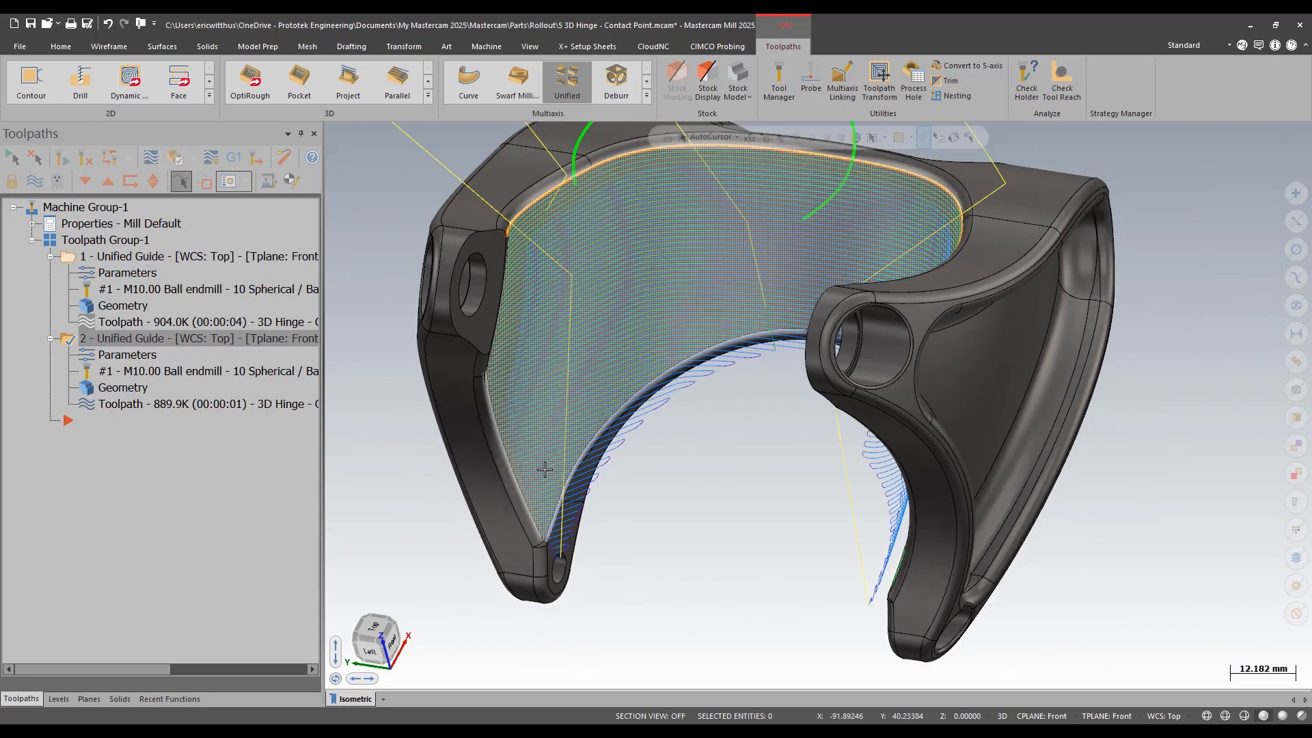
# - Open the 6 Mold Plate - Master Model.mcam part
pyautogui.click(243, 180)
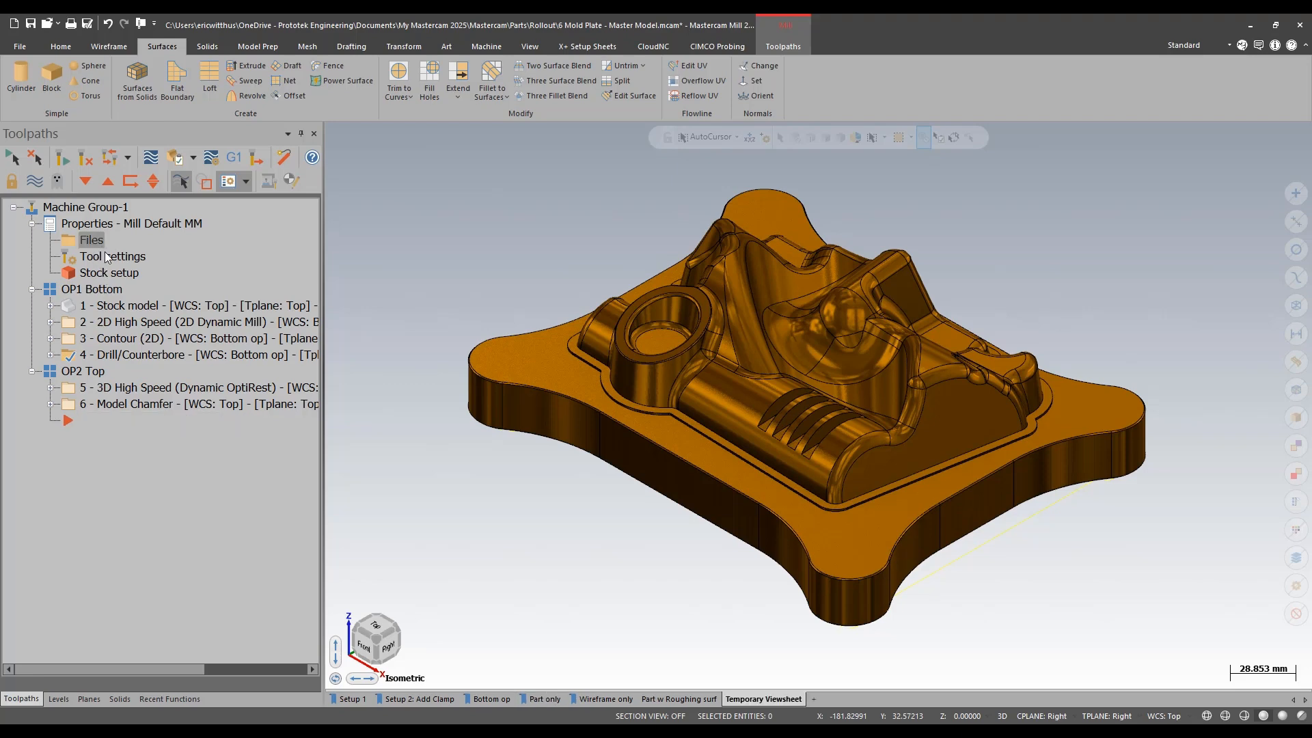
# - Set Solid 1 as the master model in Machine Group Setup and accept
pyautogui.doubleClick(131, 222)
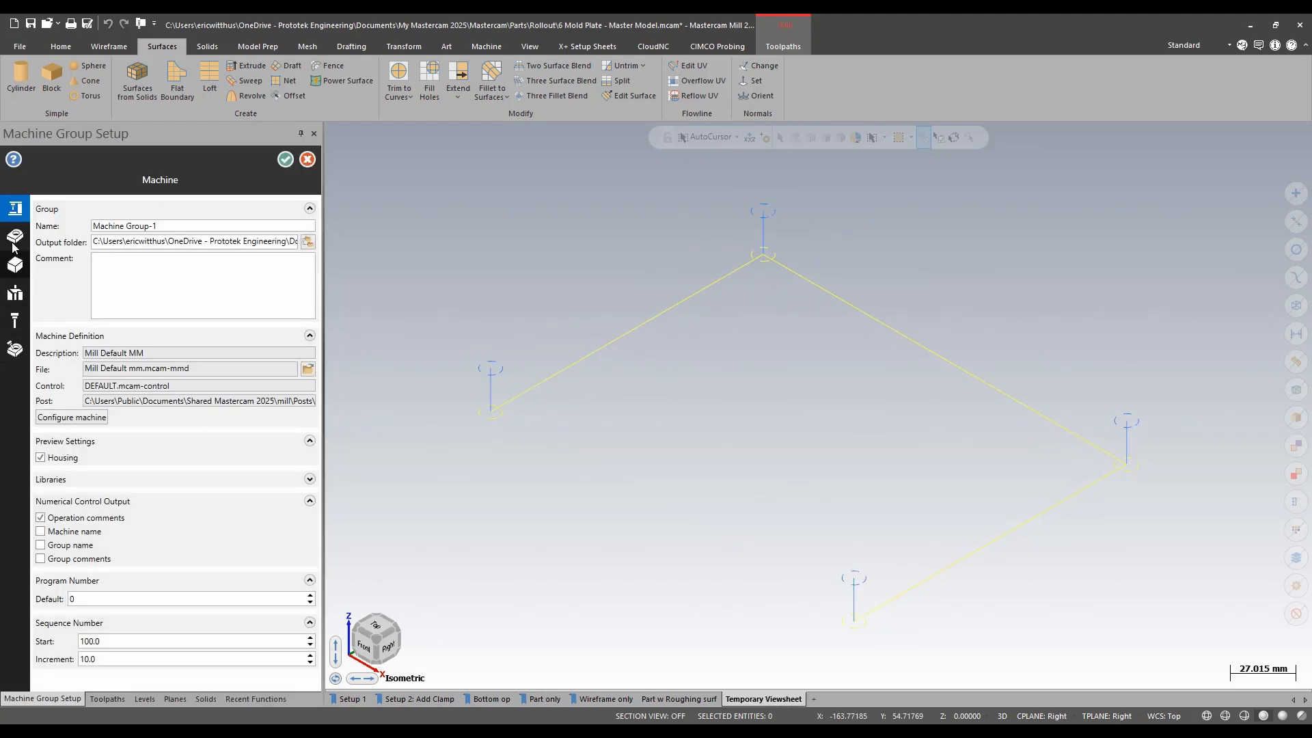
pyautogui.click(14, 237)
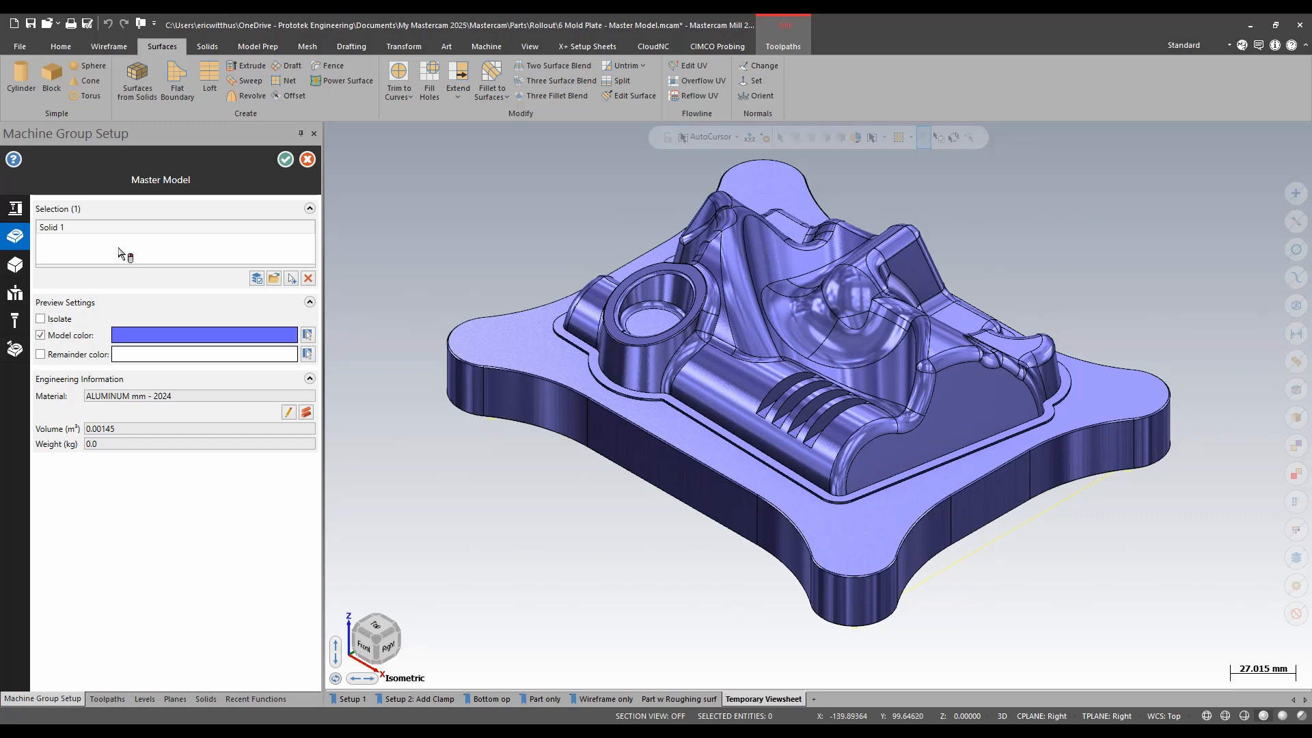
pyautogui.moveTo(315, 202)
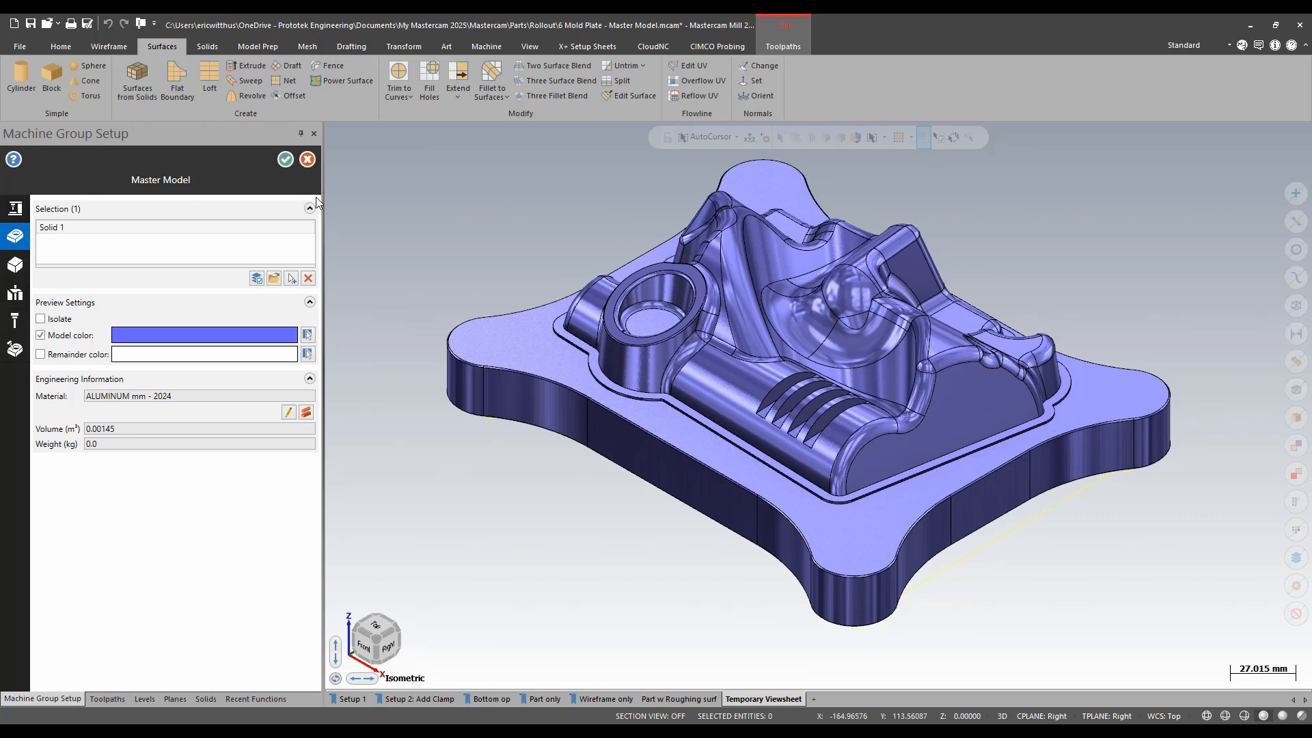
pyautogui.click(286, 159)
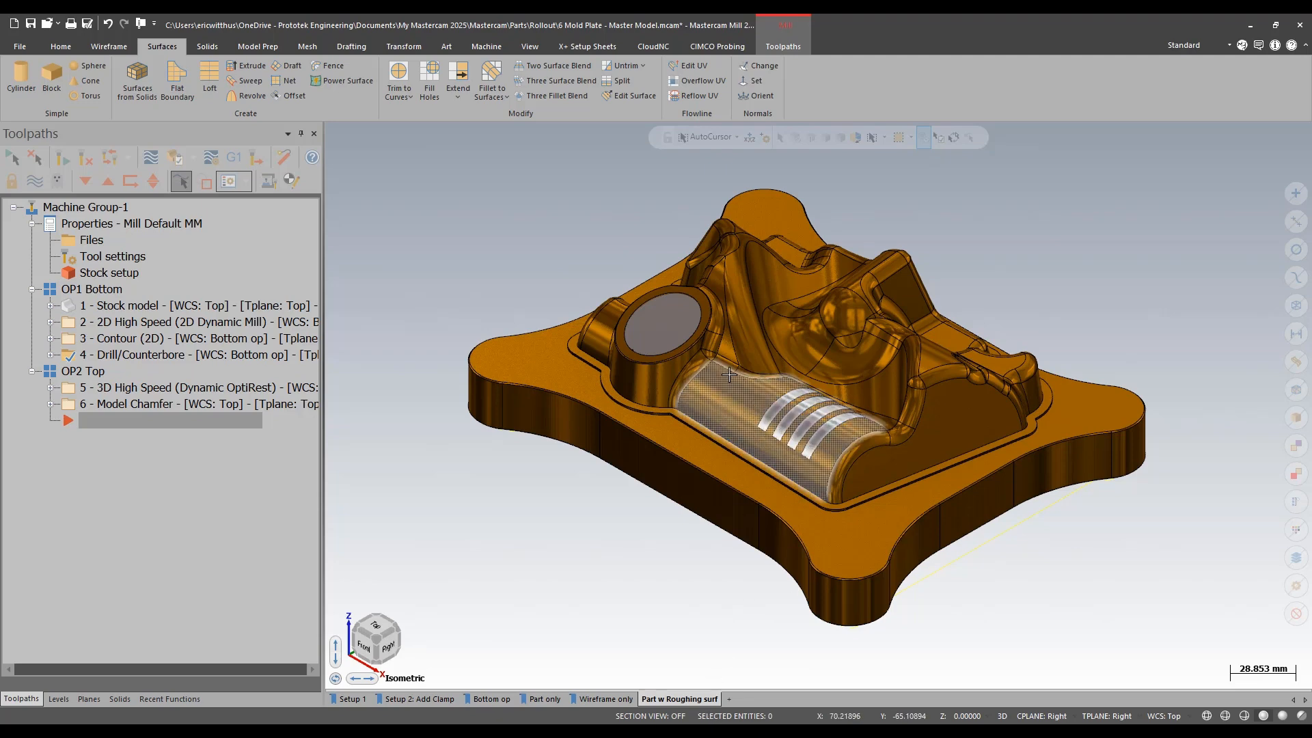
pyautogui.moveTo(824, 445)
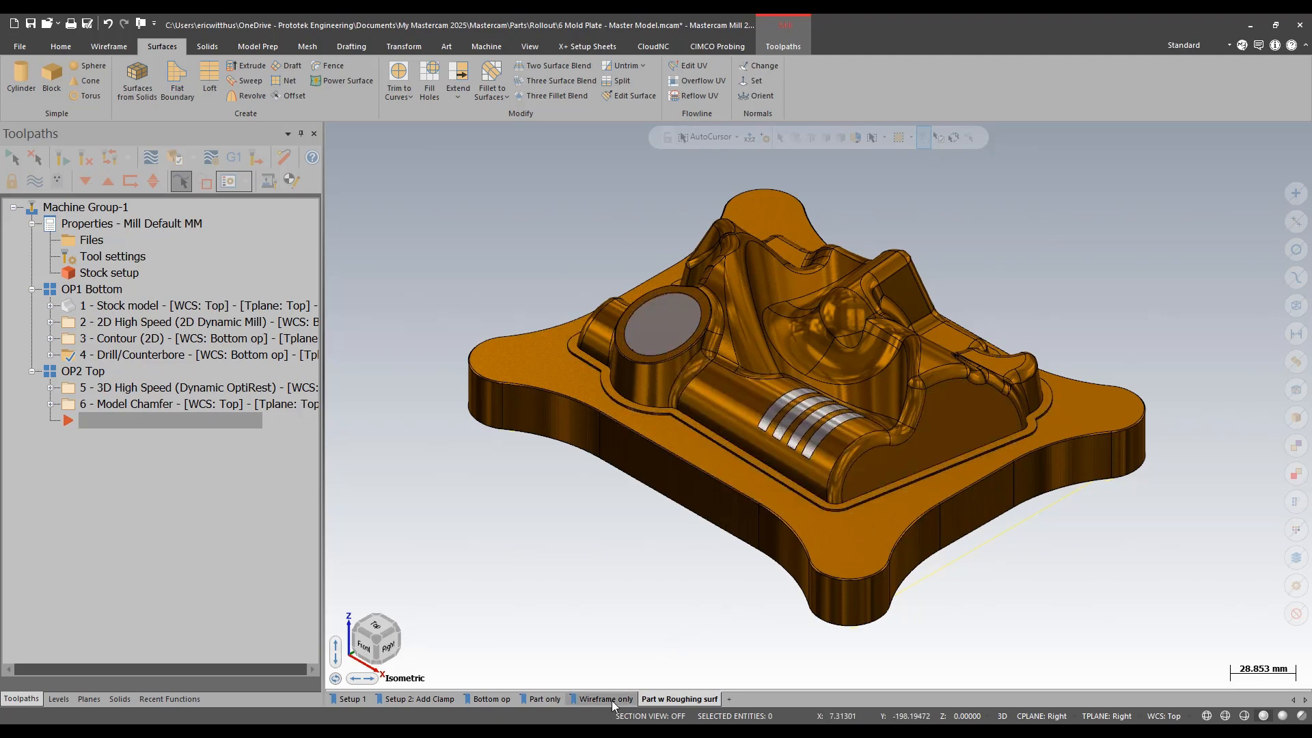
# - Switch to the wireframe view and launch Mastercam Simulator verification of the operations
pyautogui.click(604, 699)
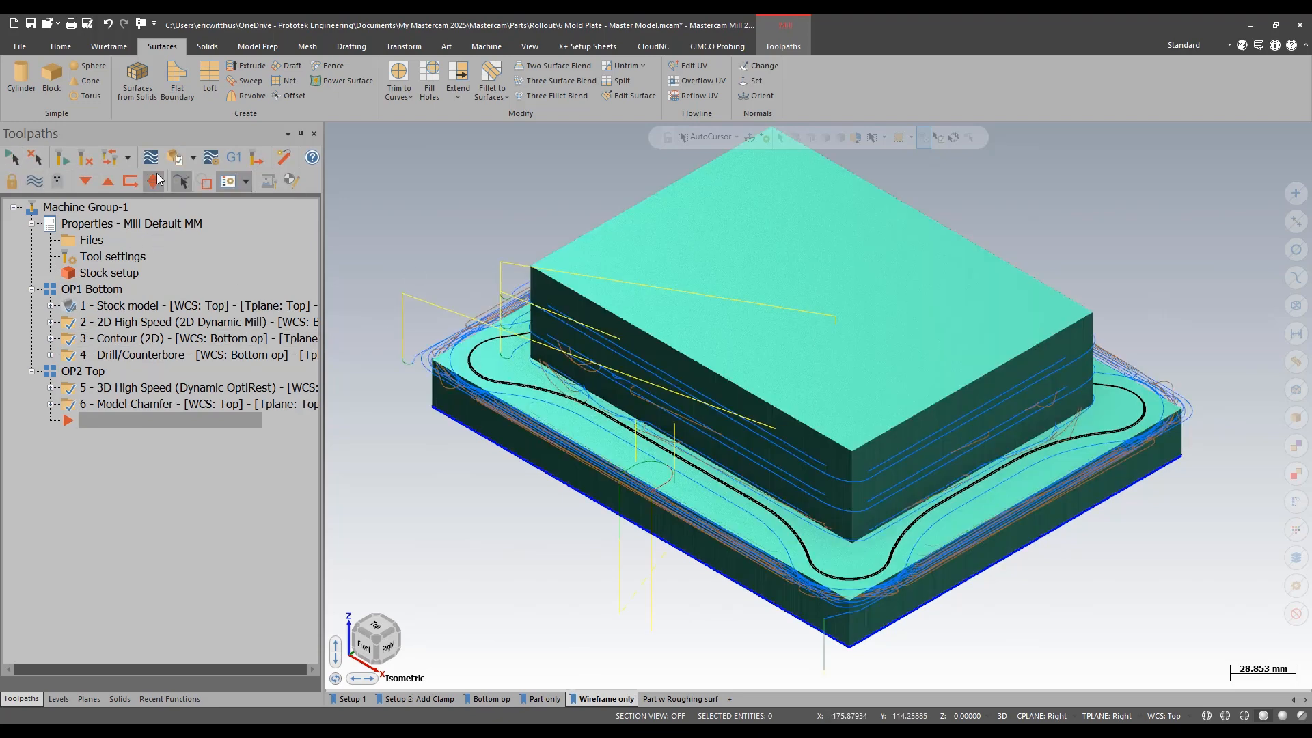
pyautogui.click(154, 180)
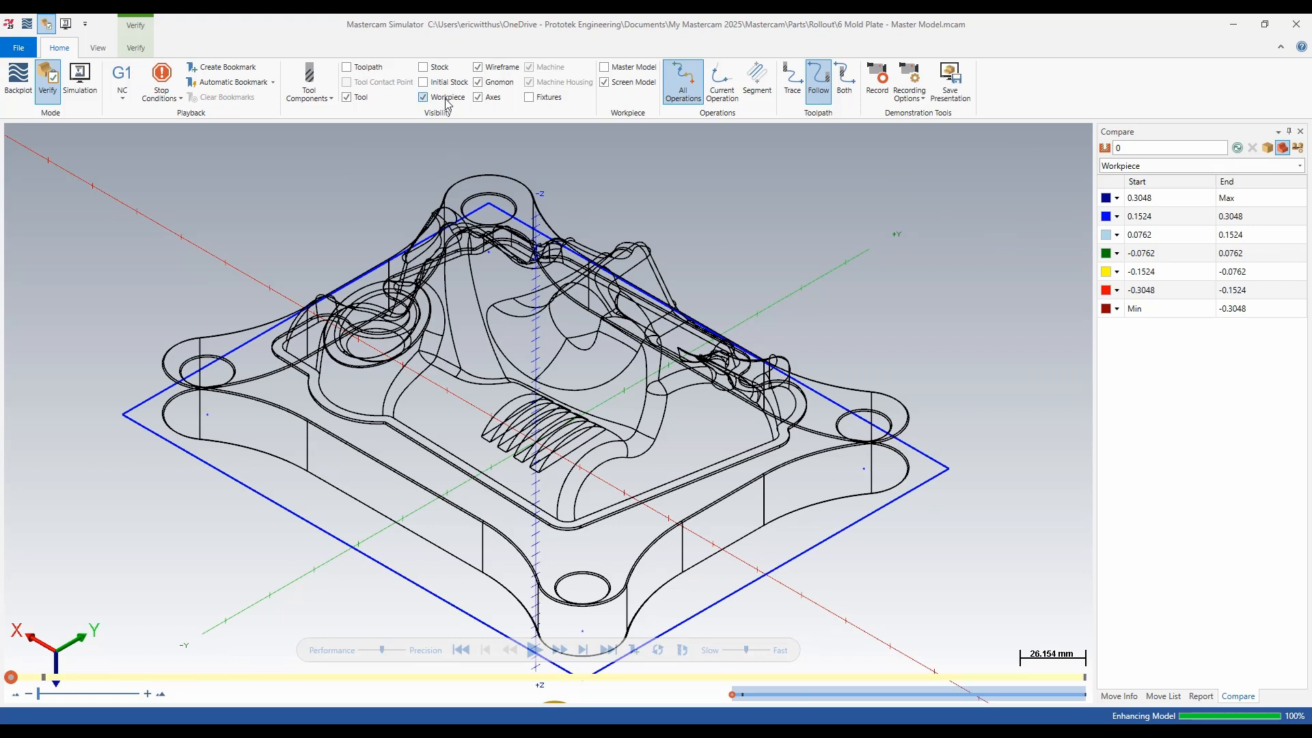
pyautogui.moveTo(441, 122)
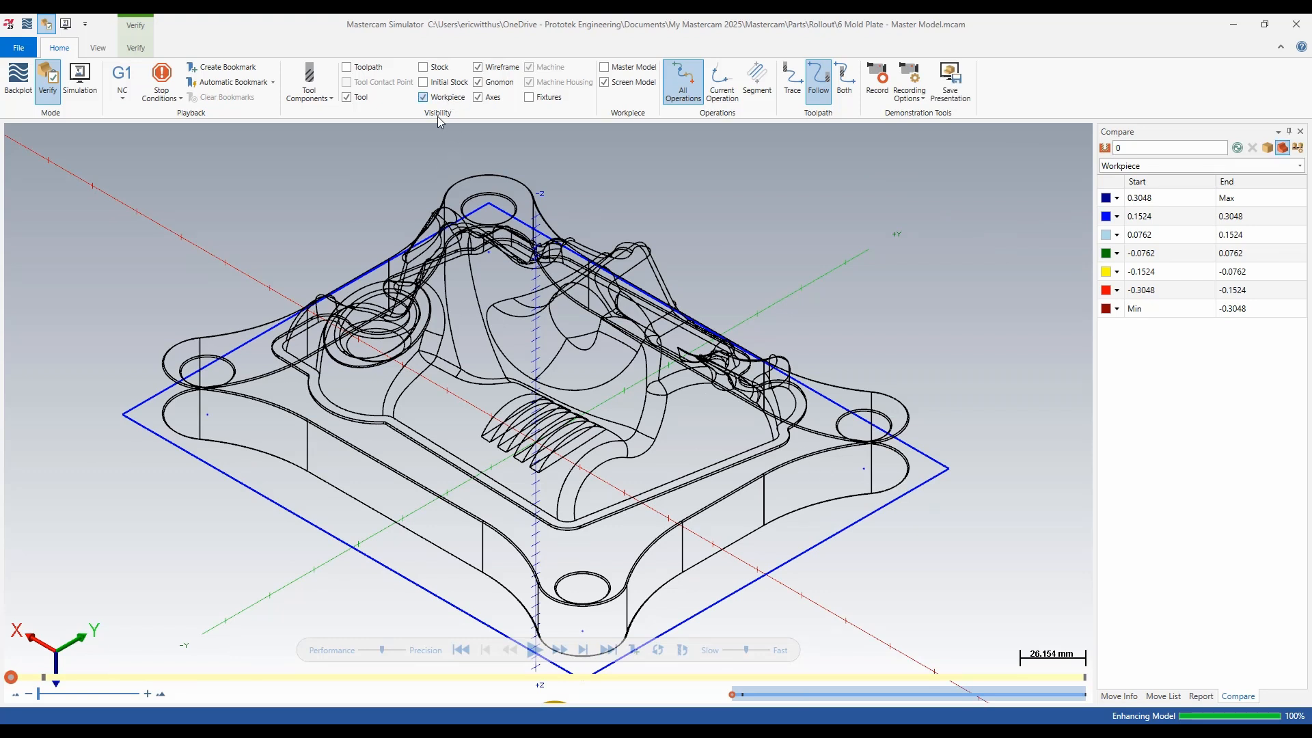
pyautogui.click(478, 67)
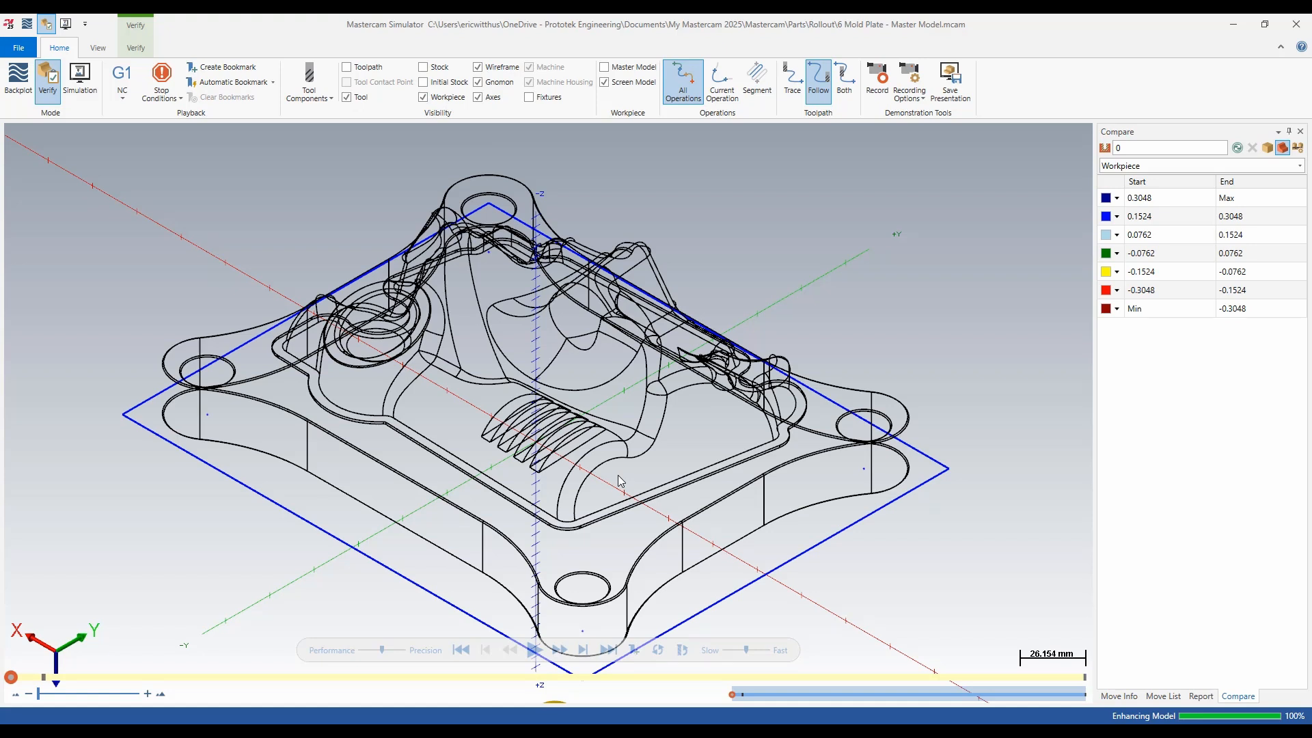
pyautogui.moveTo(838, 455)
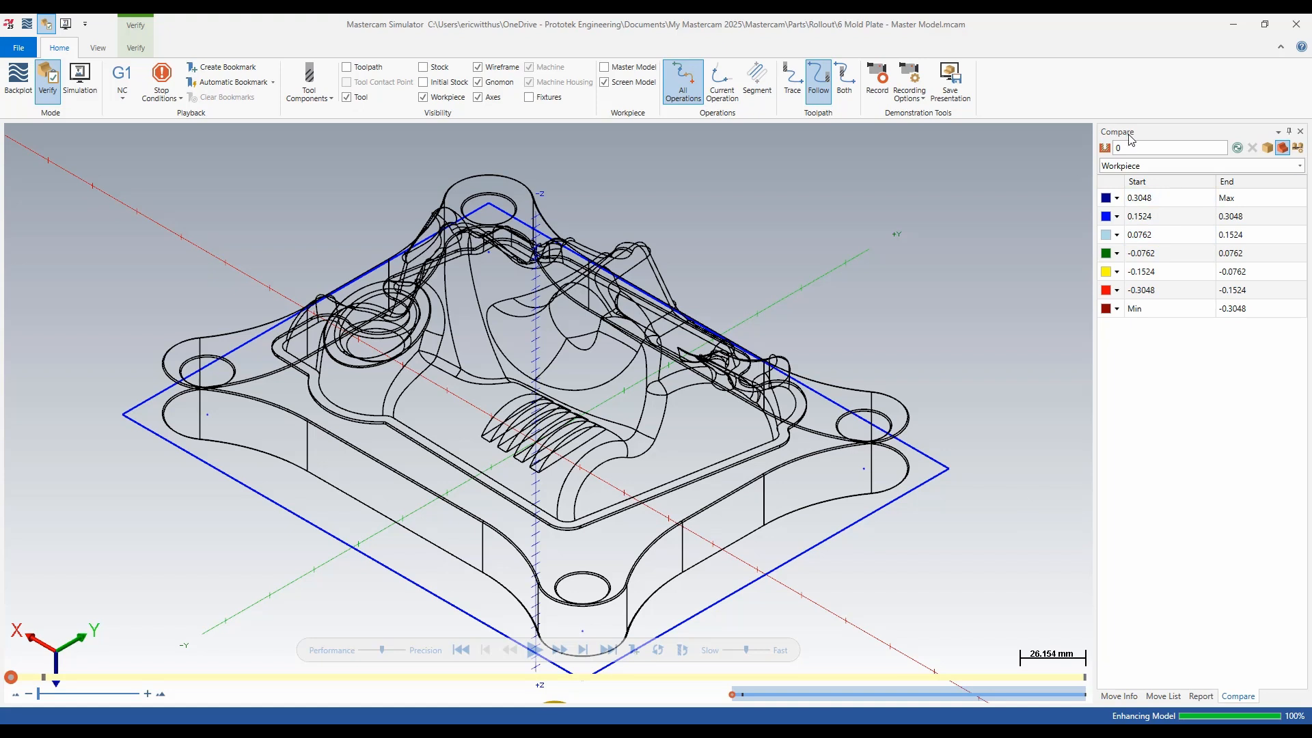
pyautogui.click(1139, 270)
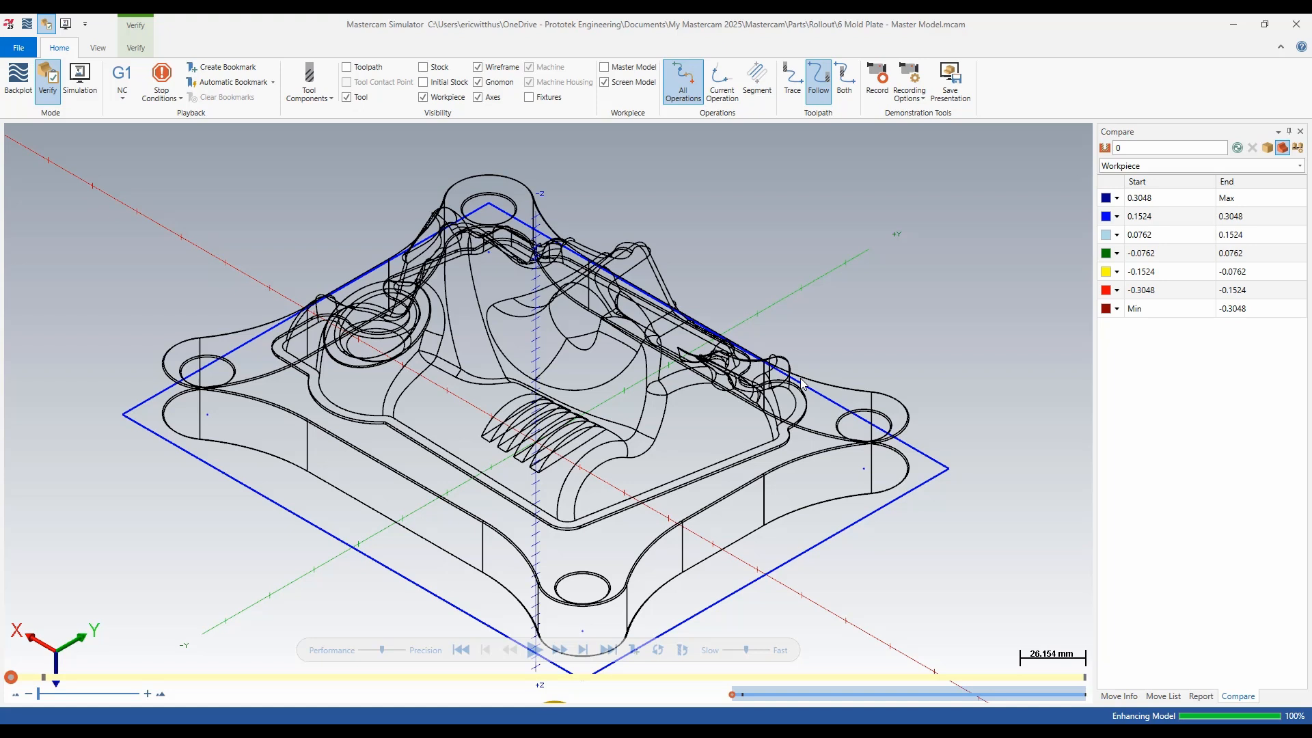
pyautogui.moveTo(889, 410)
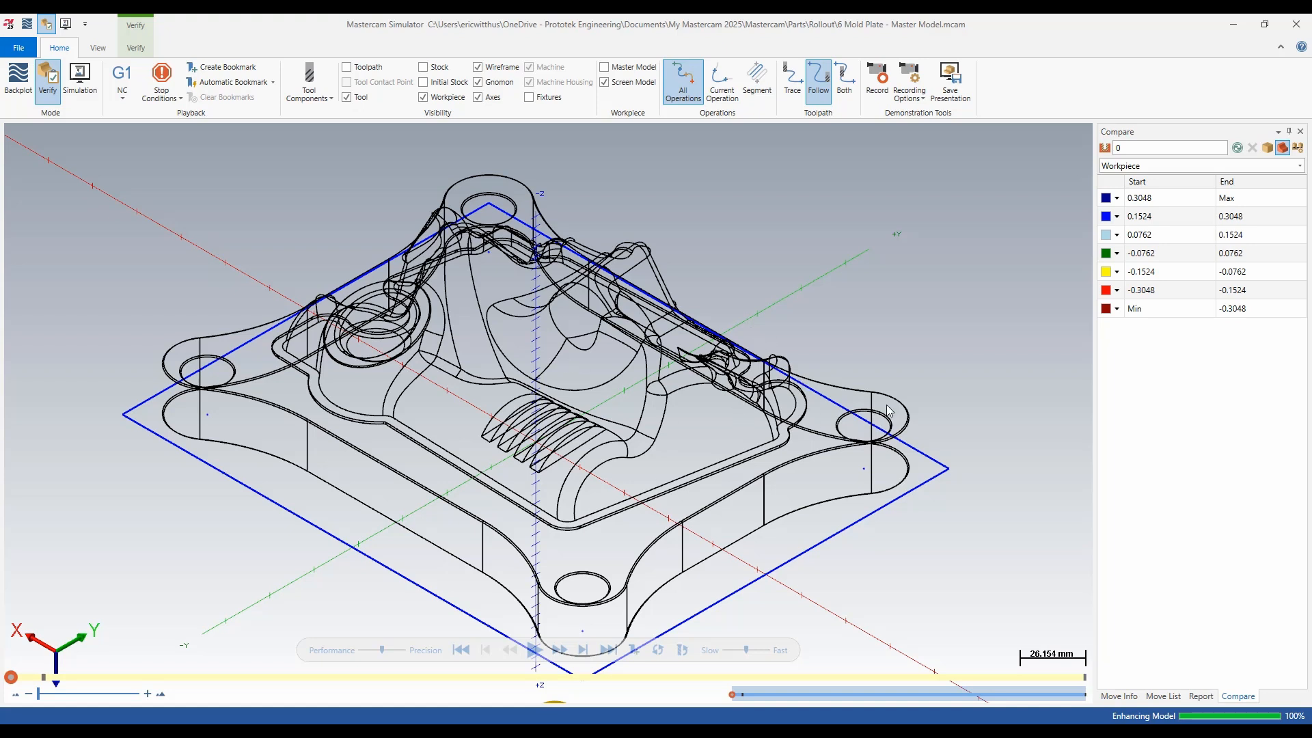
pyautogui.moveTo(693, 187)
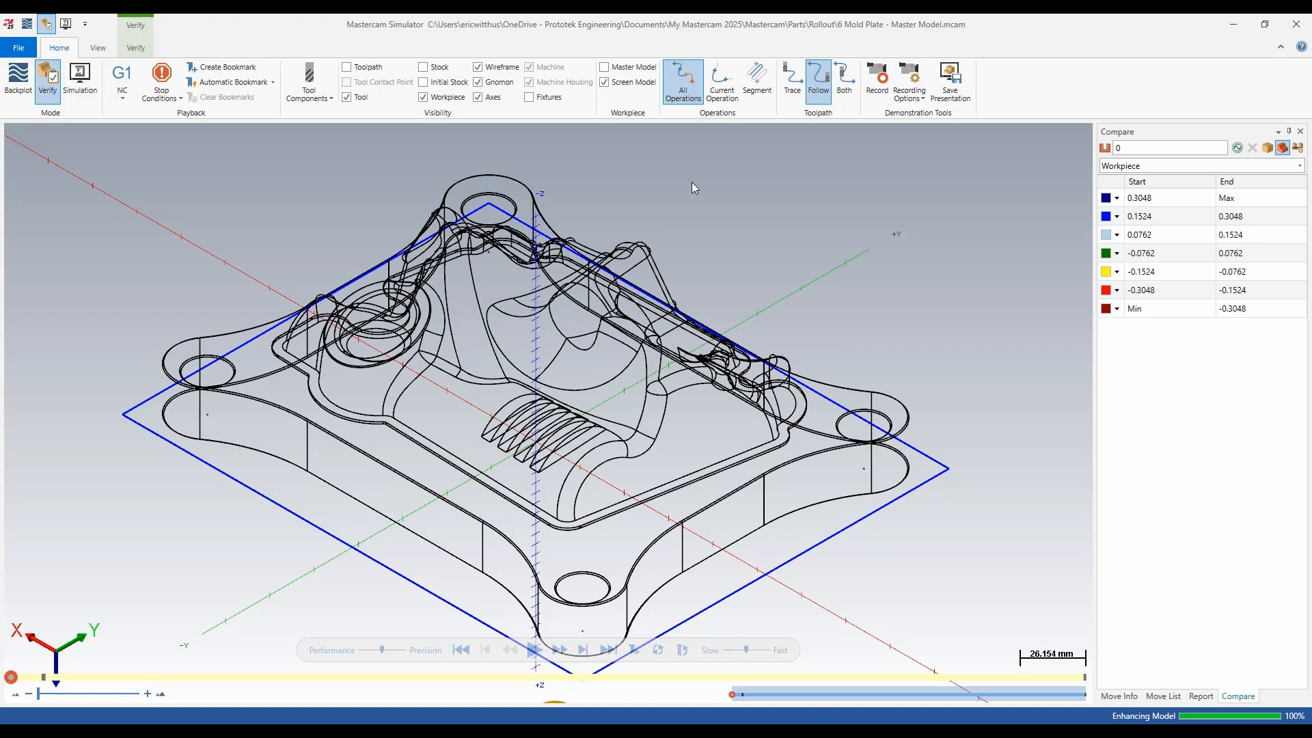
pyautogui.moveTo(524, 478)
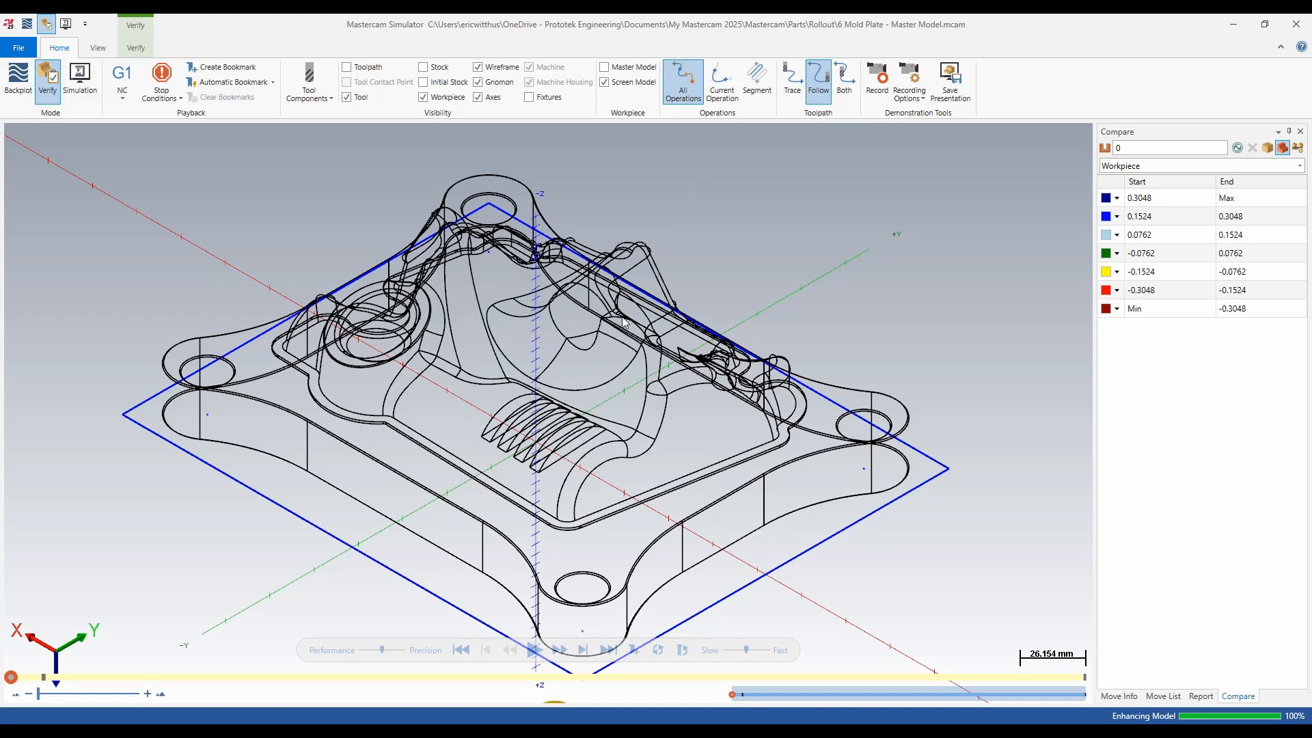
pyautogui.moveTo(639, 123)
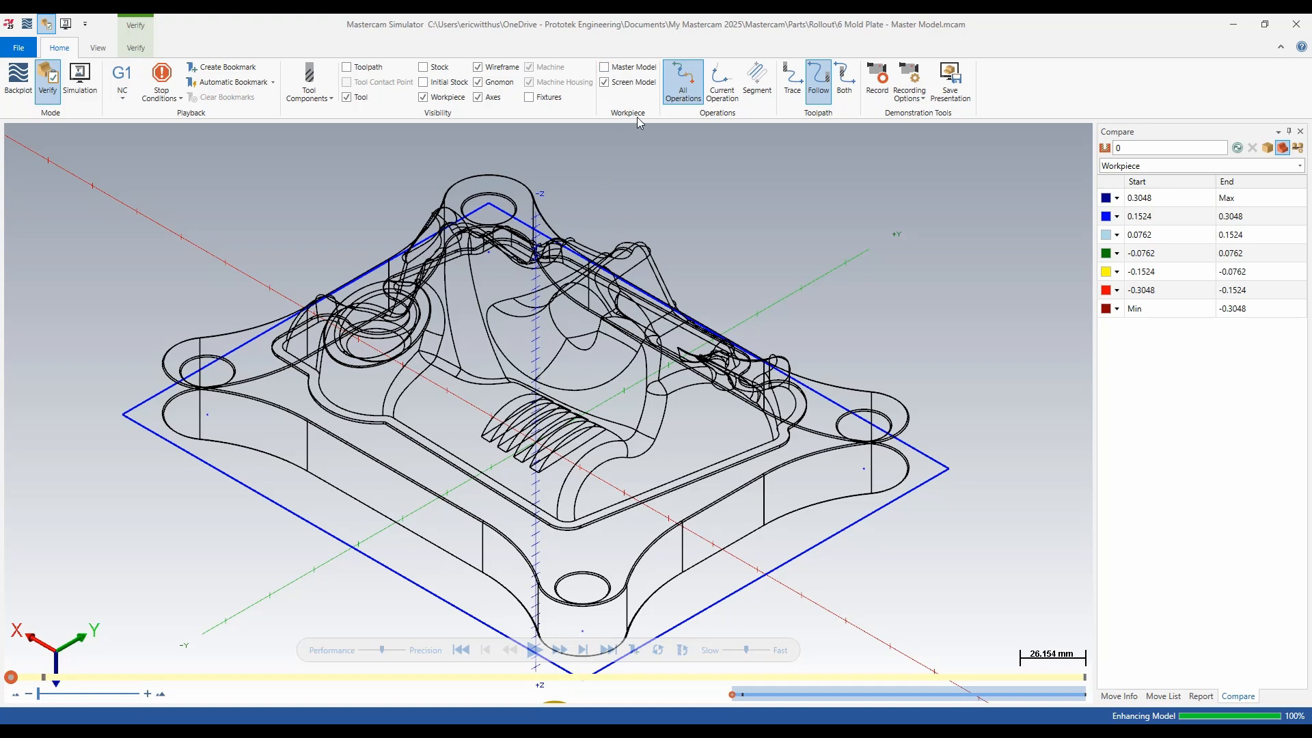
# - Use the Master Model as the workpiece and hide the screen model
pyautogui.click(604, 67)
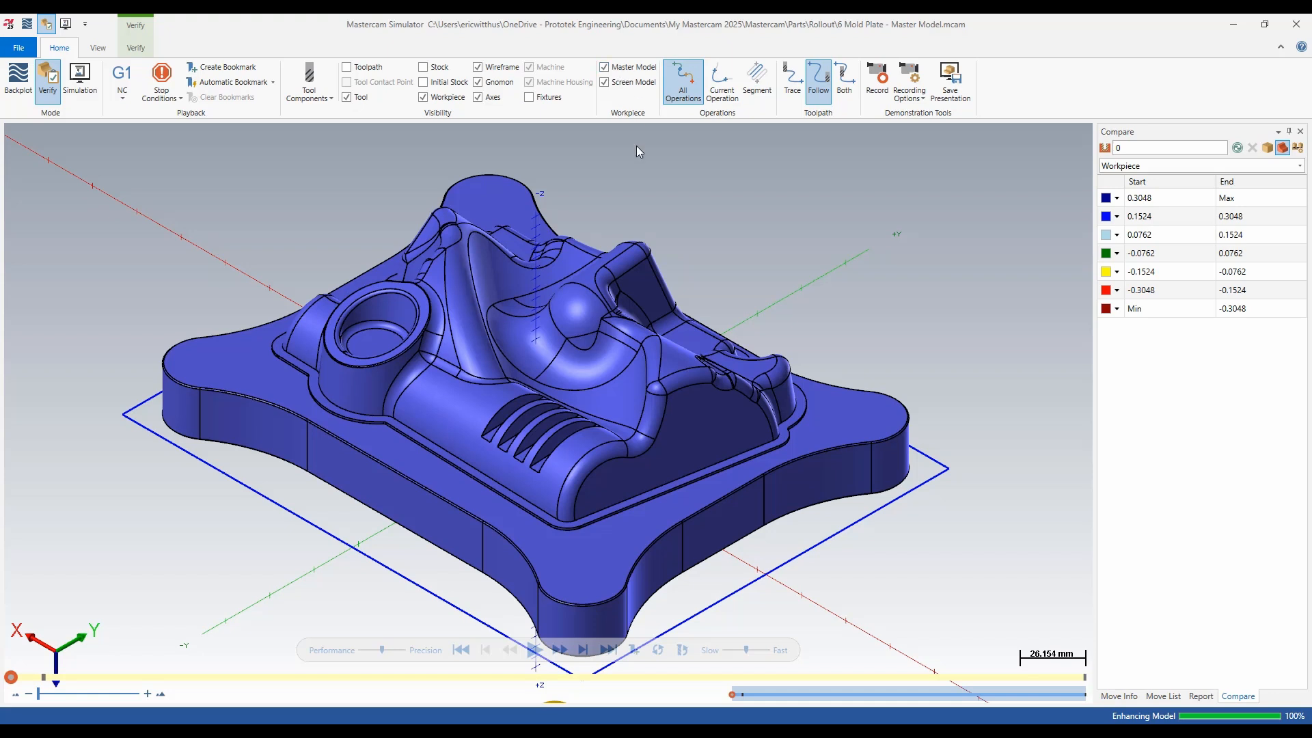
pyautogui.moveTo(613, 99)
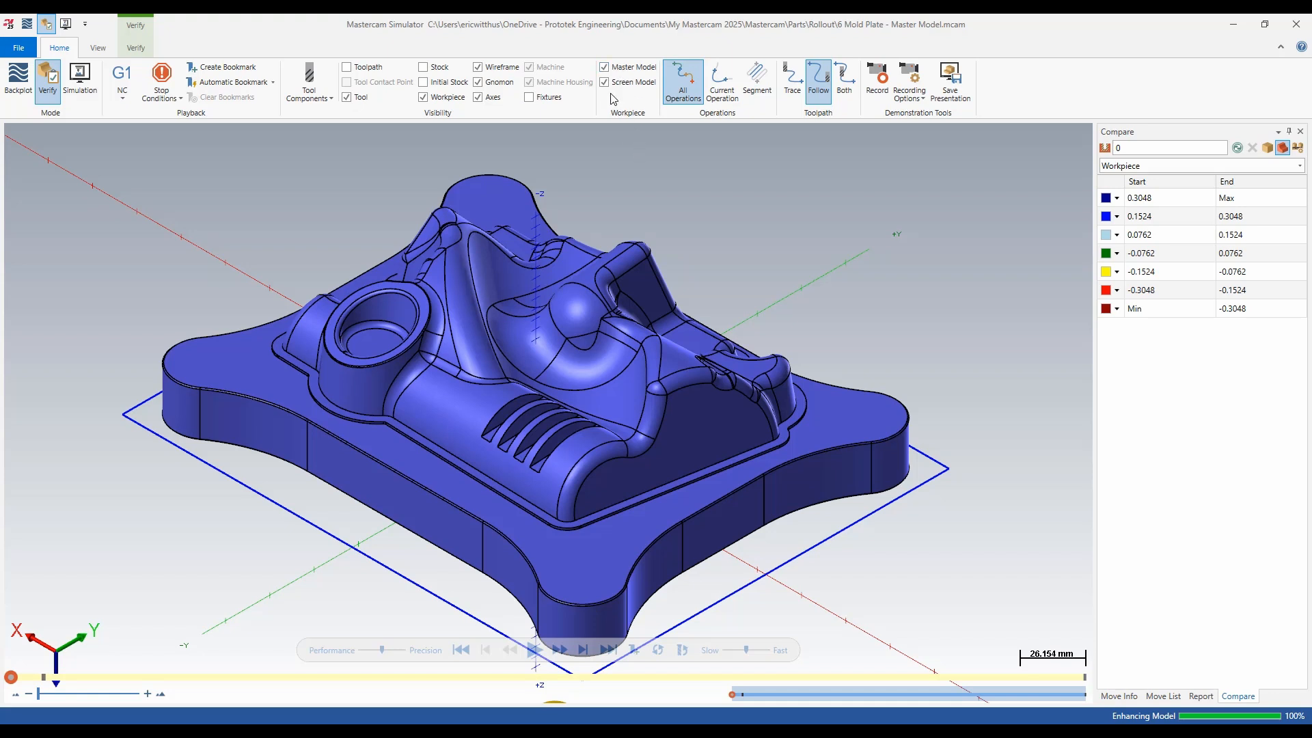
pyautogui.moveTo(638, 424)
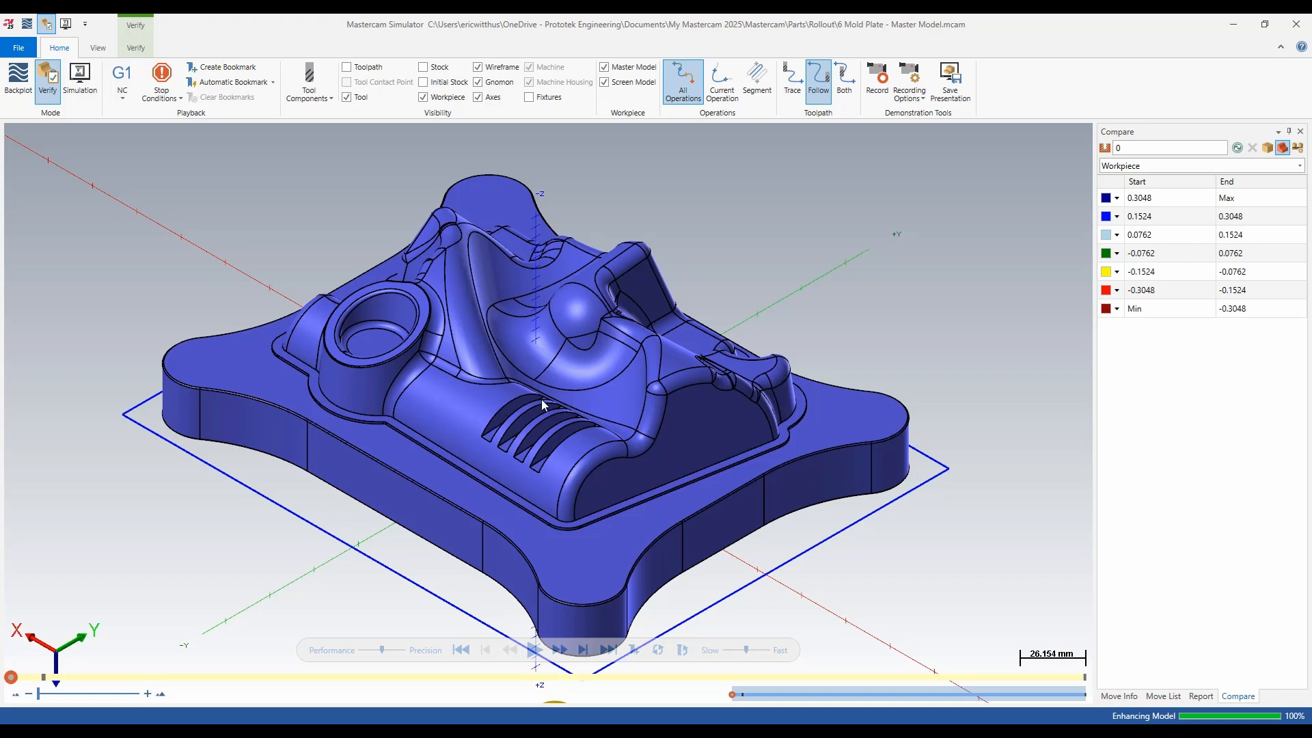
pyautogui.moveTo(519, 434)
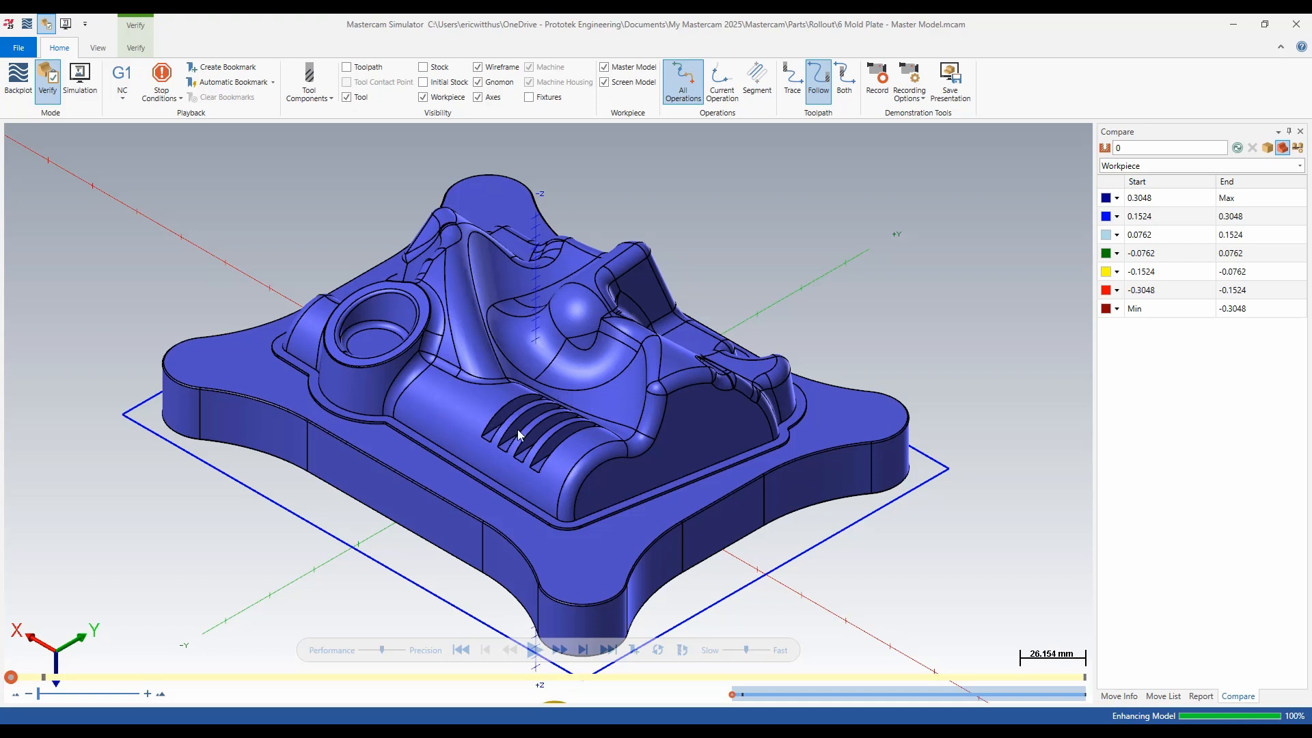
pyautogui.moveTo(692, 175)
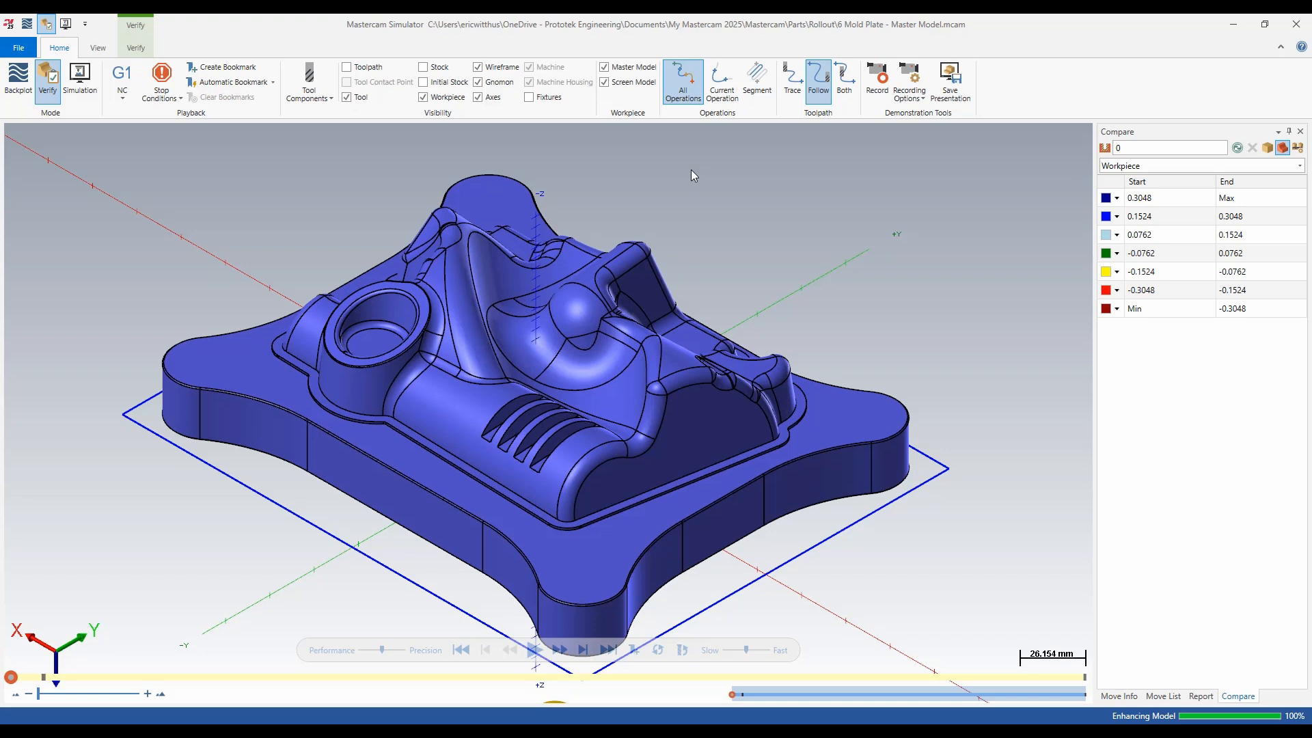
pyautogui.click(604, 82)
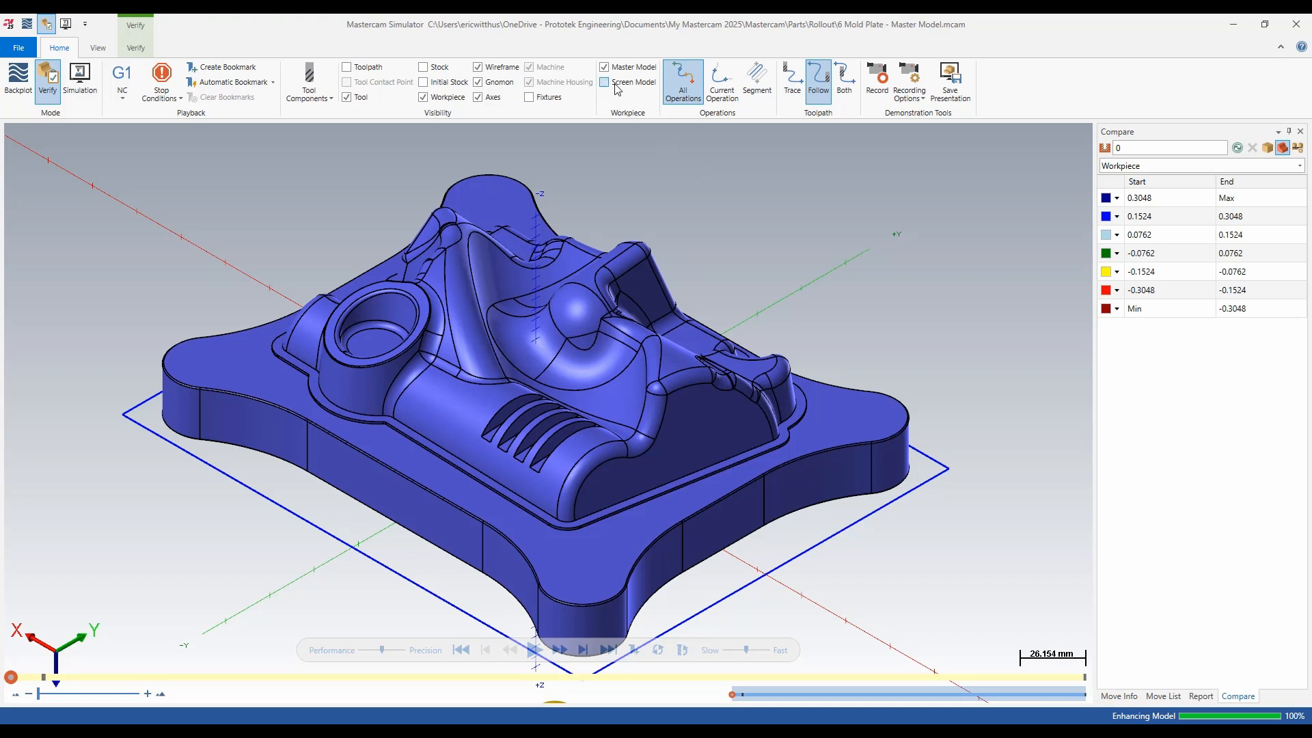
pyautogui.click(604, 82)
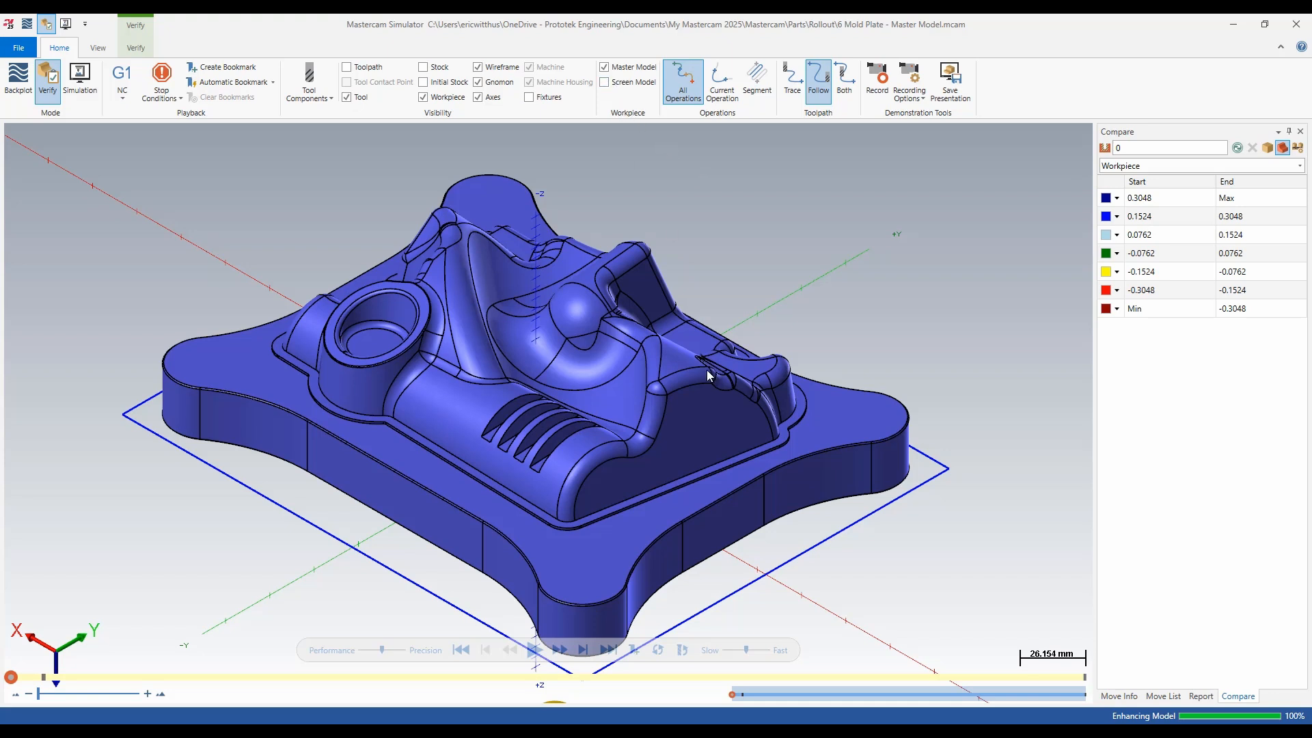
pyautogui.moveTo(612, 487)
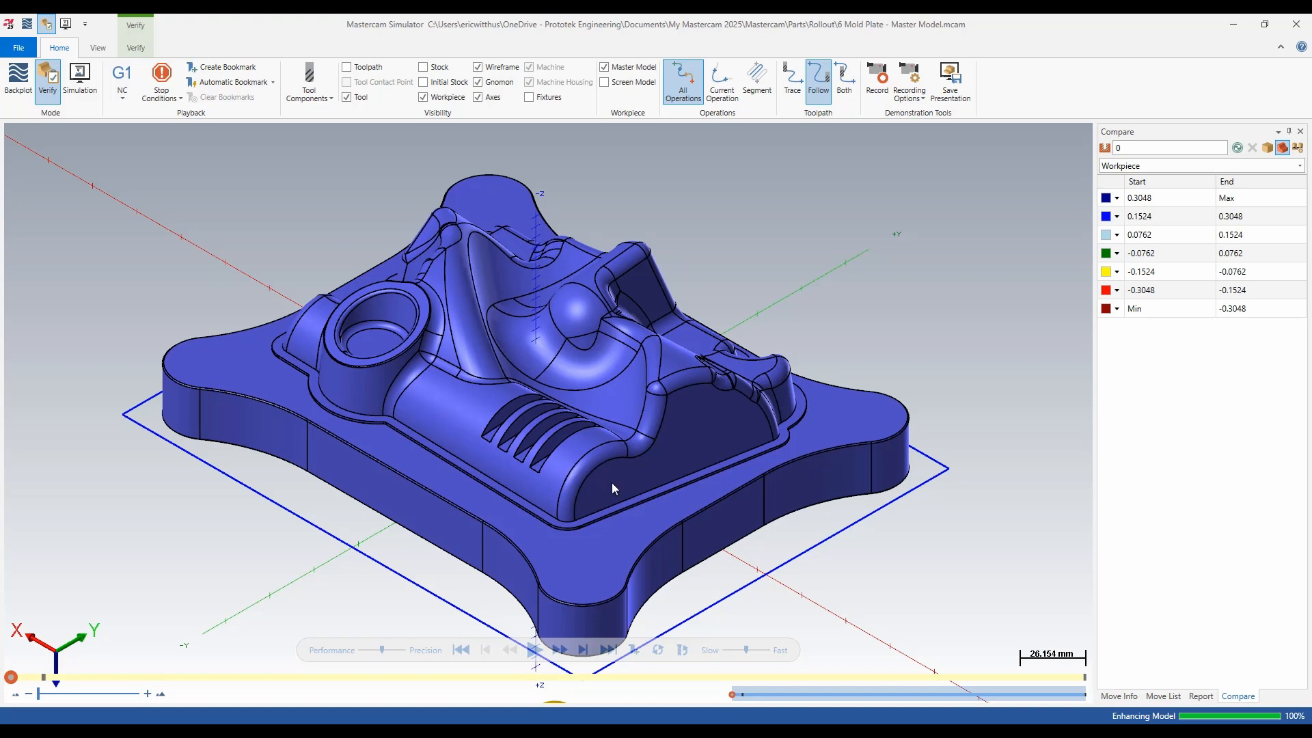
# - Hide the workpiece display under Visibility
pyautogui.click(423, 97)
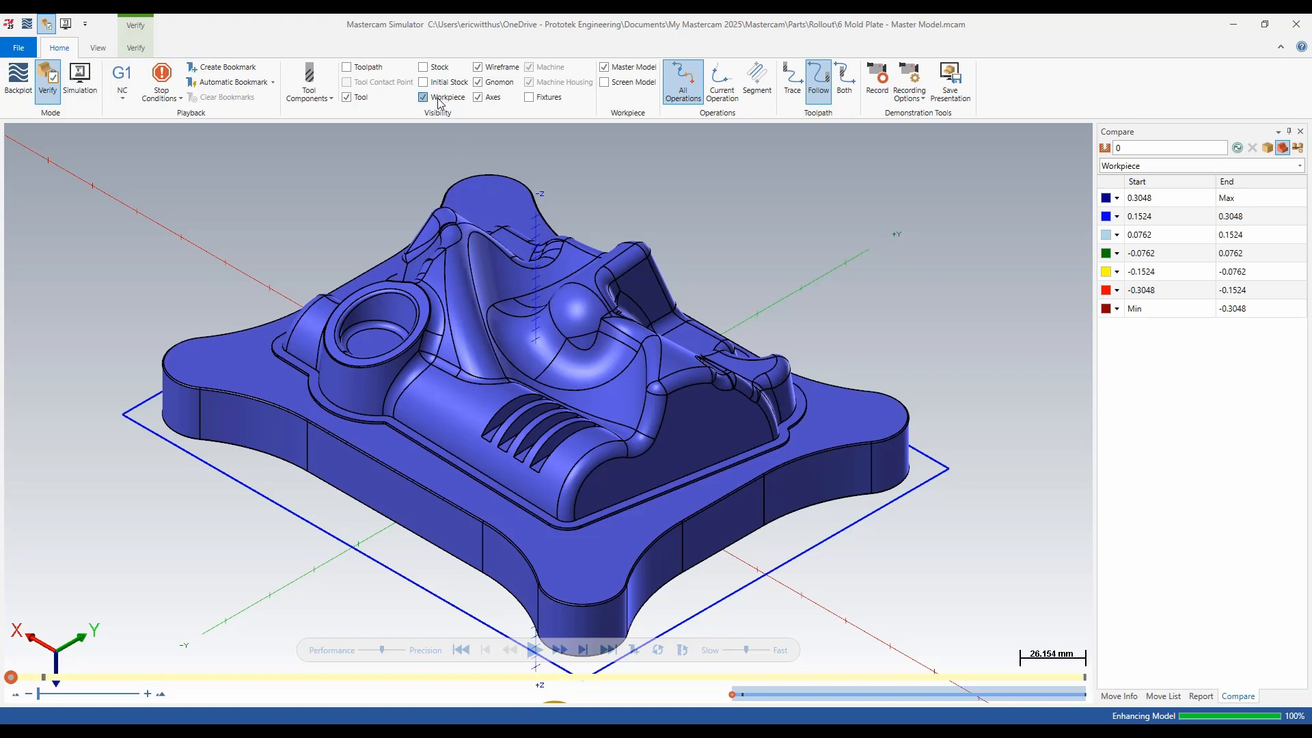
pyautogui.click(423, 97)
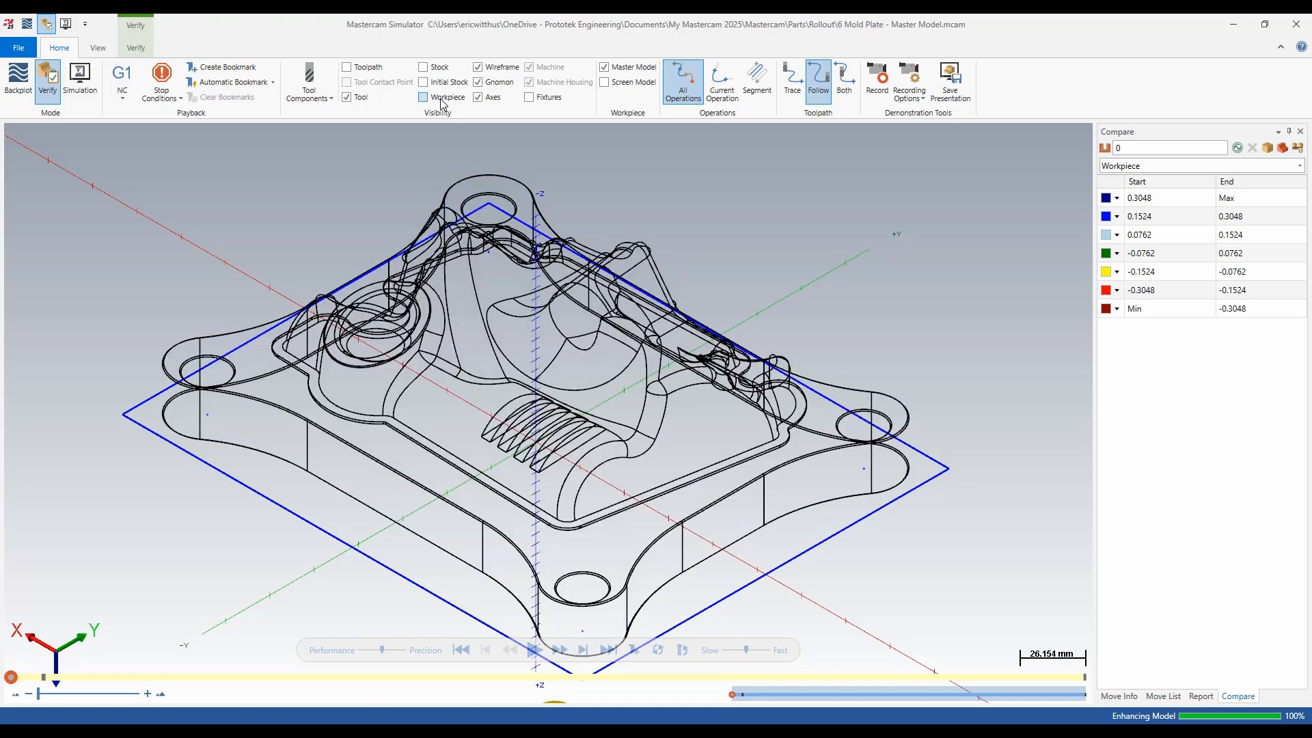
pyautogui.moveTo(443, 99)
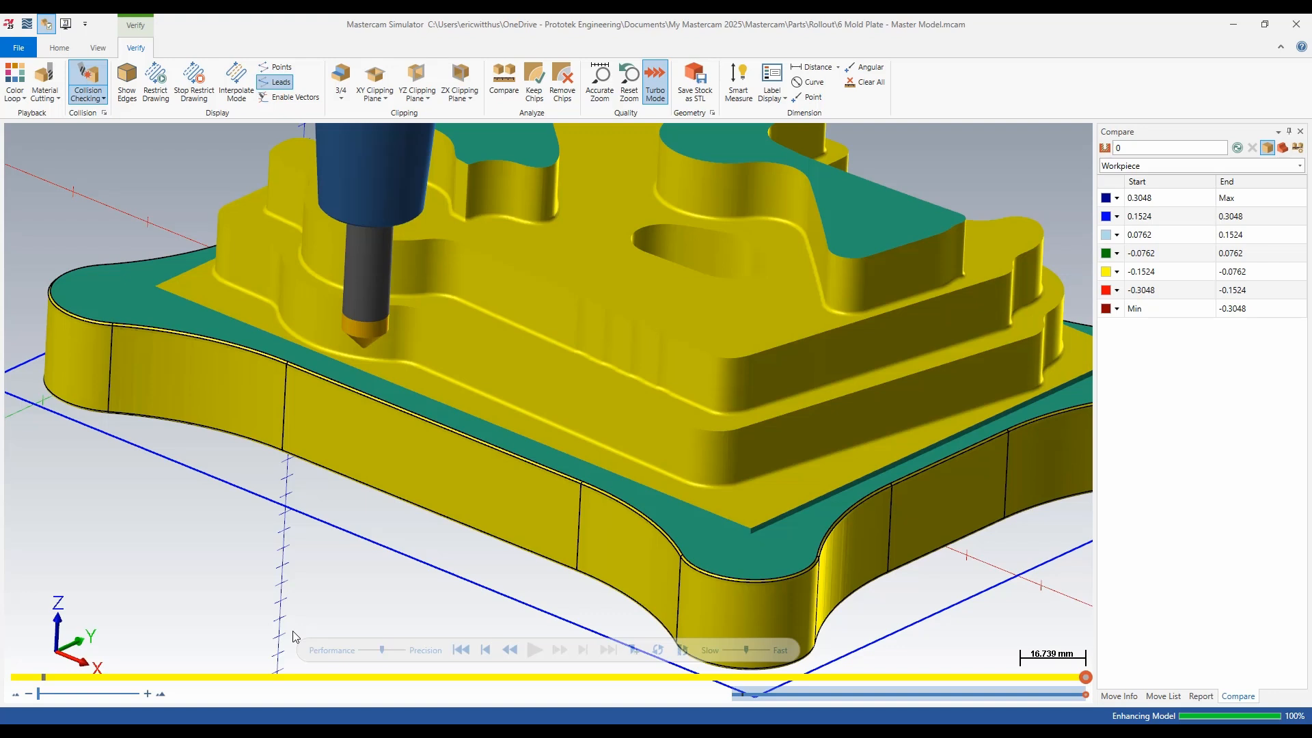
pyautogui.moveTo(99, 48)
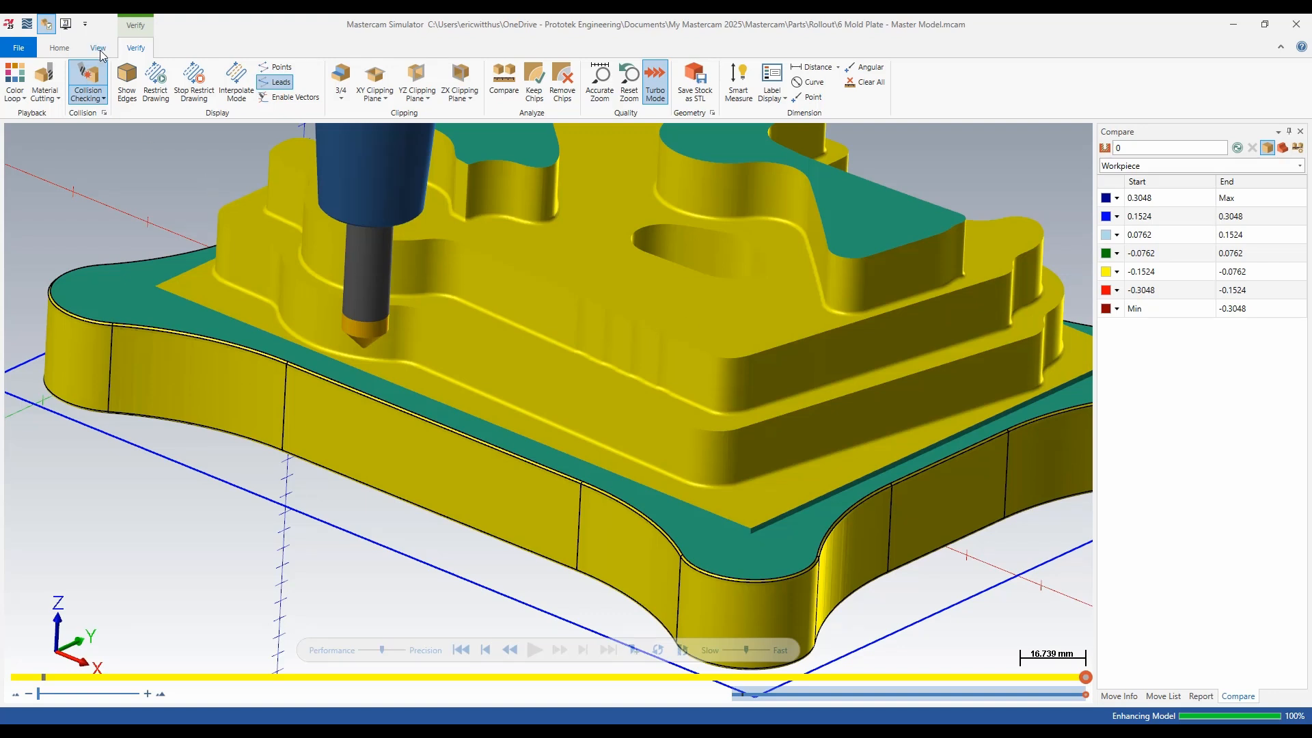
pyautogui.moveTo(14, 80)
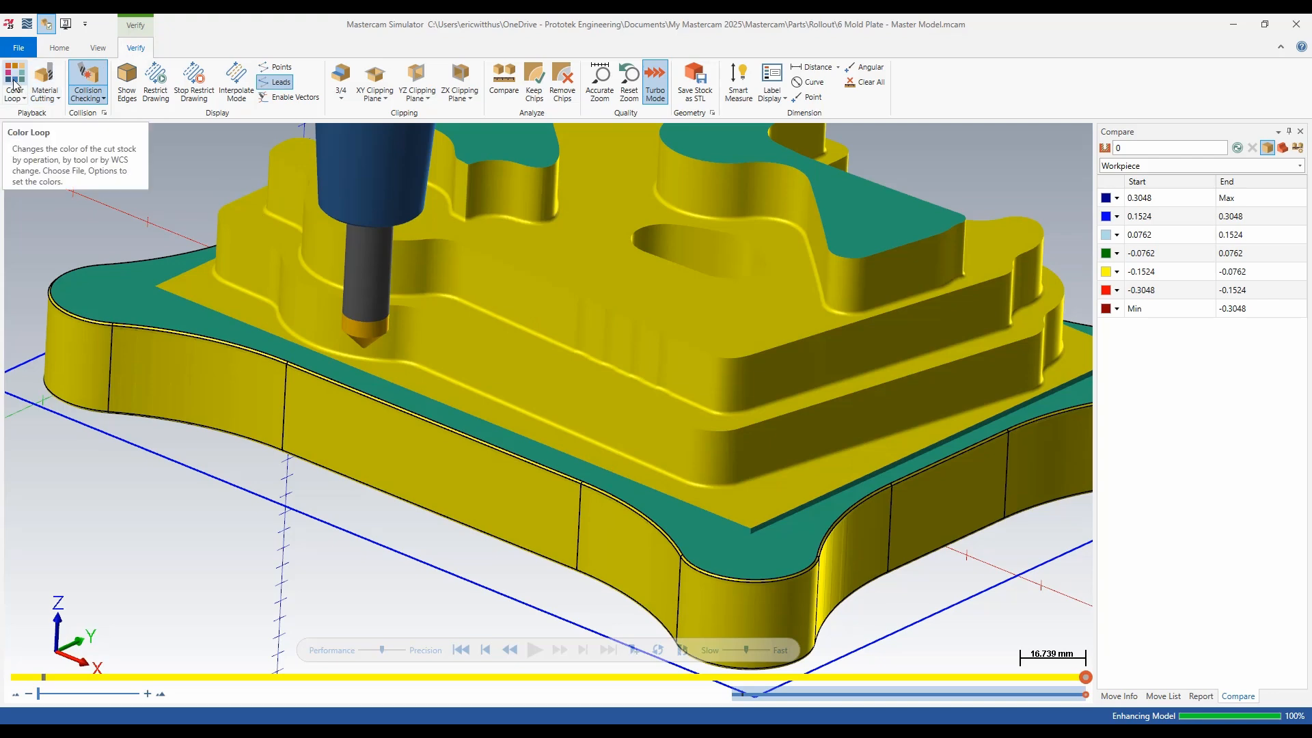
pyautogui.moveTo(33, 162)
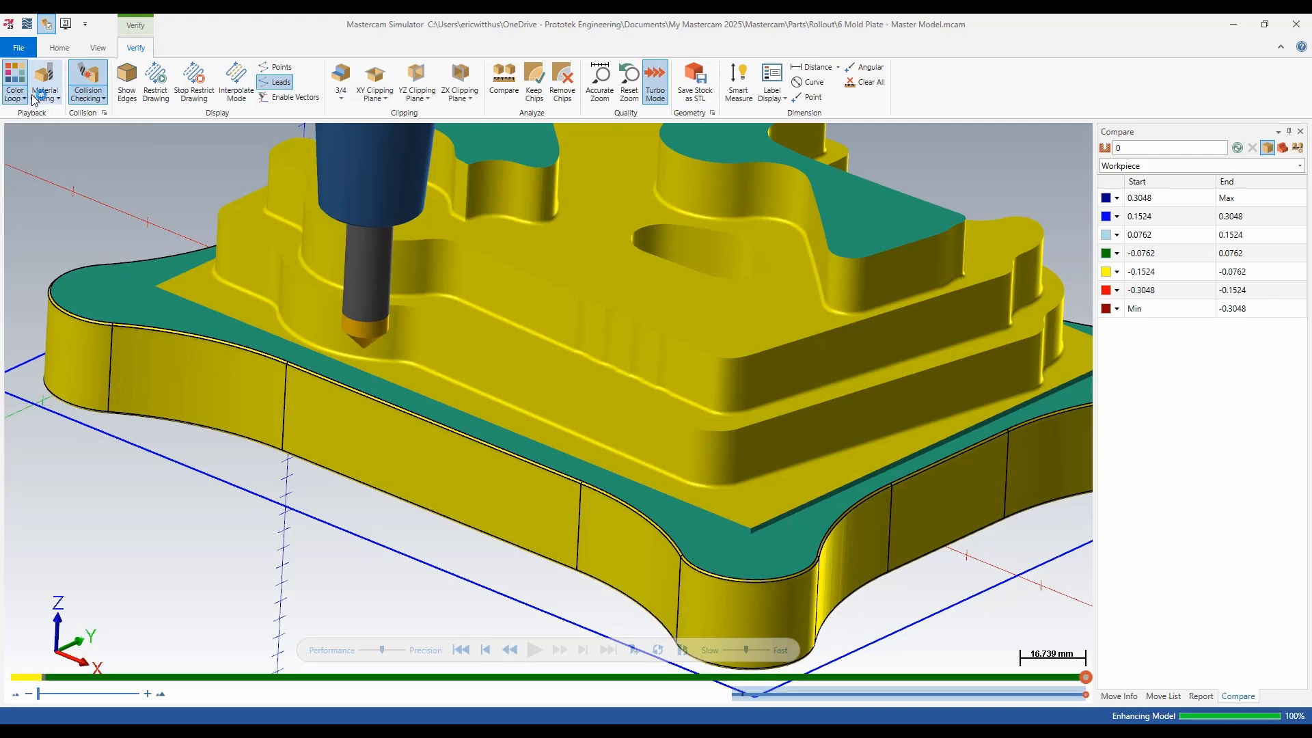
# - Turn on Color Loop and set it to By WCS for the cut stock
pyautogui.click(44, 80)
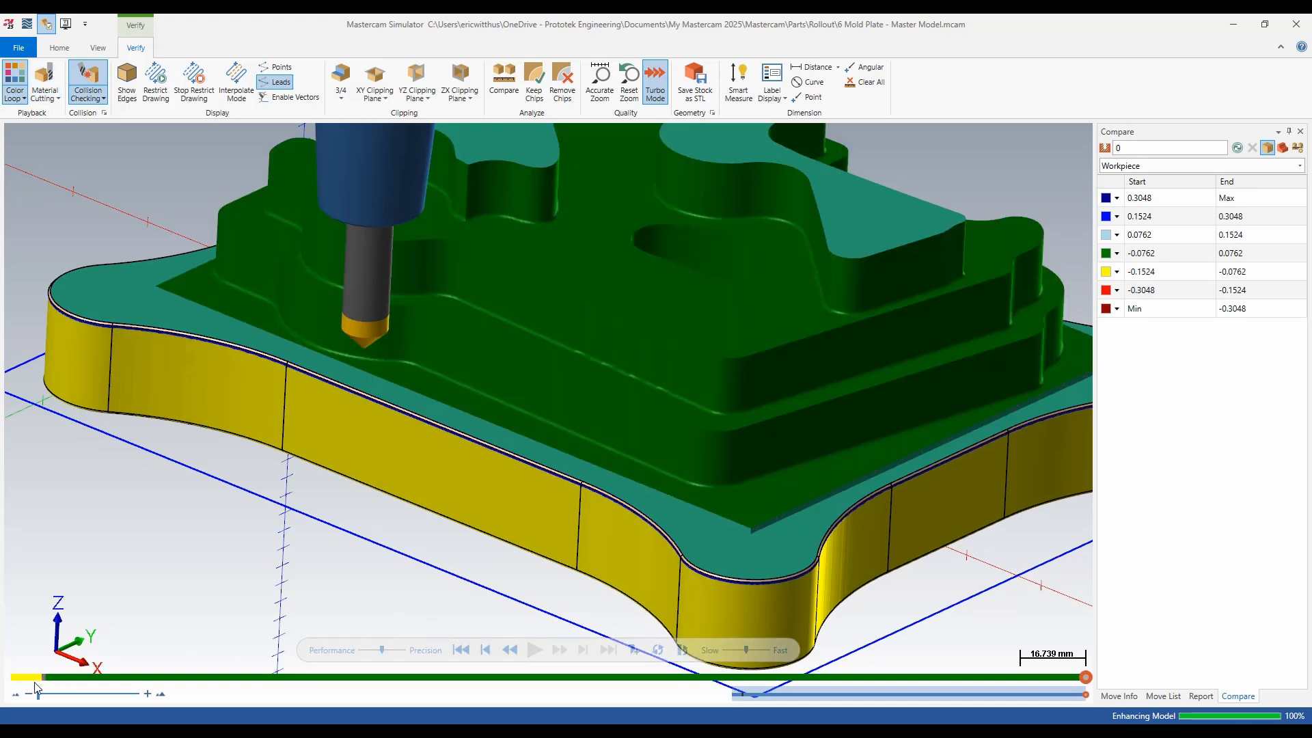
pyautogui.moveTo(500, 236)
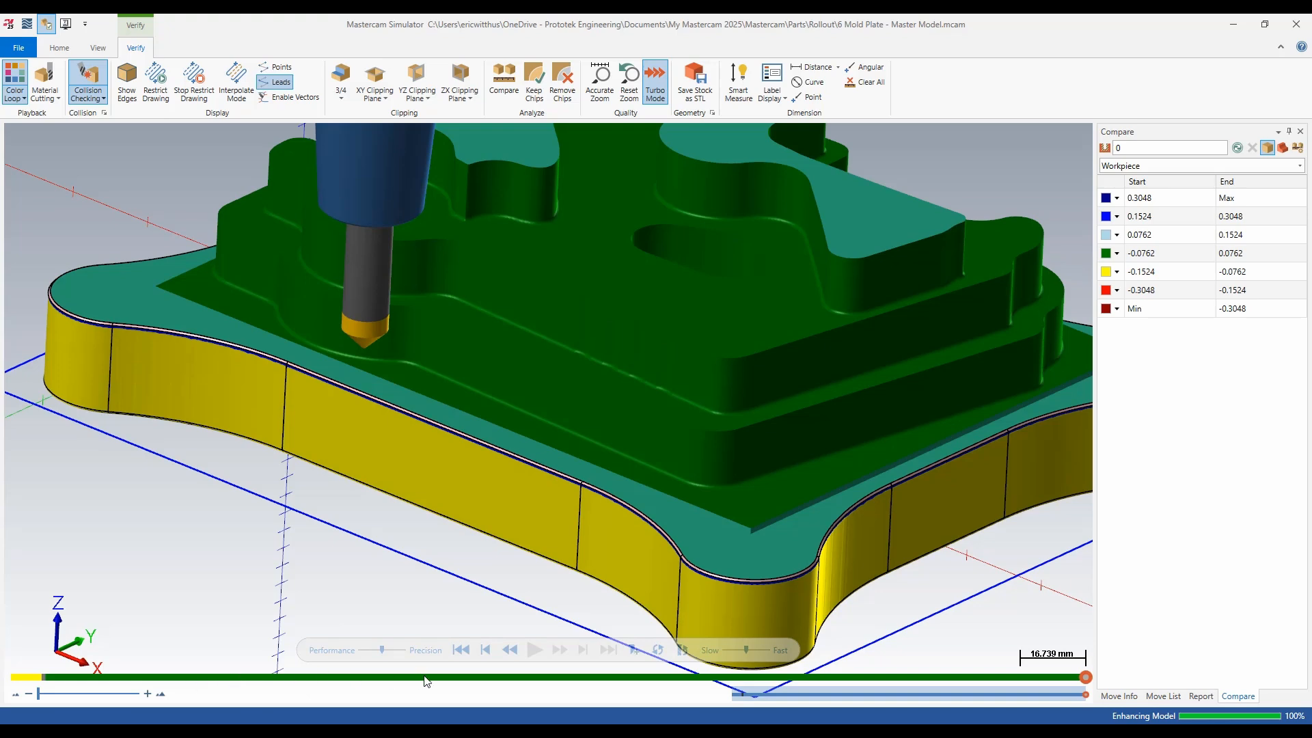
pyautogui.moveTo(342, 681)
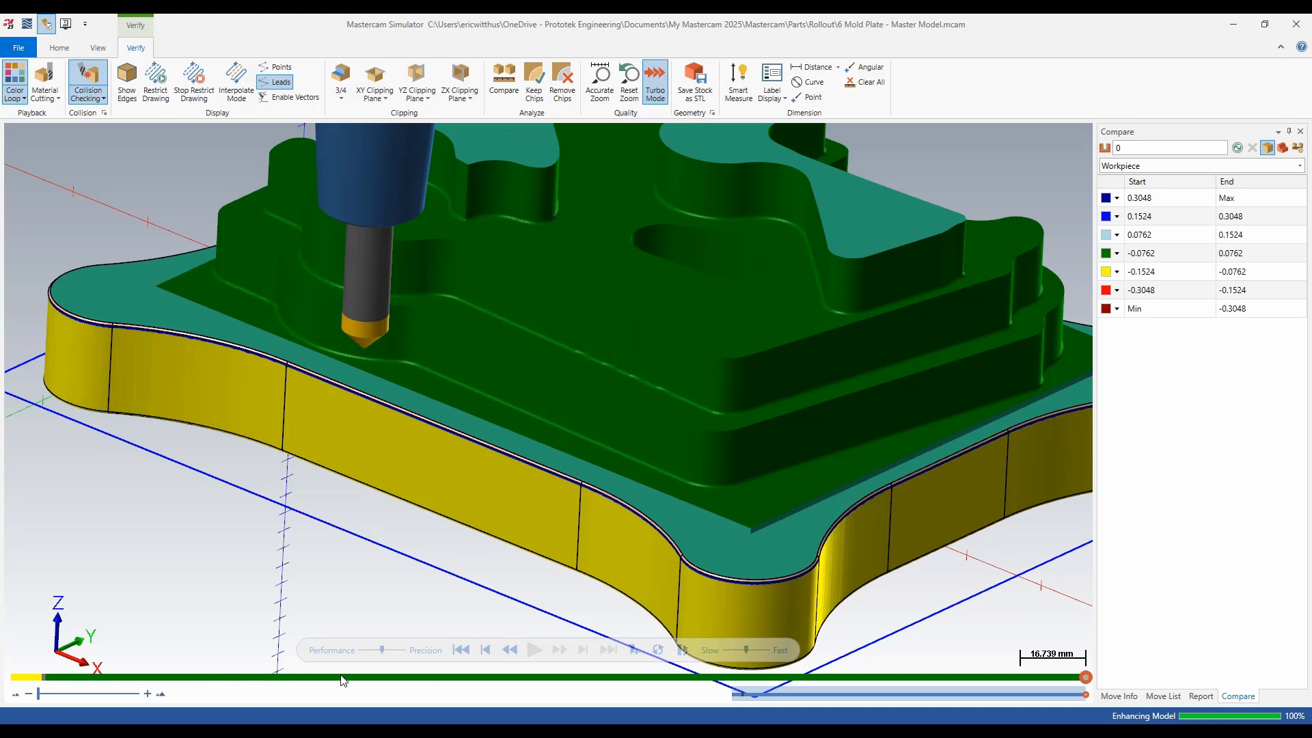
pyautogui.click(14, 81)
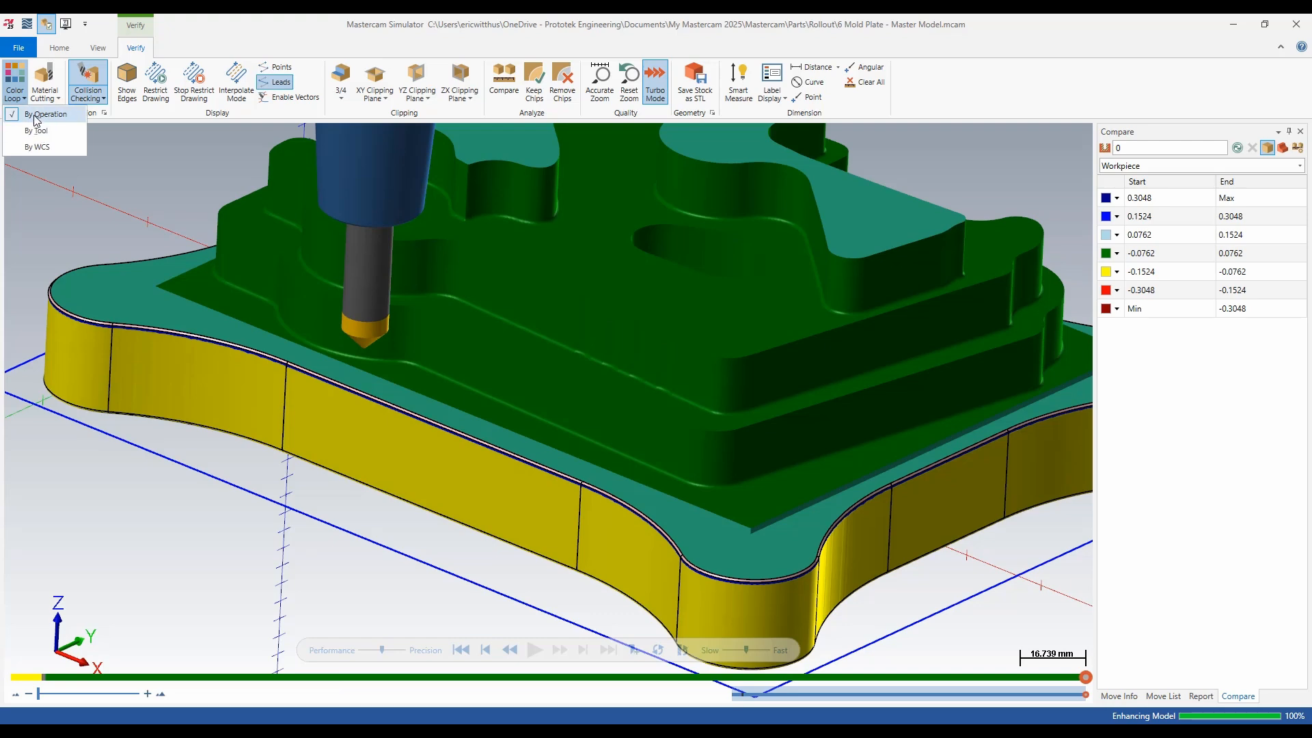
pyautogui.moveTo(49, 147)
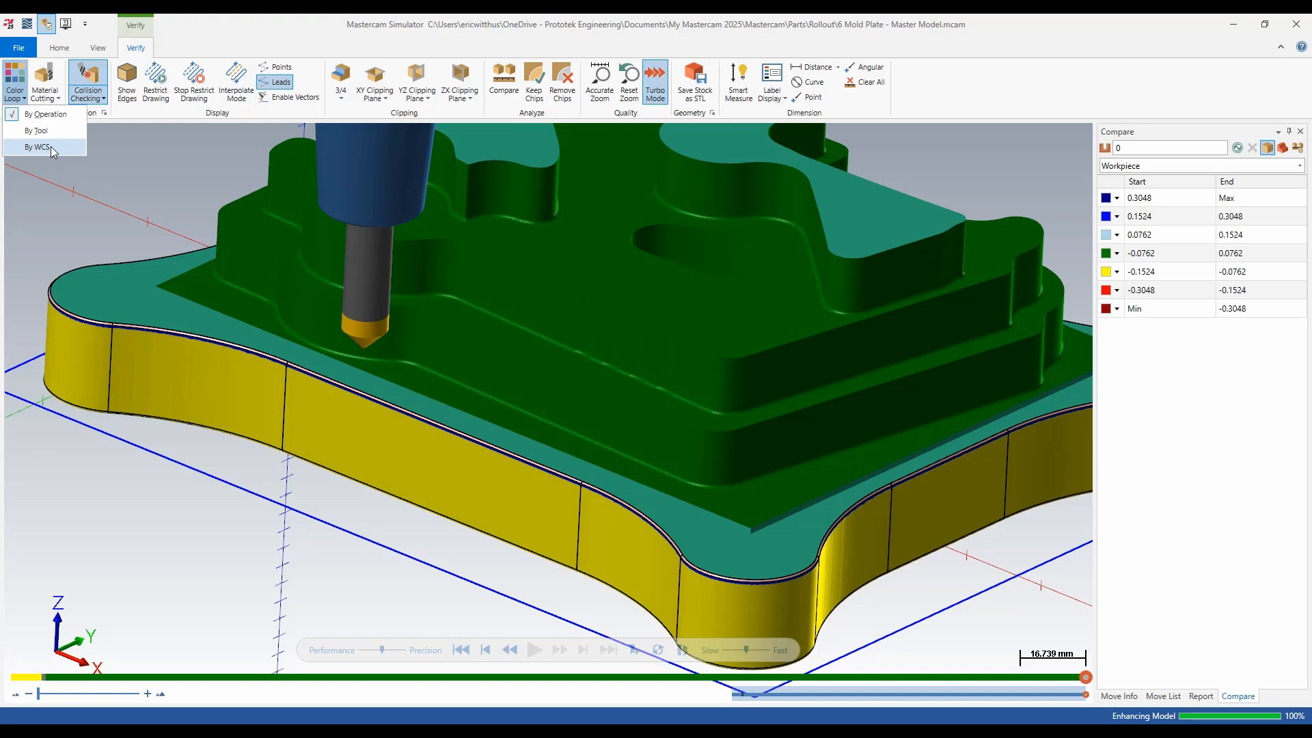
pyautogui.click(37, 146)
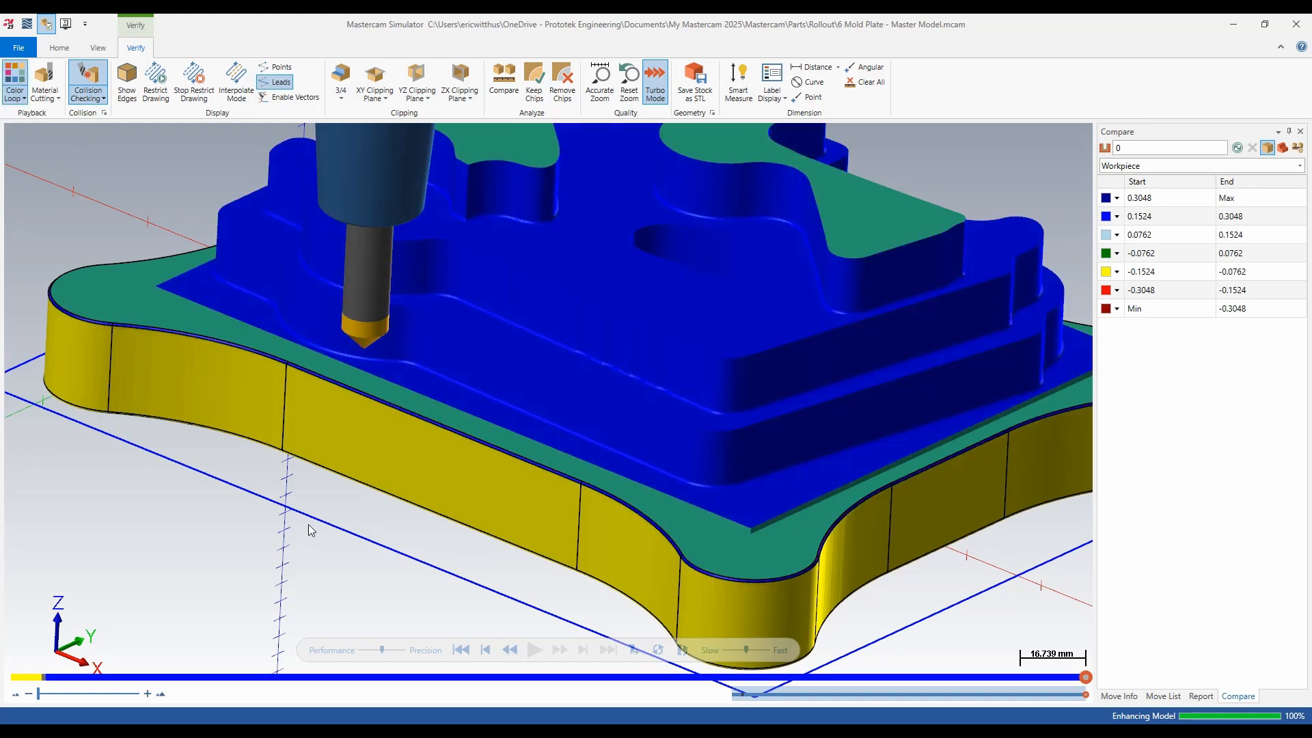